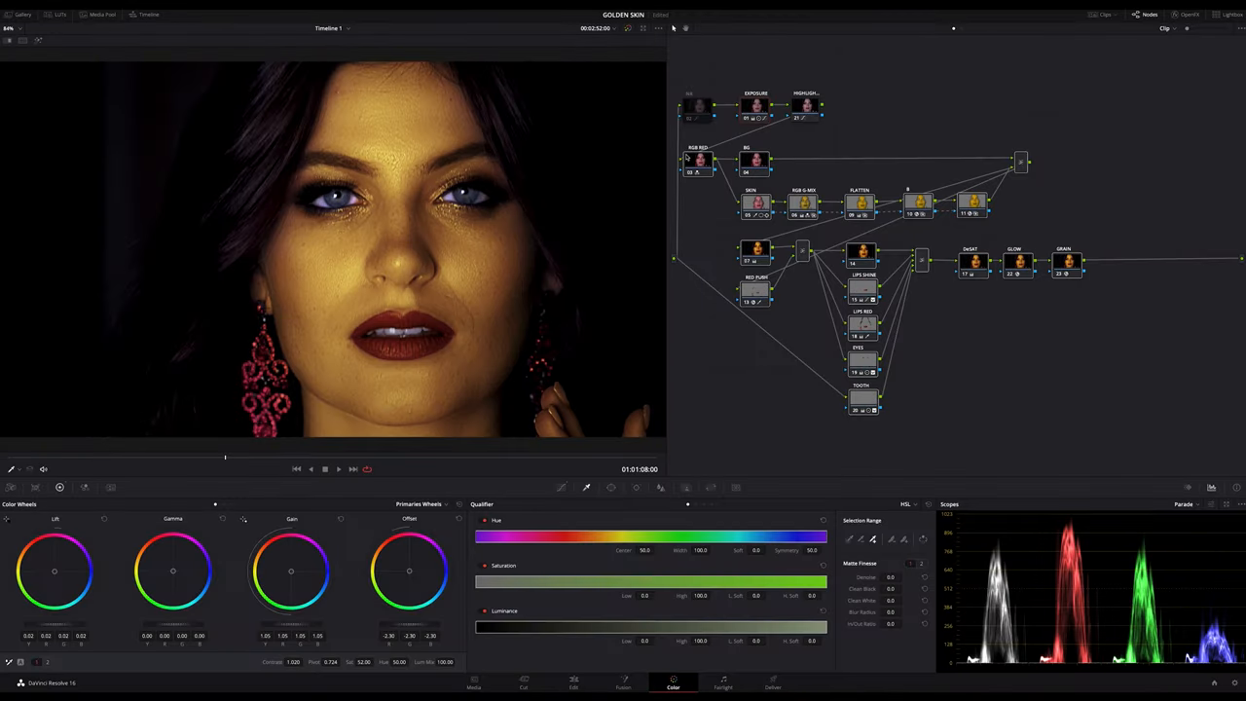
mouse_move(1149, 225)
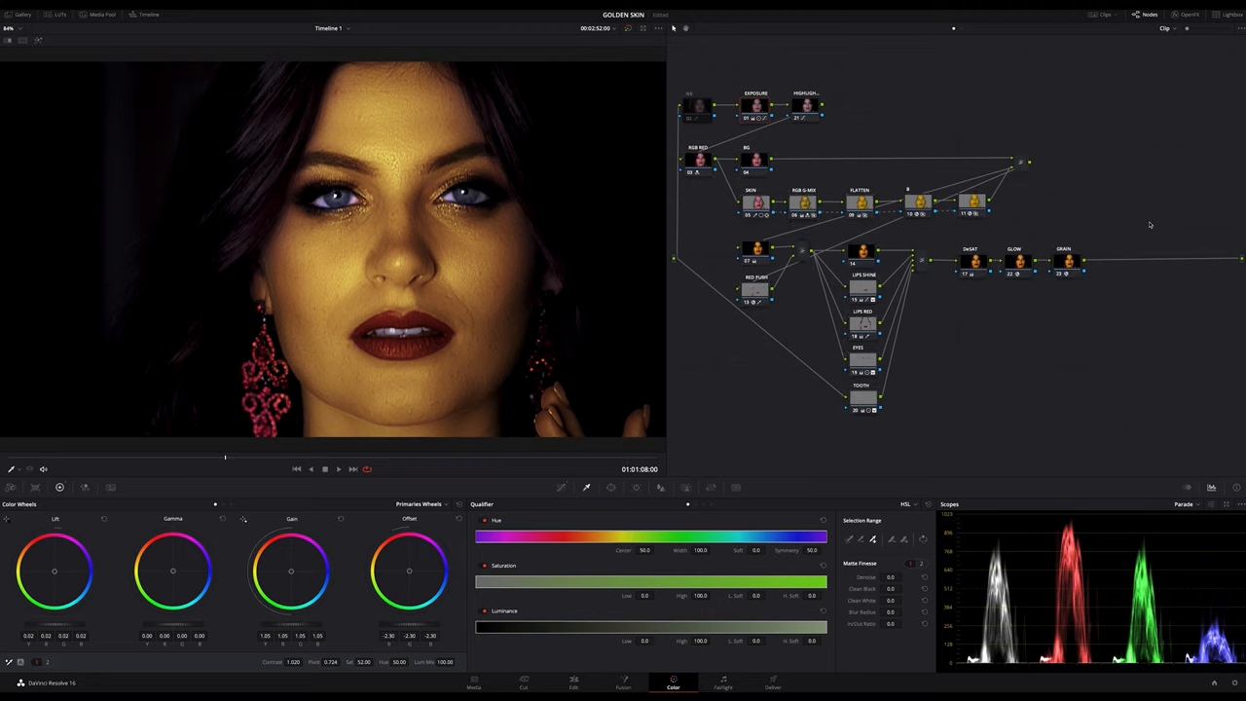
mouse_move(675, 446)
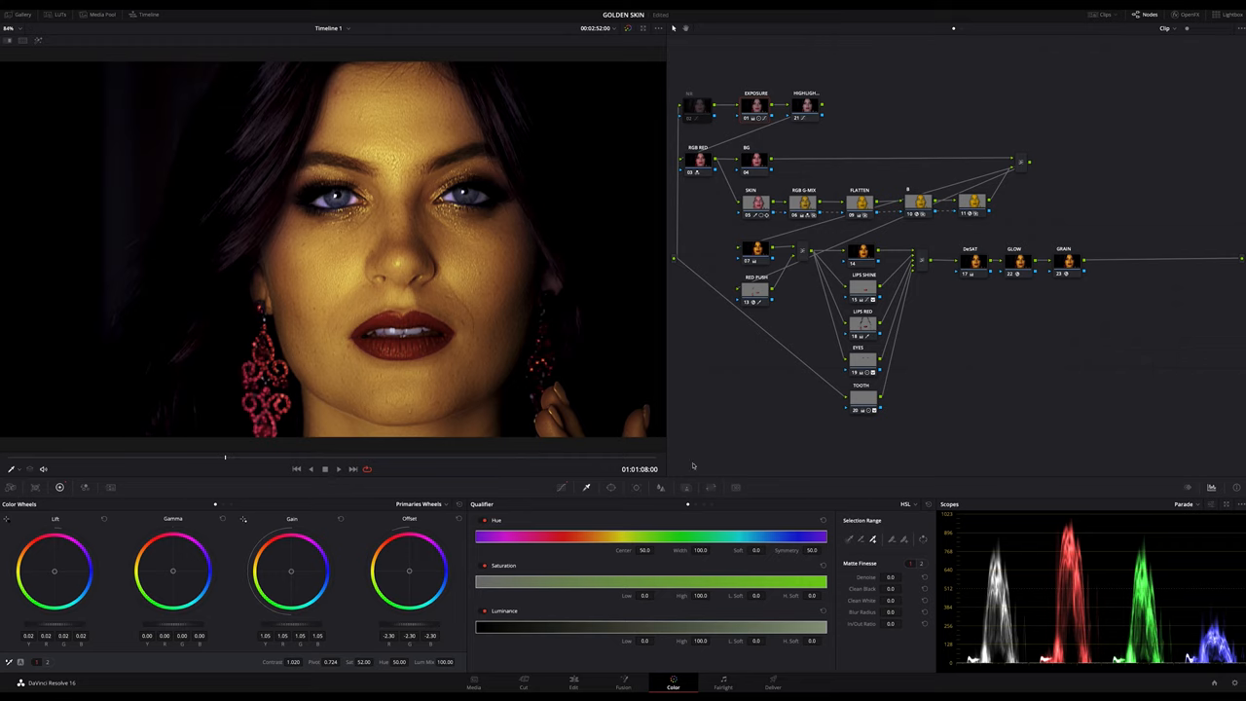
mouse_move(843, 419)
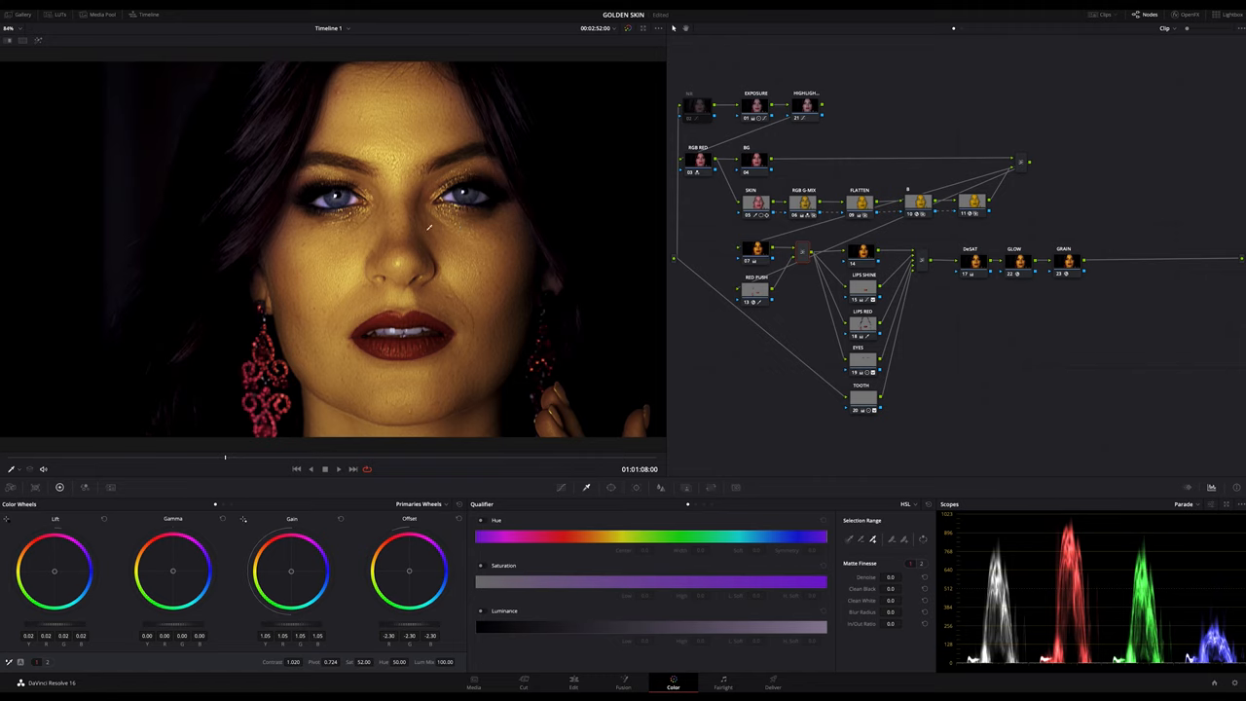
mouse_move(656, 289)
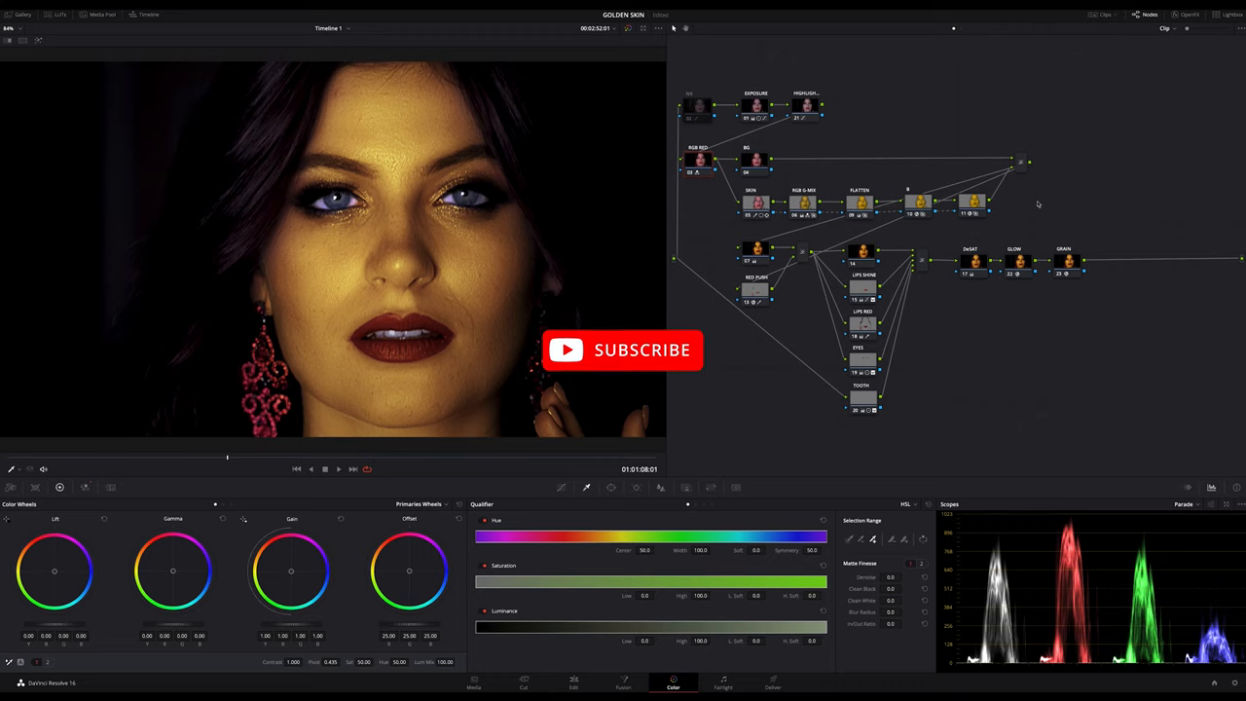
mouse_move(735, 79)
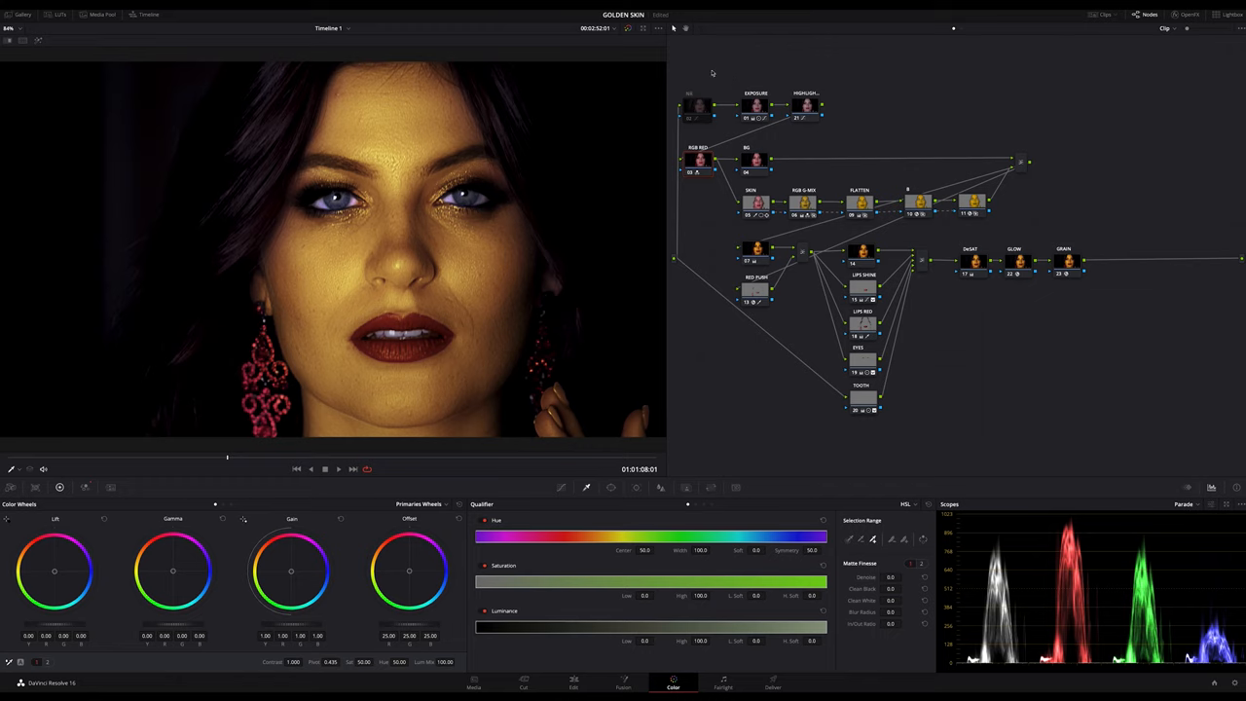
mouse_move(394, 251)
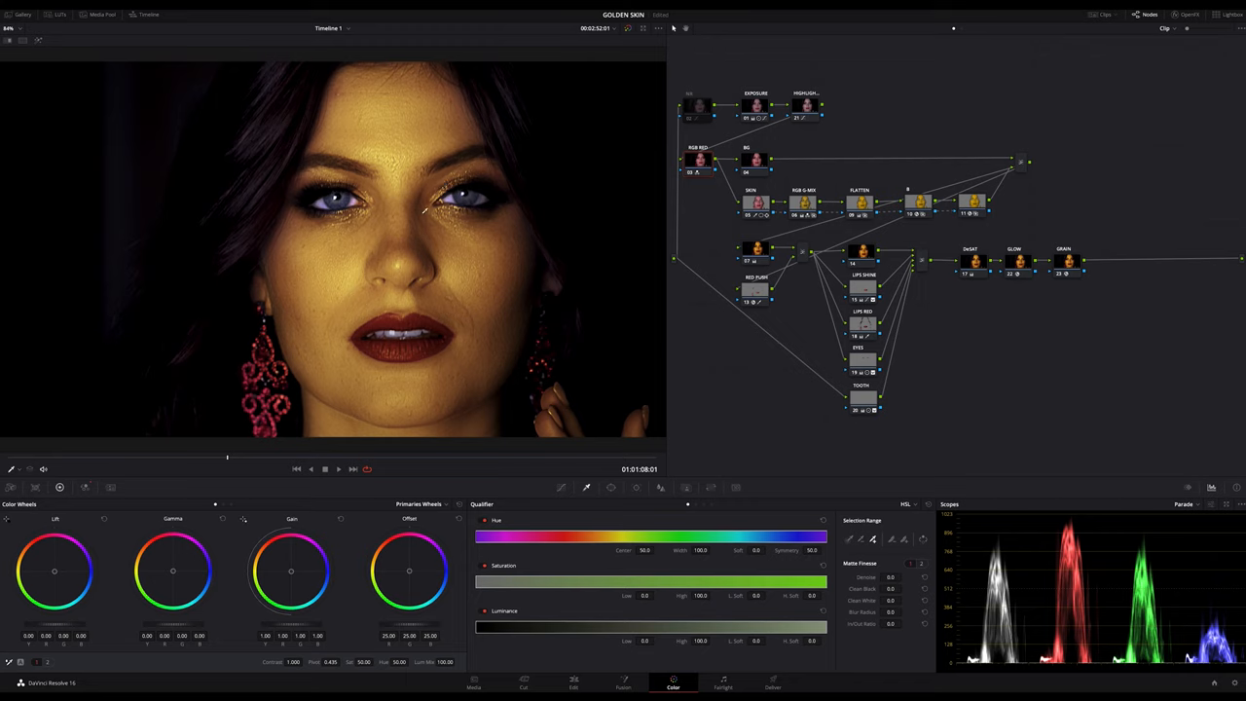
mouse_move(740, 397)
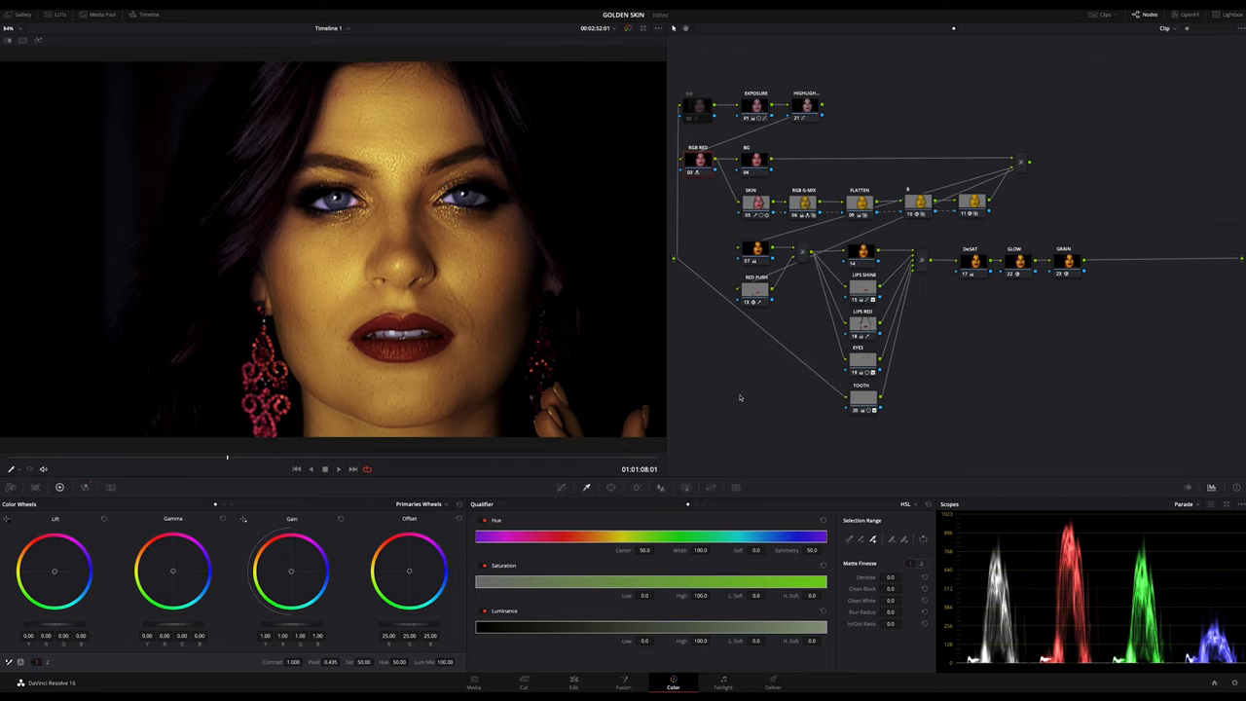
mouse_move(720, 423)
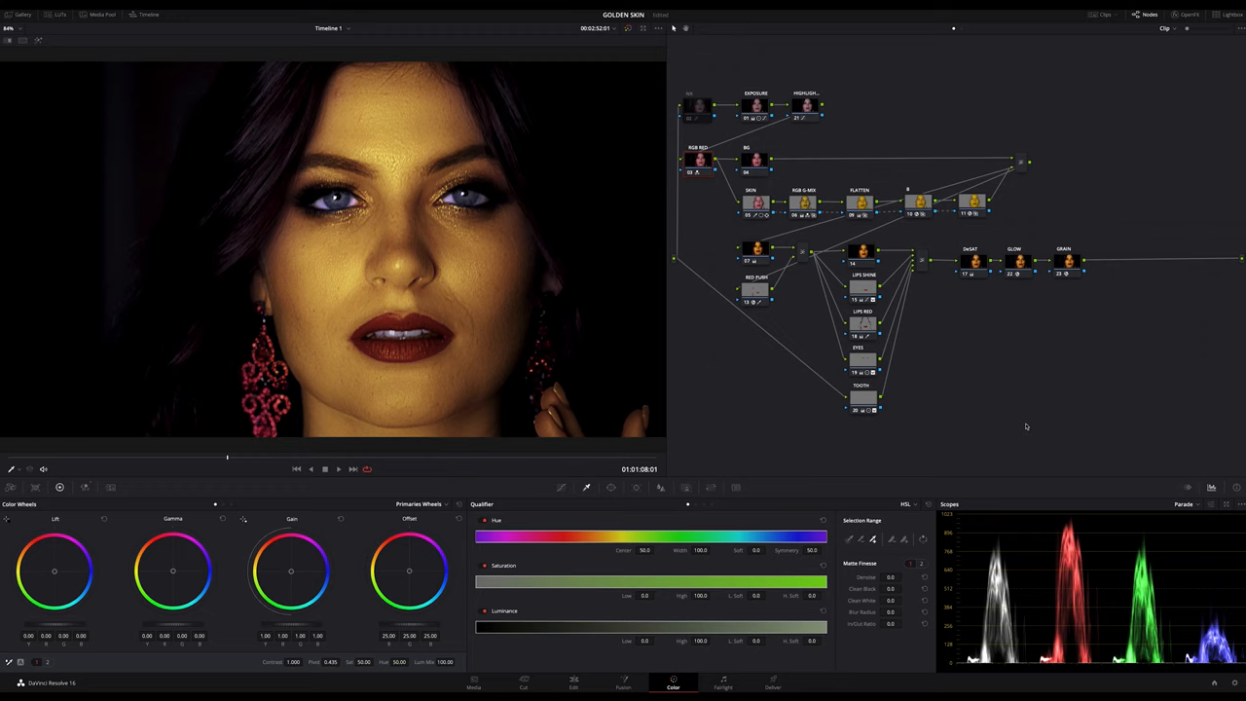
mouse_move(557, 178)
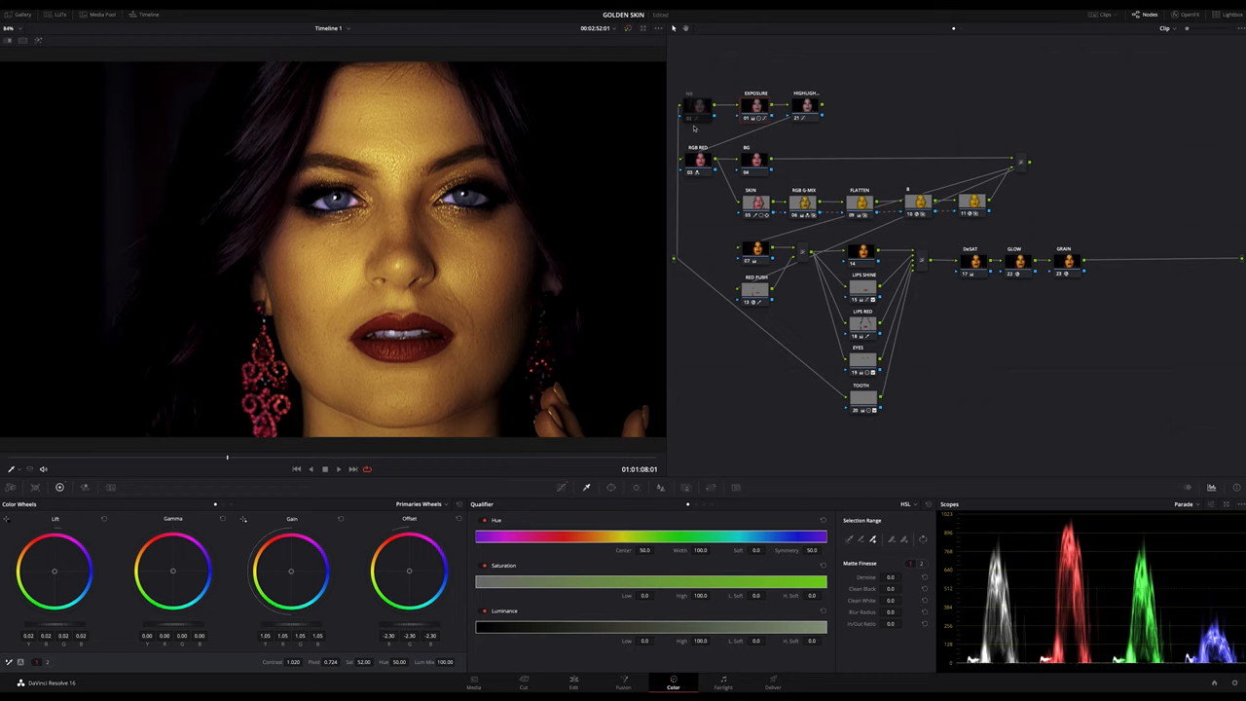
mouse_move(705, 110)
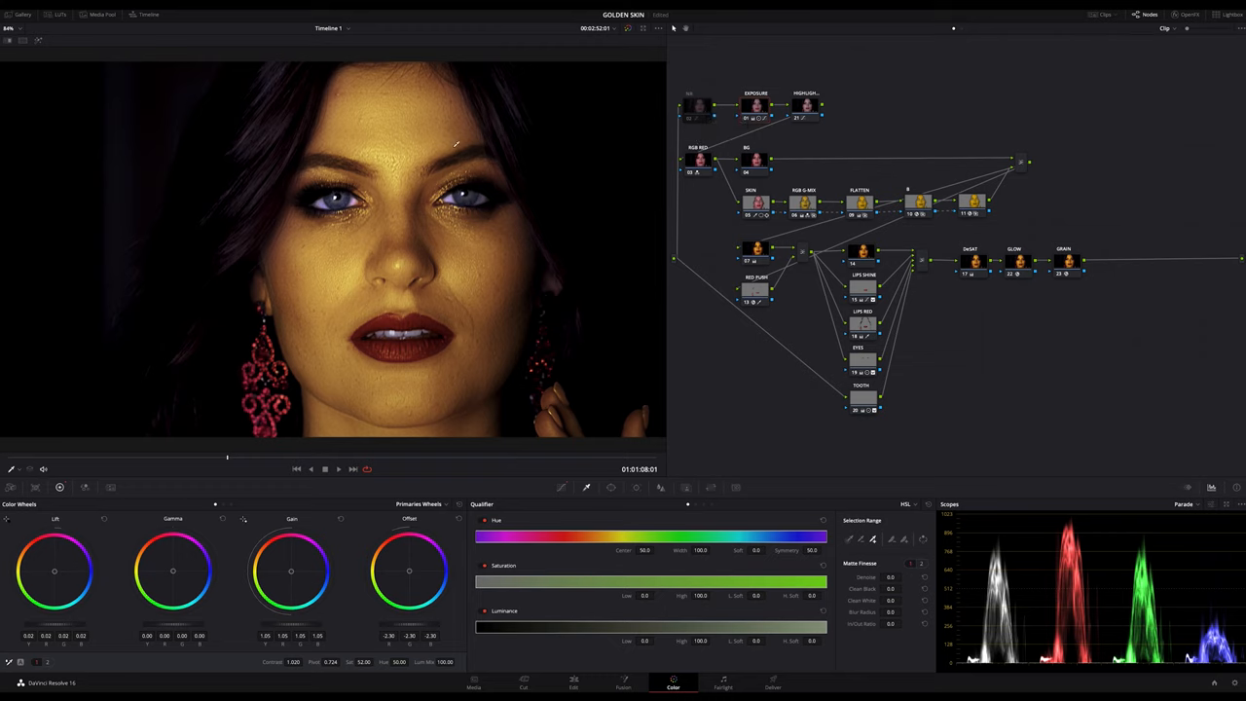
mouse_move(835, 113)
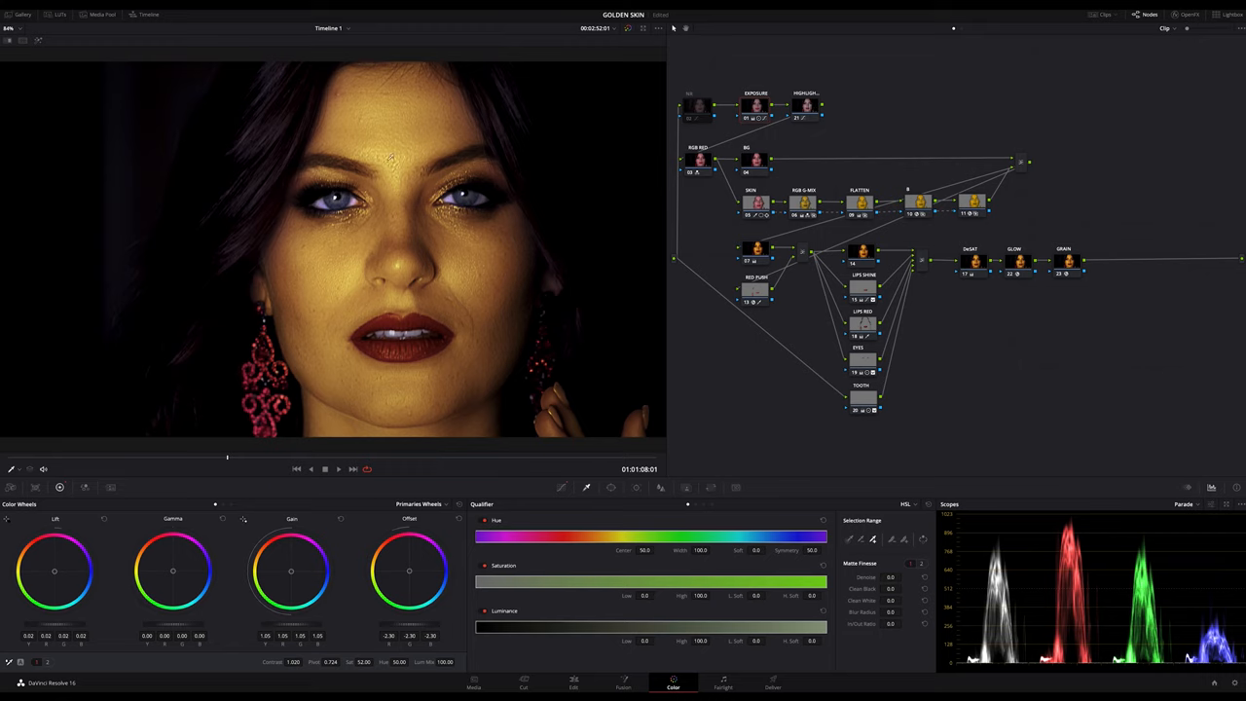
mouse_move(598, 297)
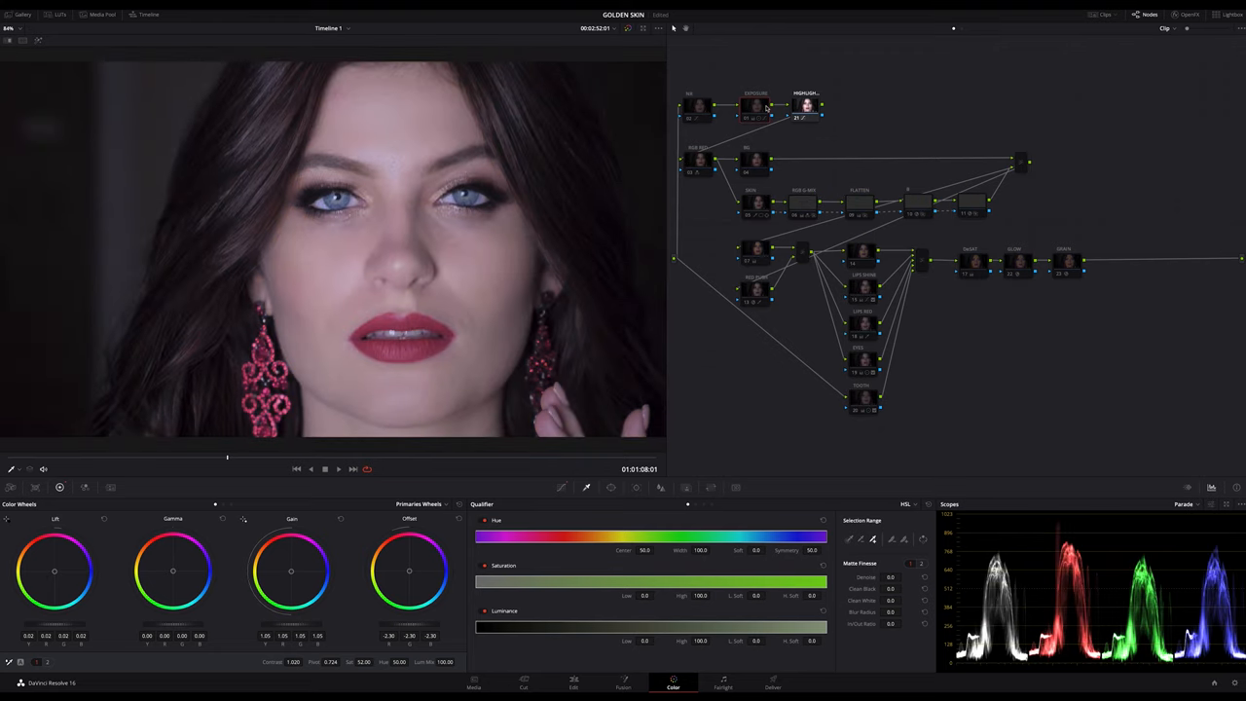
Show the Exposure node's custom curves with the blue channel curve selected
click(754, 107)
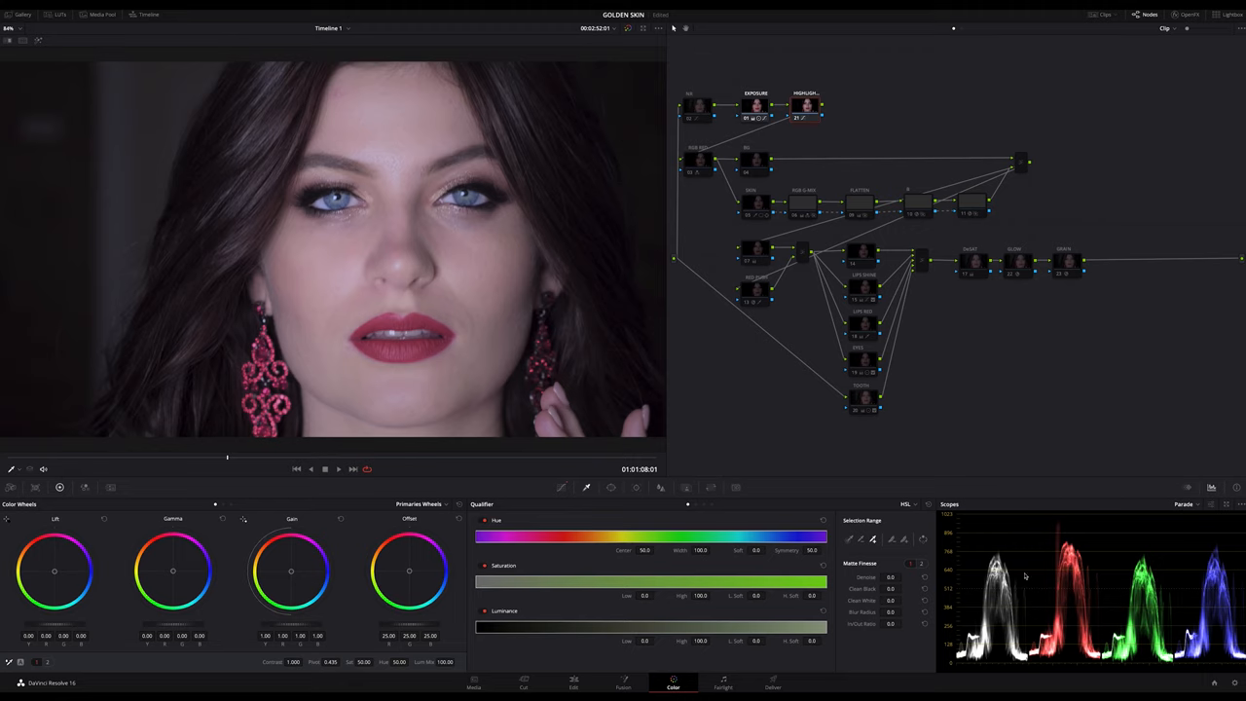
click(478, 504)
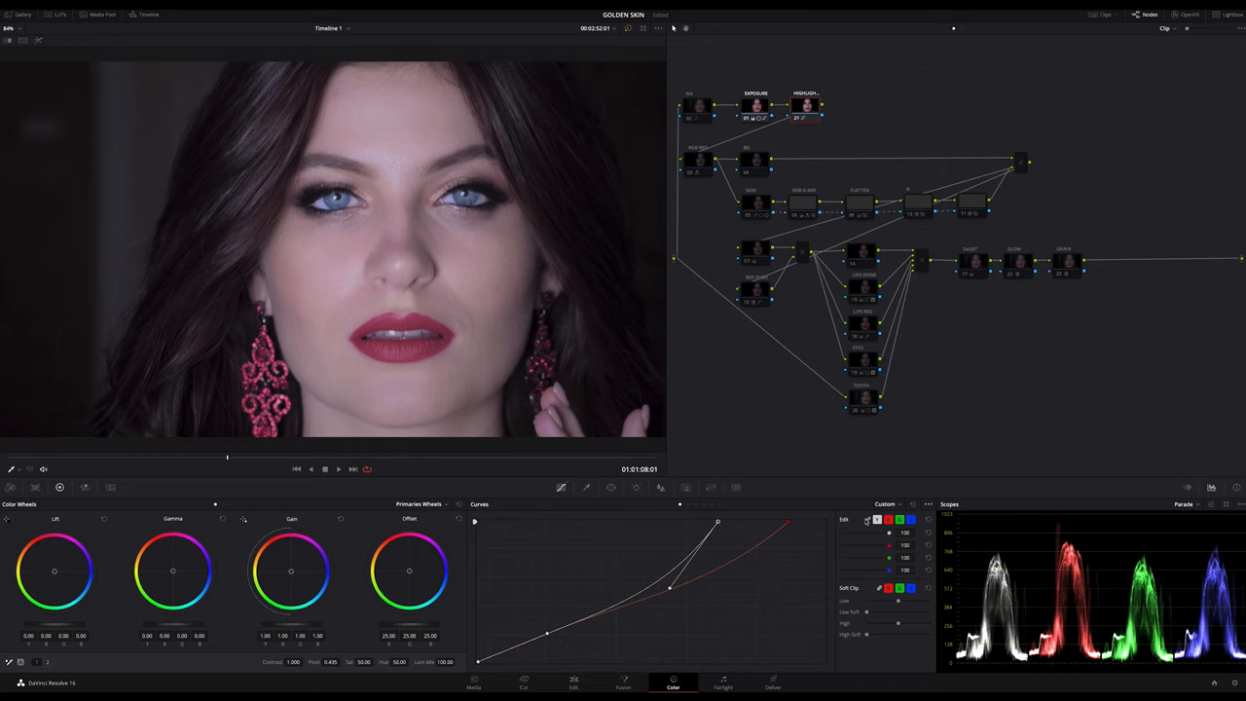
click(877, 519)
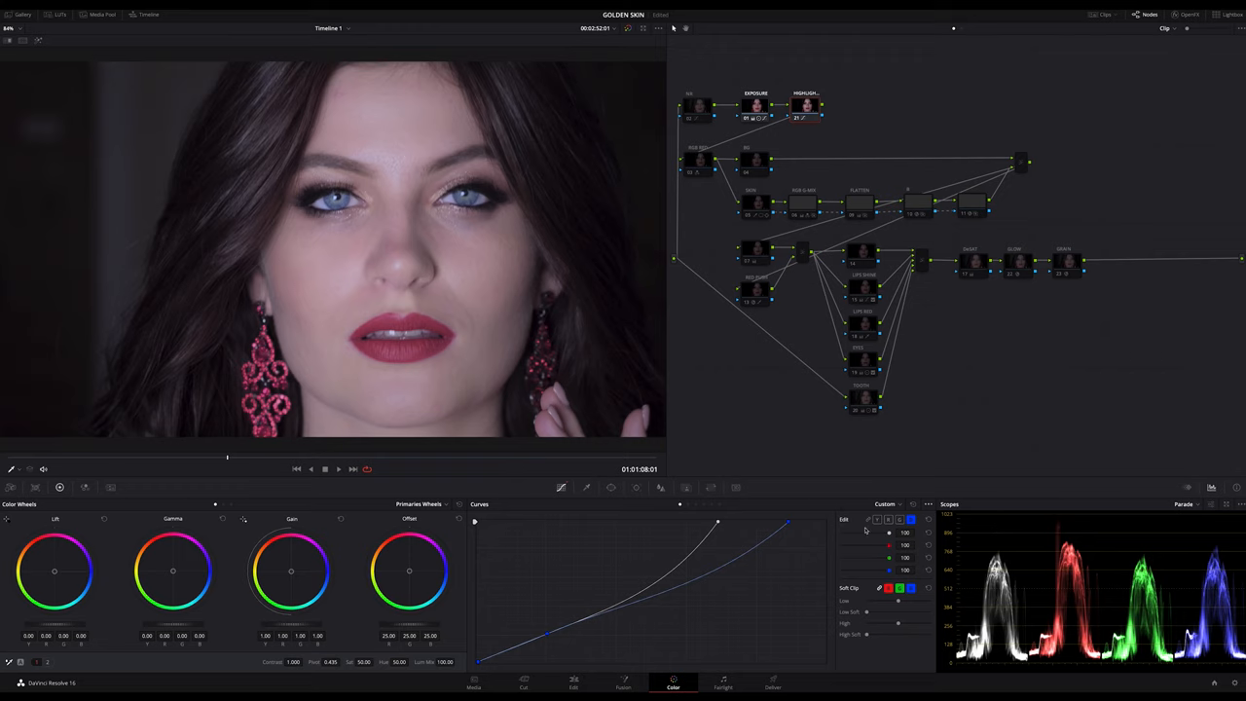
mouse_move(830, 123)
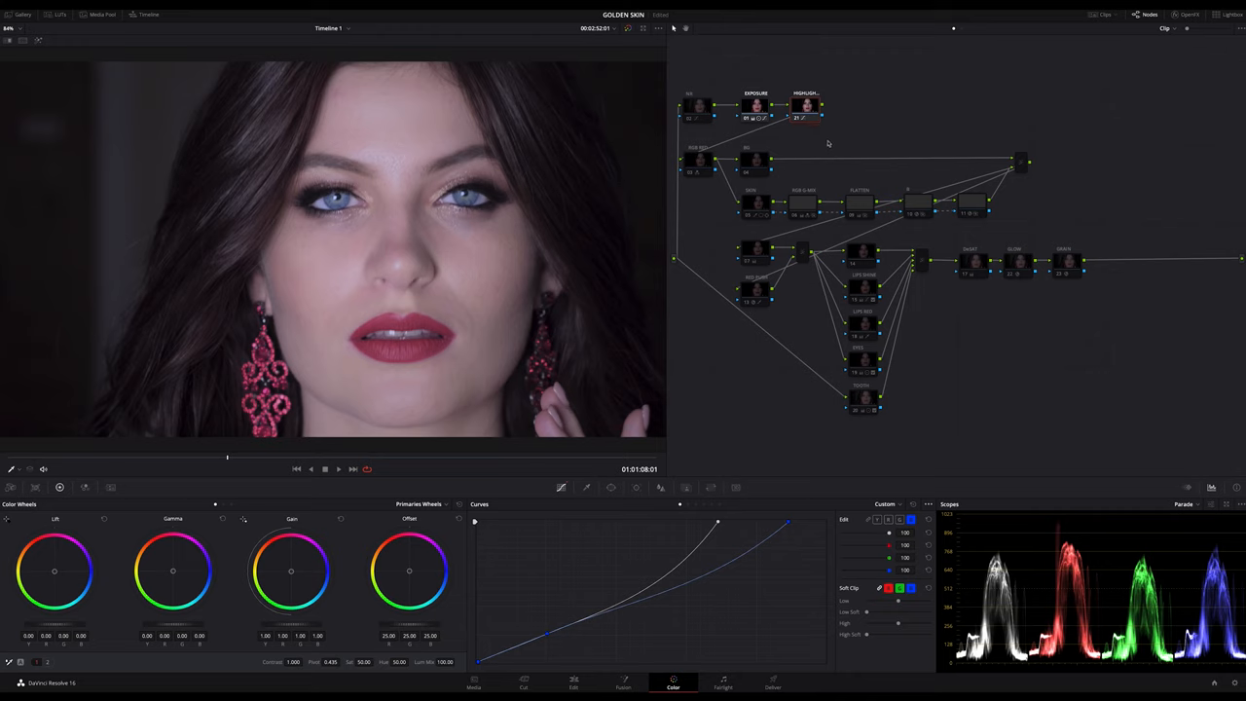
mouse_move(859, 118)
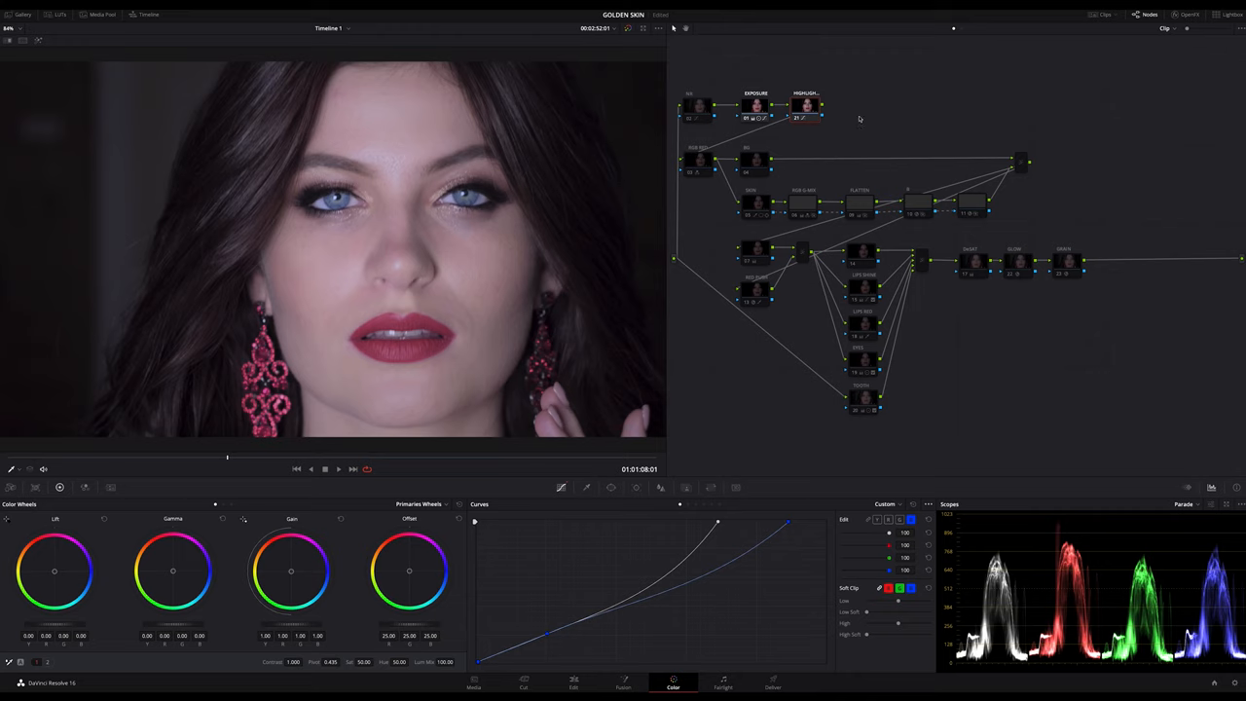
mouse_move(859, 119)
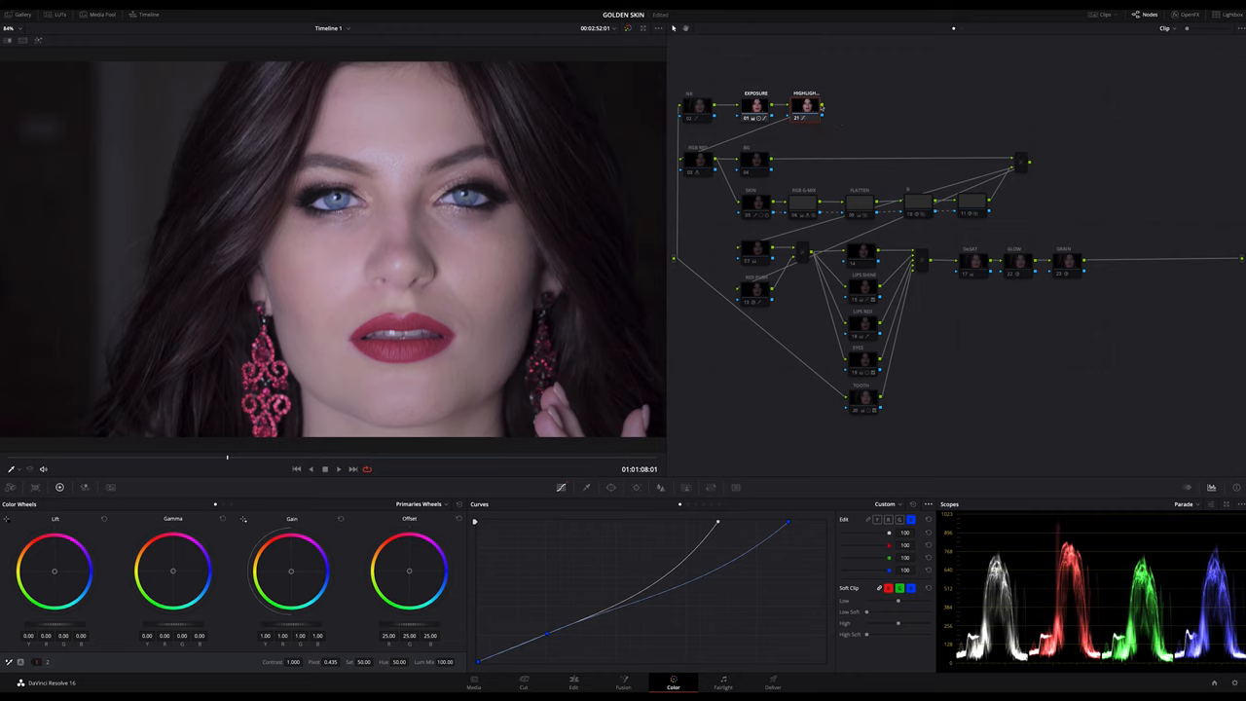
mouse_move(848, 110)
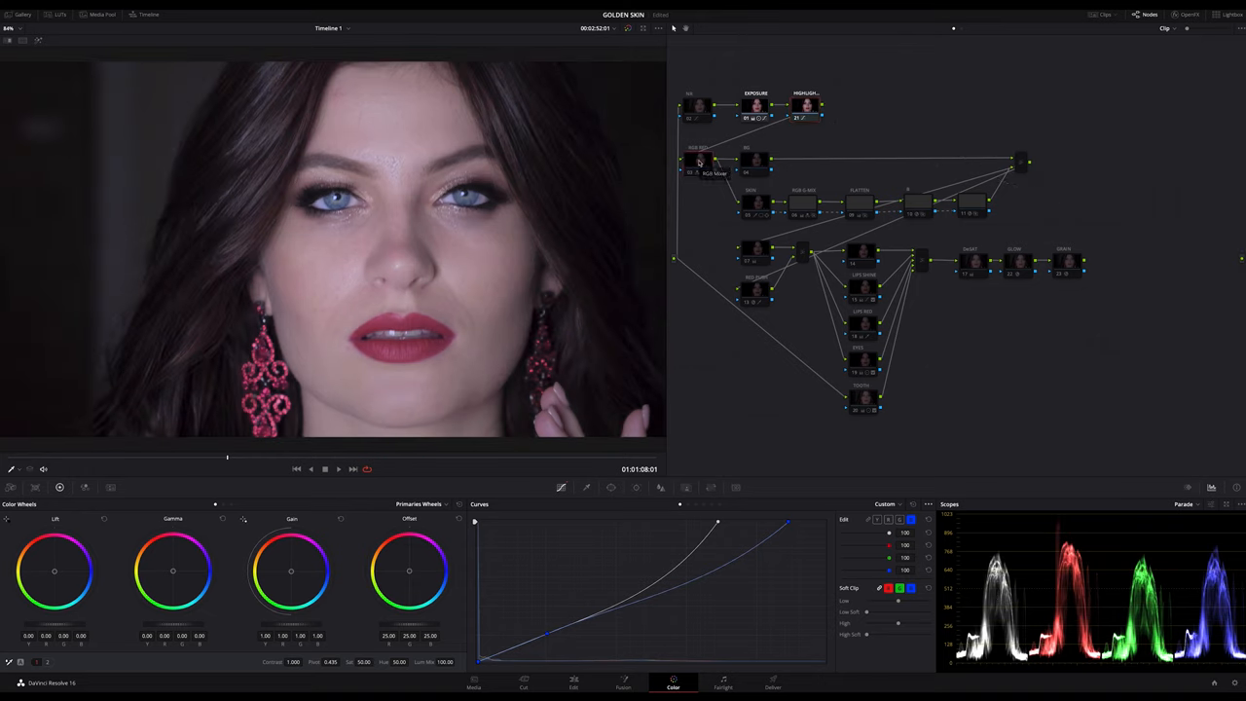
Select the RGB RED node to show its mixer: Red Output R 1.23, G -0.04, B -0.02
click(696, 161)
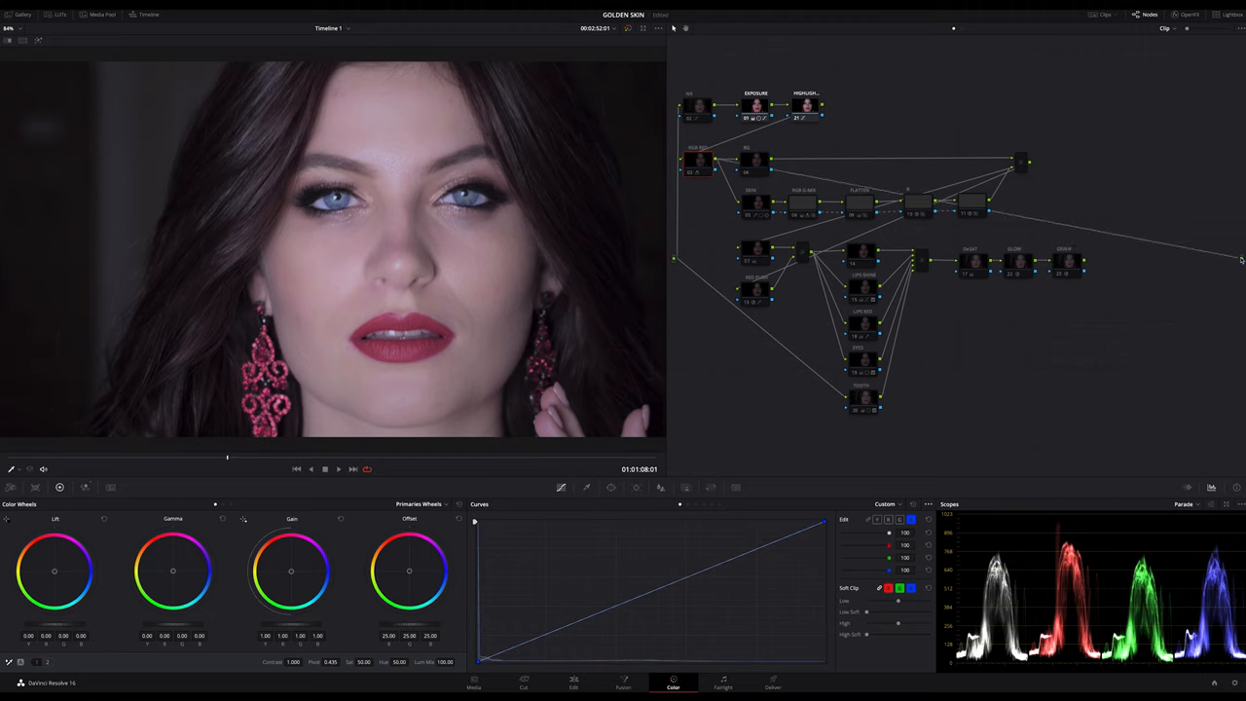
click(699, 161)
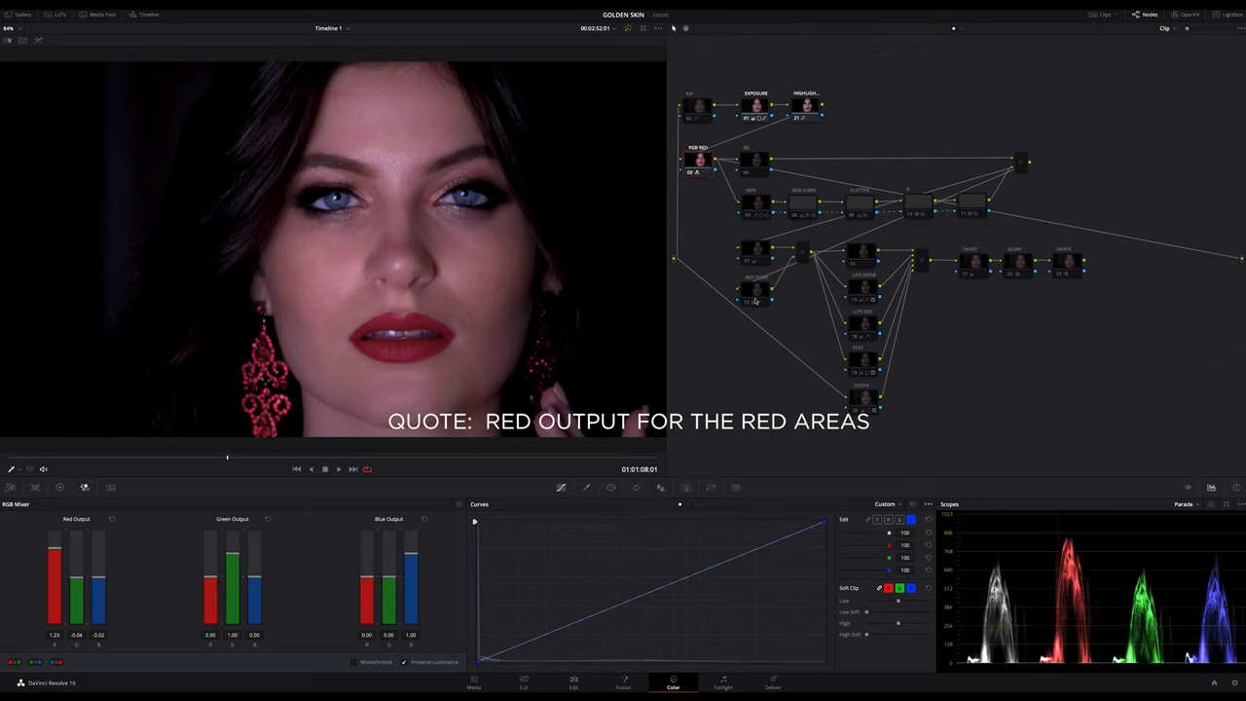
mouse_move(549, 577)
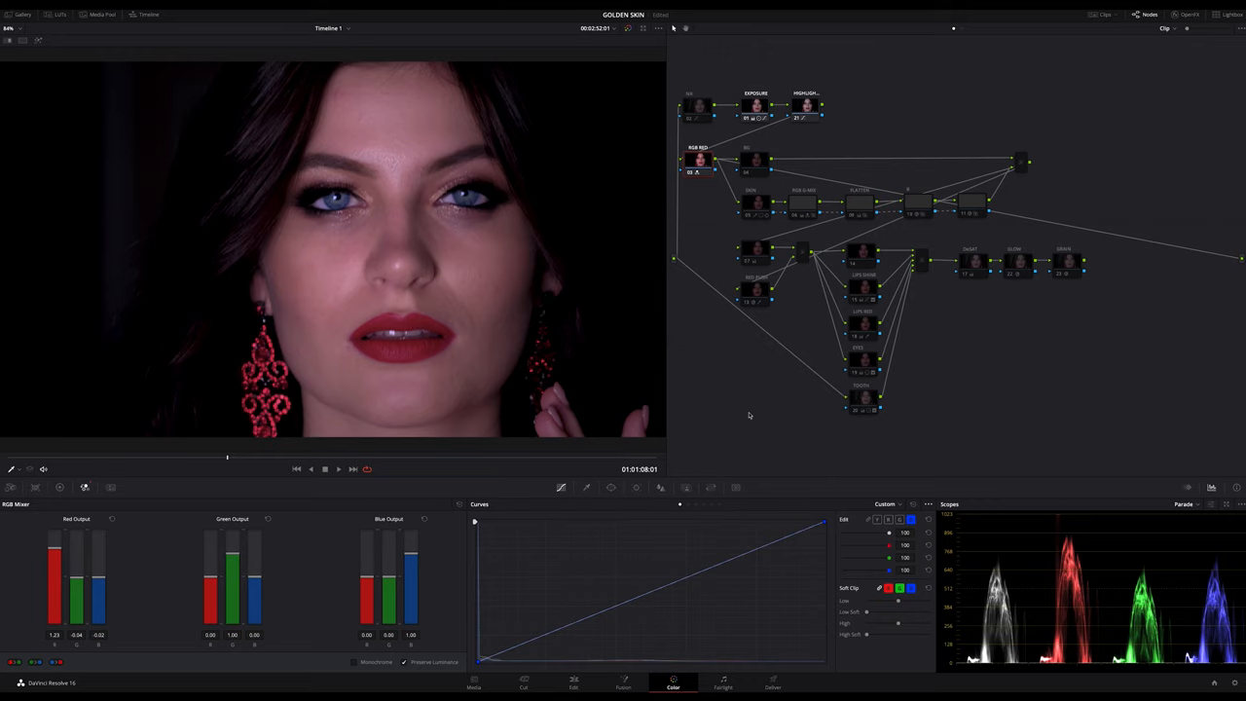
mouse_move(742, 395)
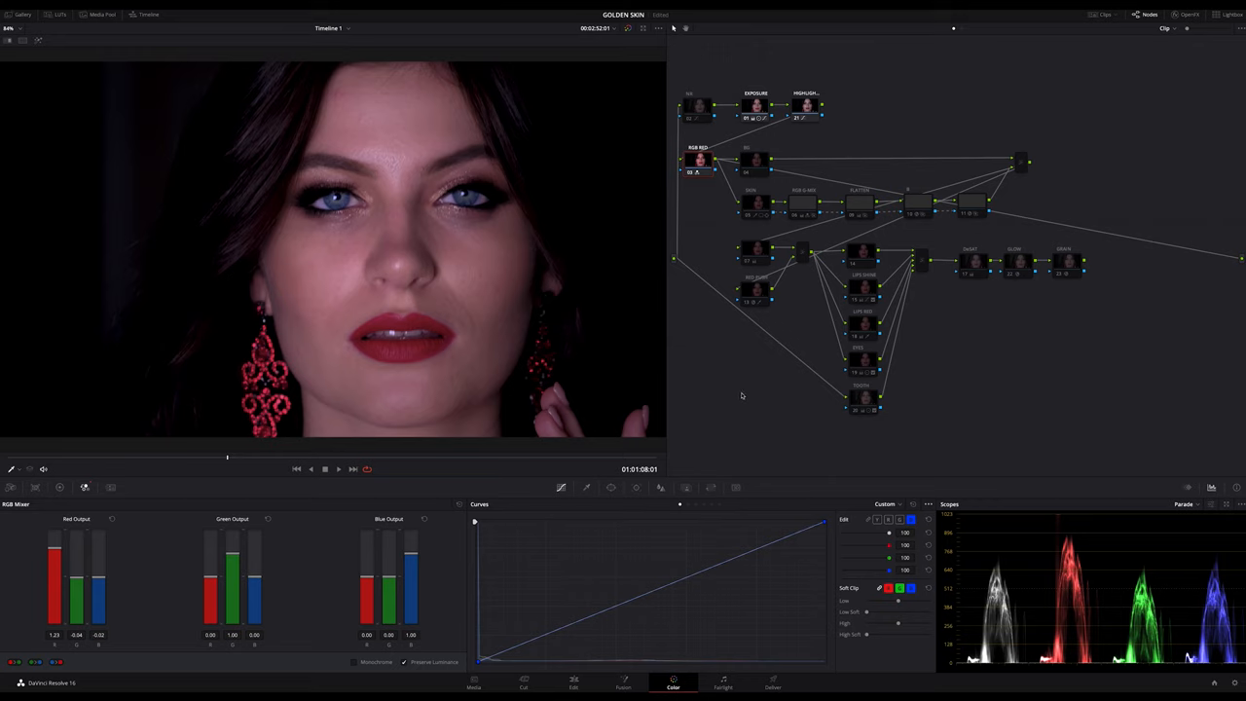
mouse_move(742, 396)
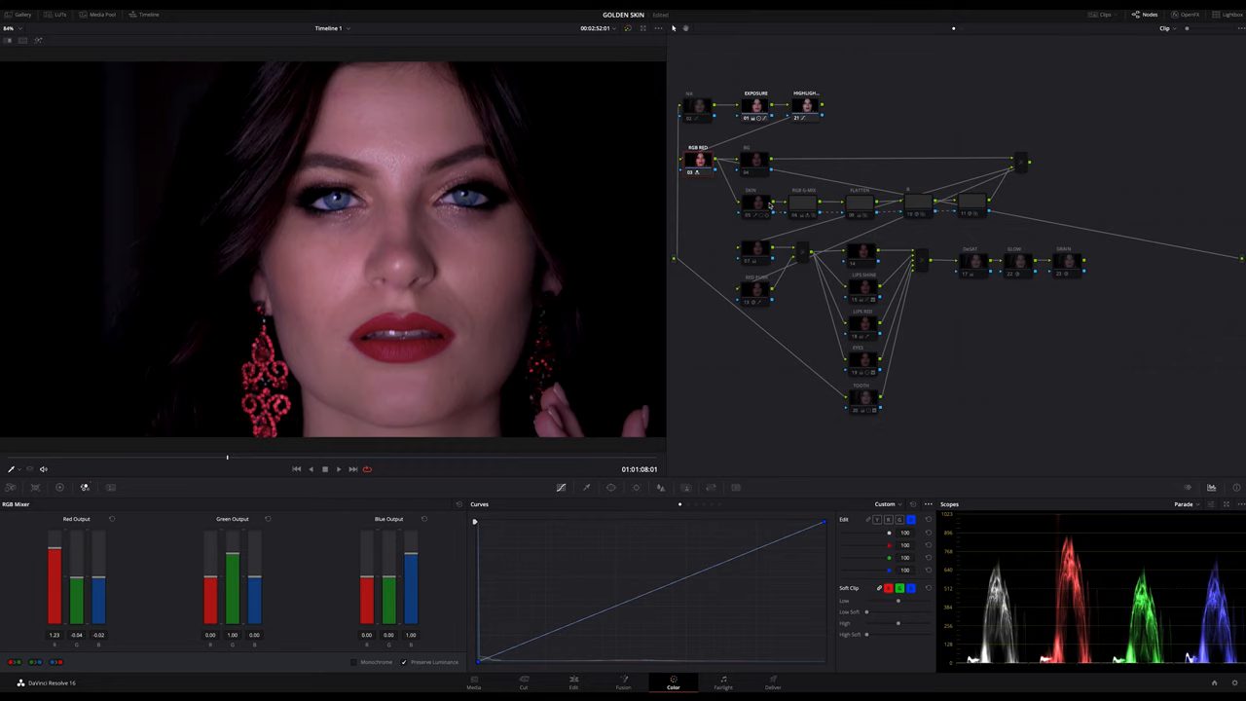
mouse_move(1168, 250)
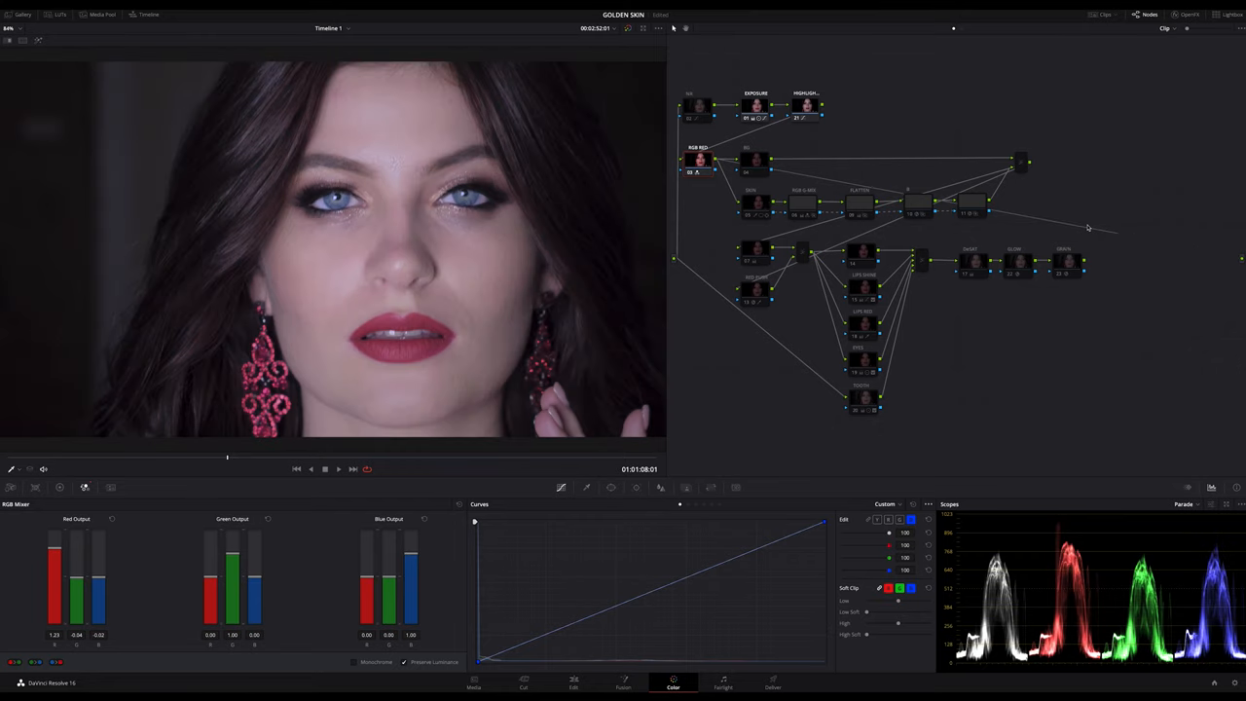
Select the RGB G-MIX node with red 1.25, green 1.03, blue 0.34
click(1020, 163)
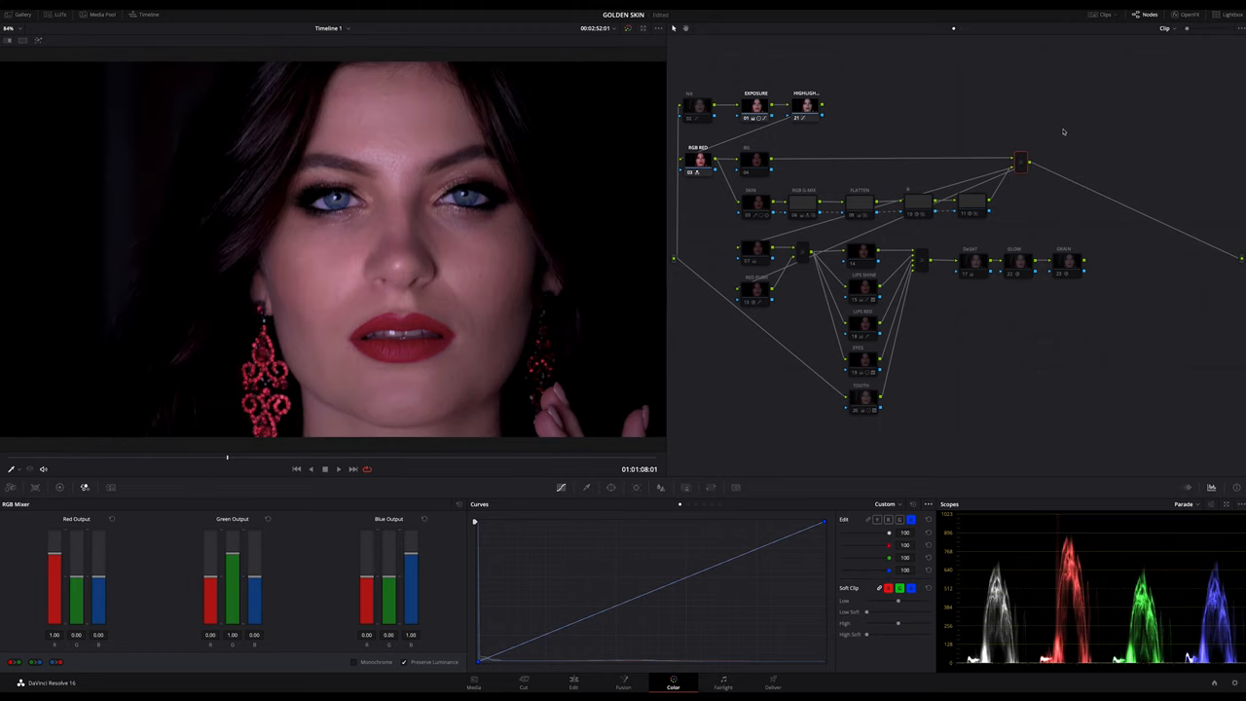
click(755, 161)
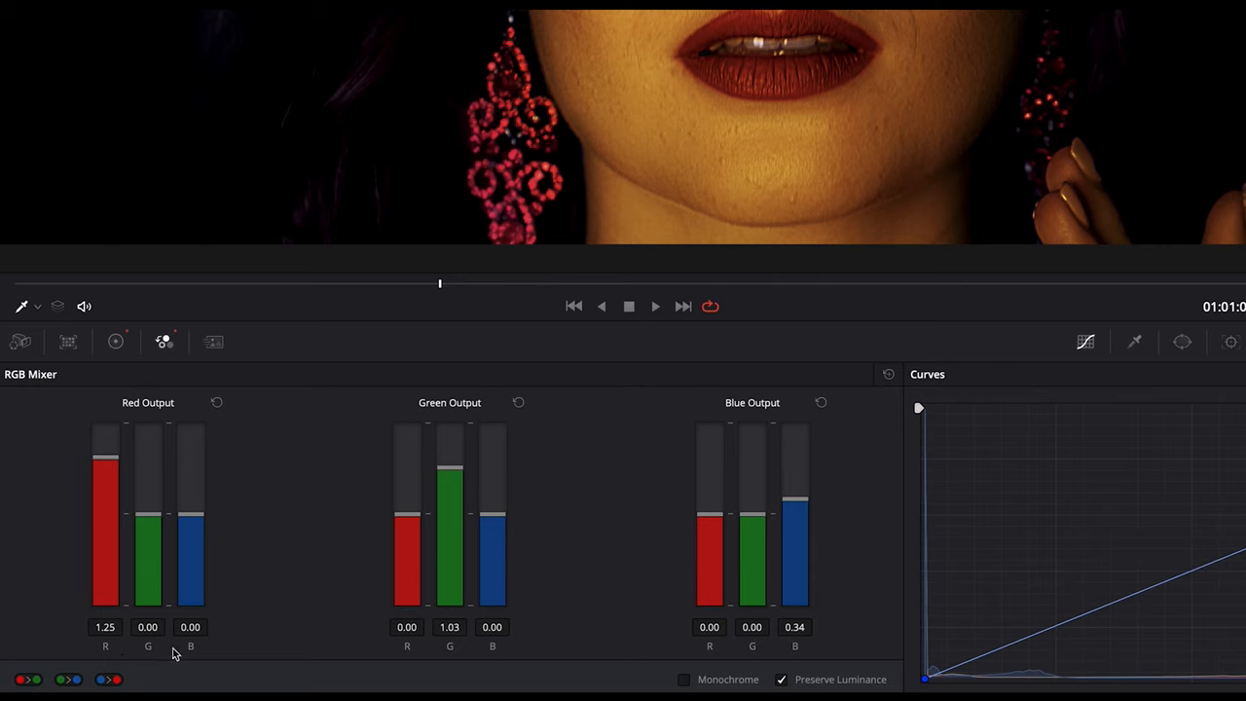
mouse_move(407, 654)
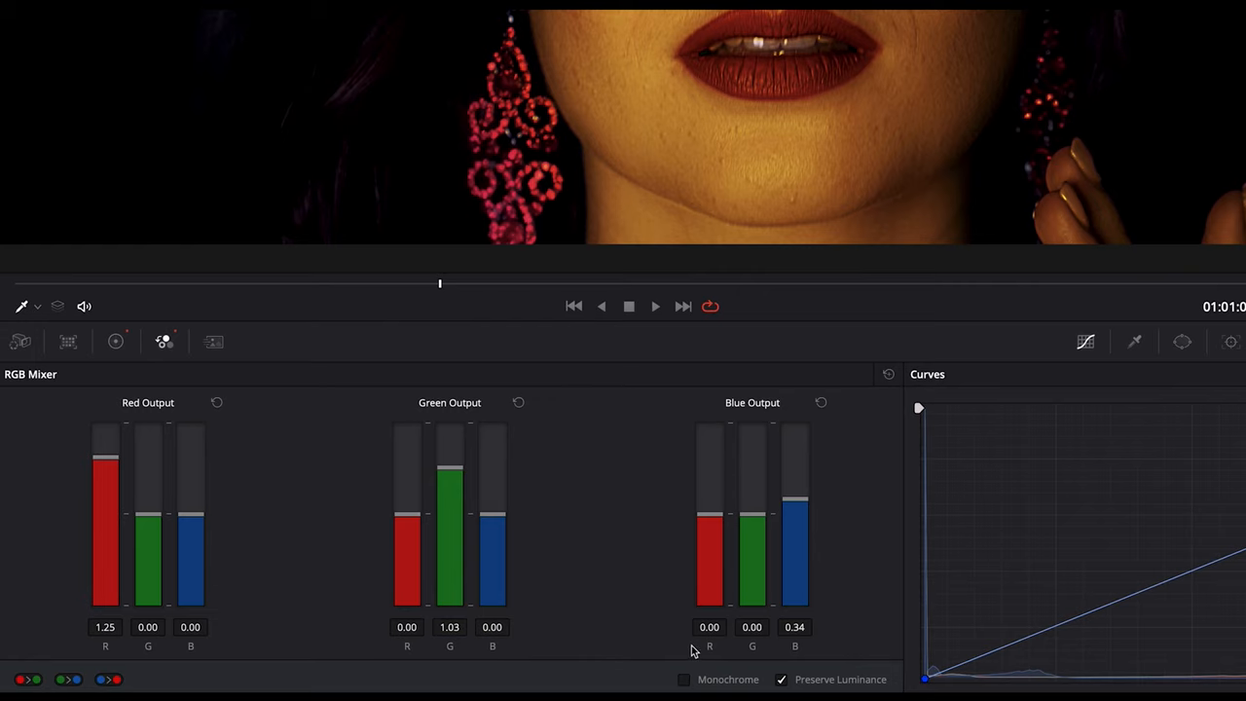
mouse_move(801, 655)
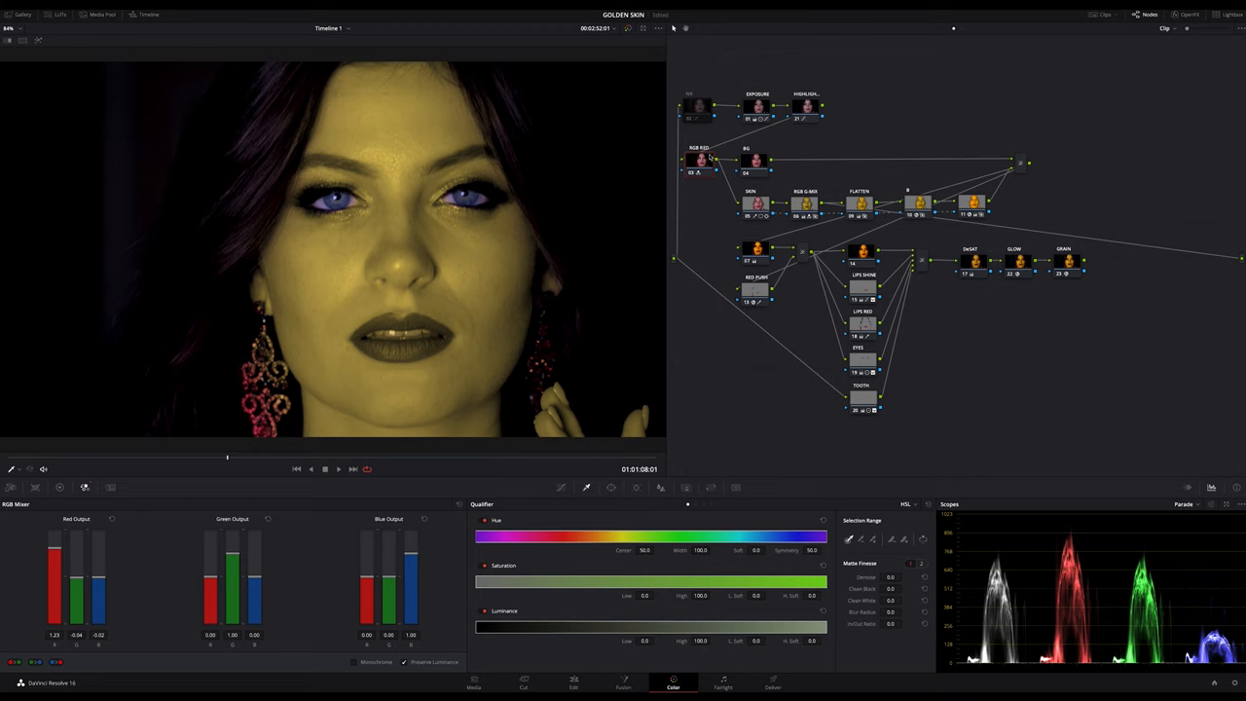
mouse_move(707, 210)
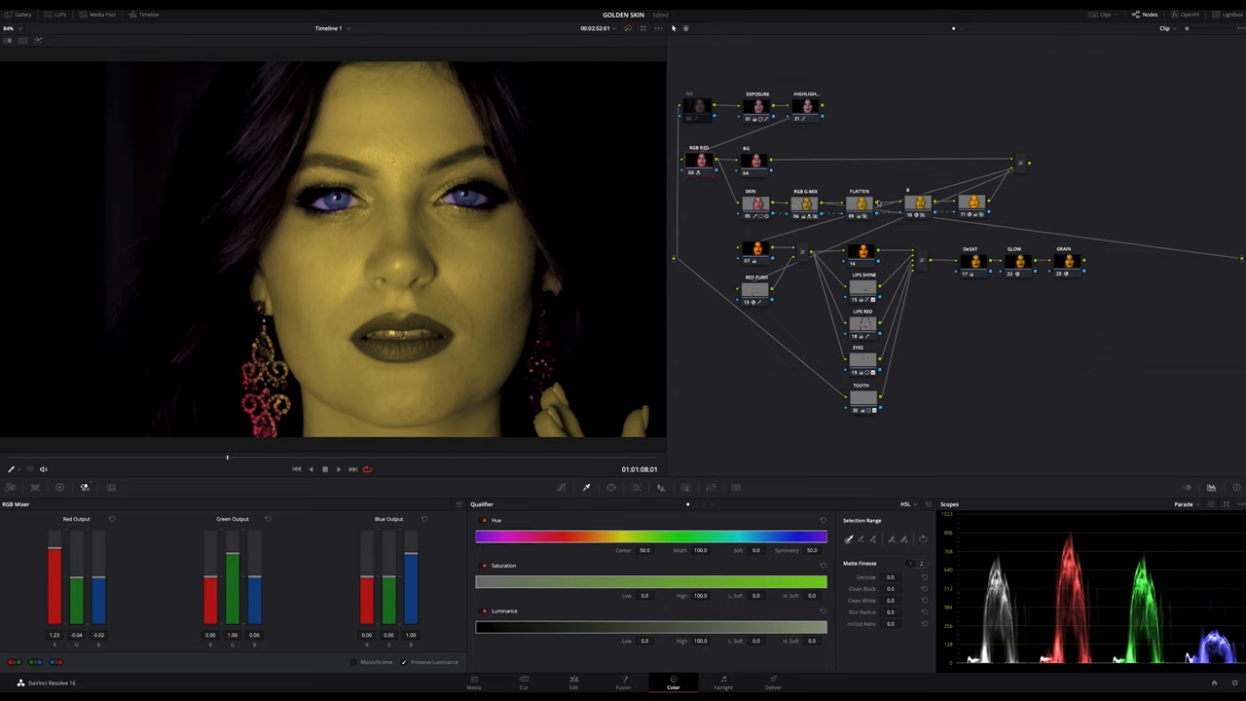
mouse_move(1032, 165)
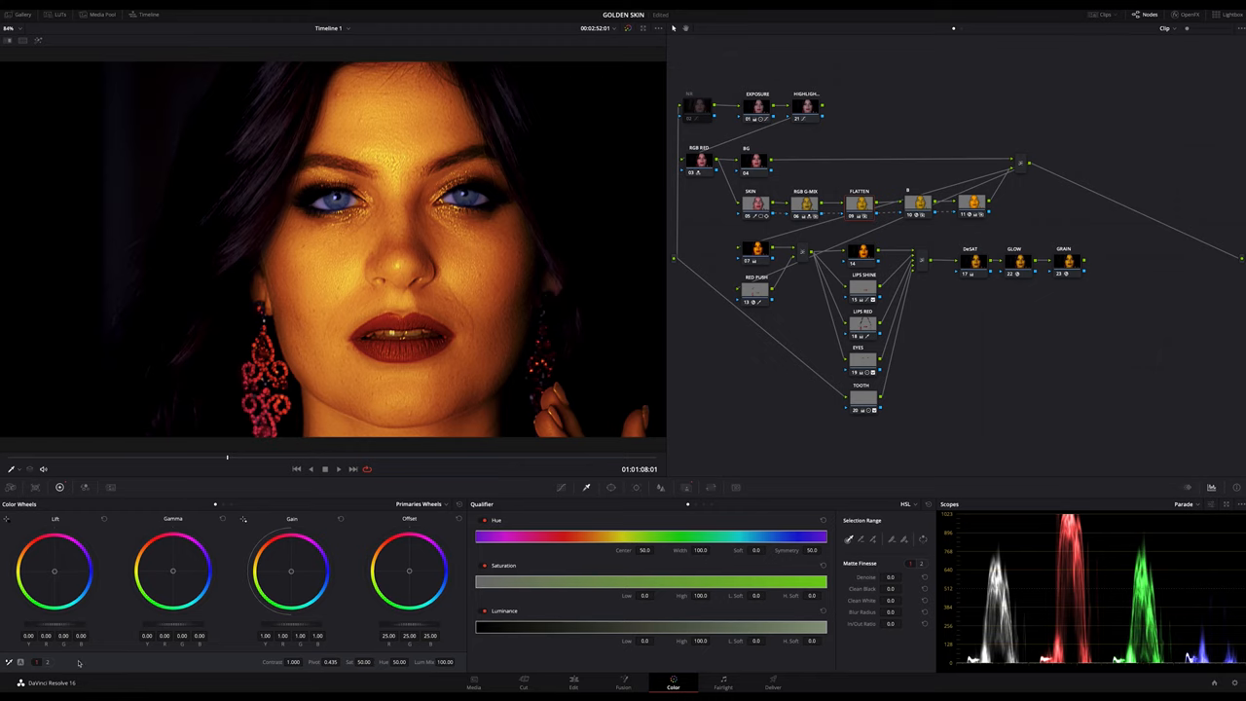
Show Color Wheels page 2 with Color Boost 42, Shadows 41.5, Highlights -19
click(46, 662)
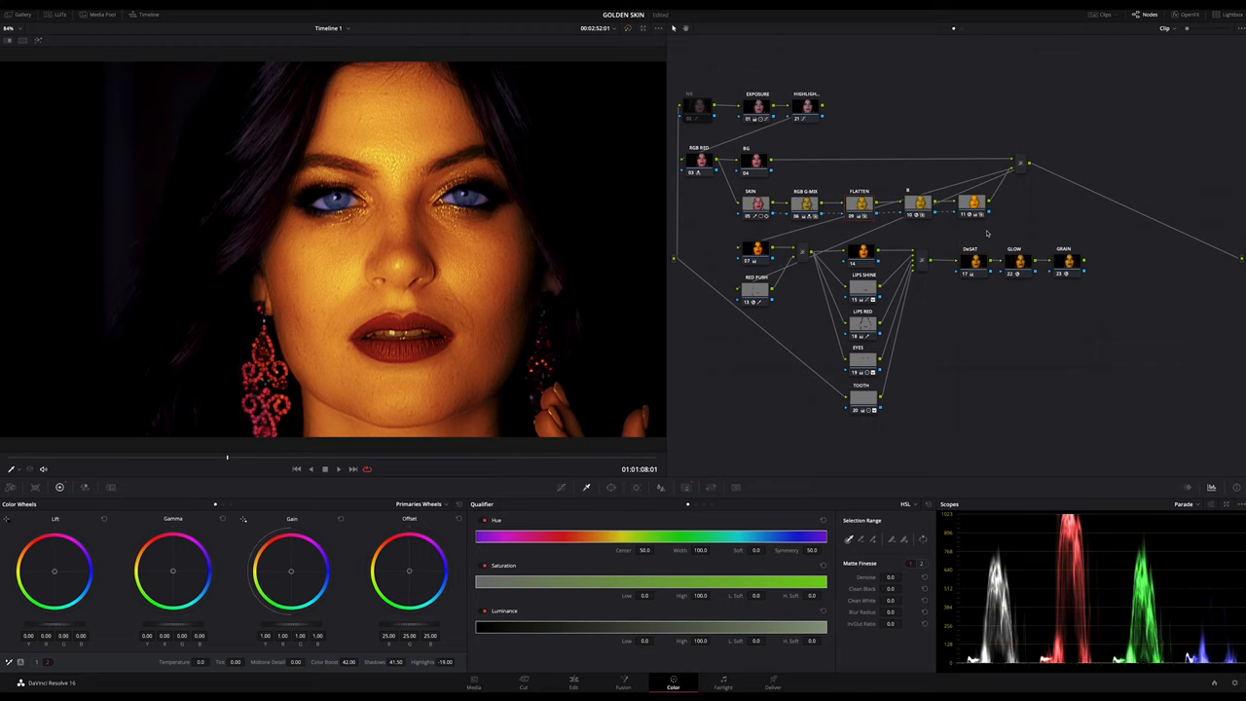
mouse_move(1032, 227)
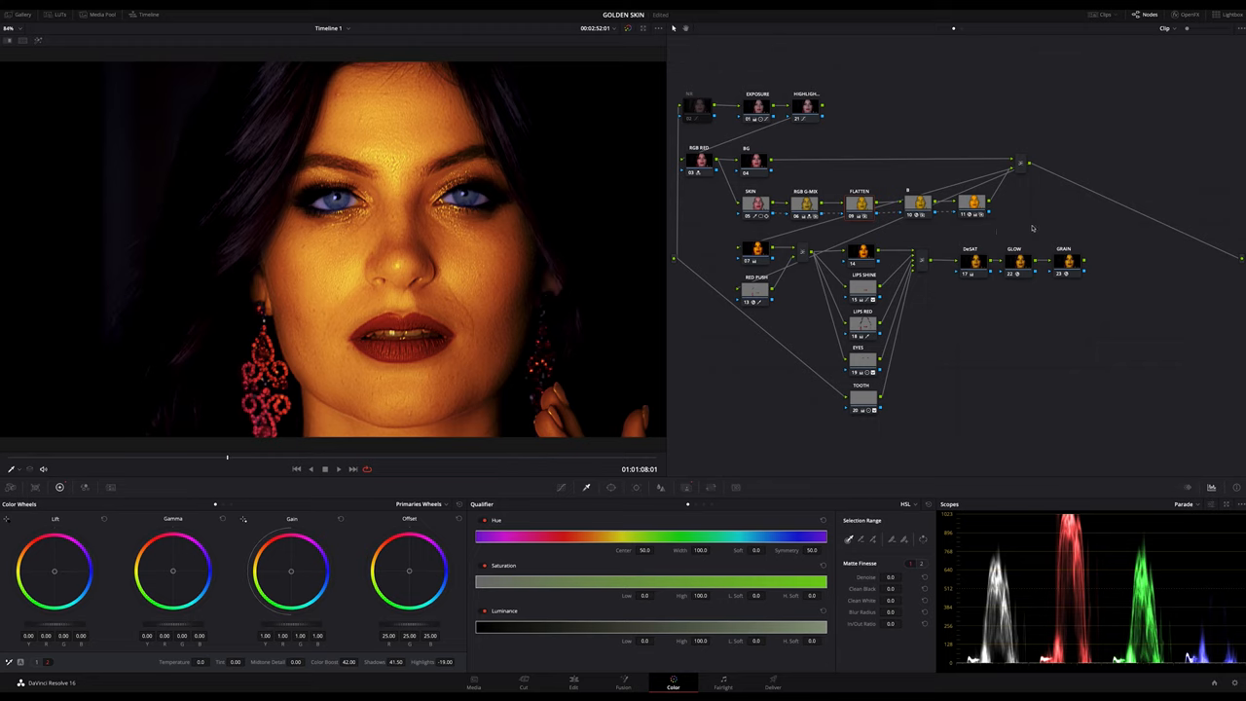
mouse_move(1089, 233)
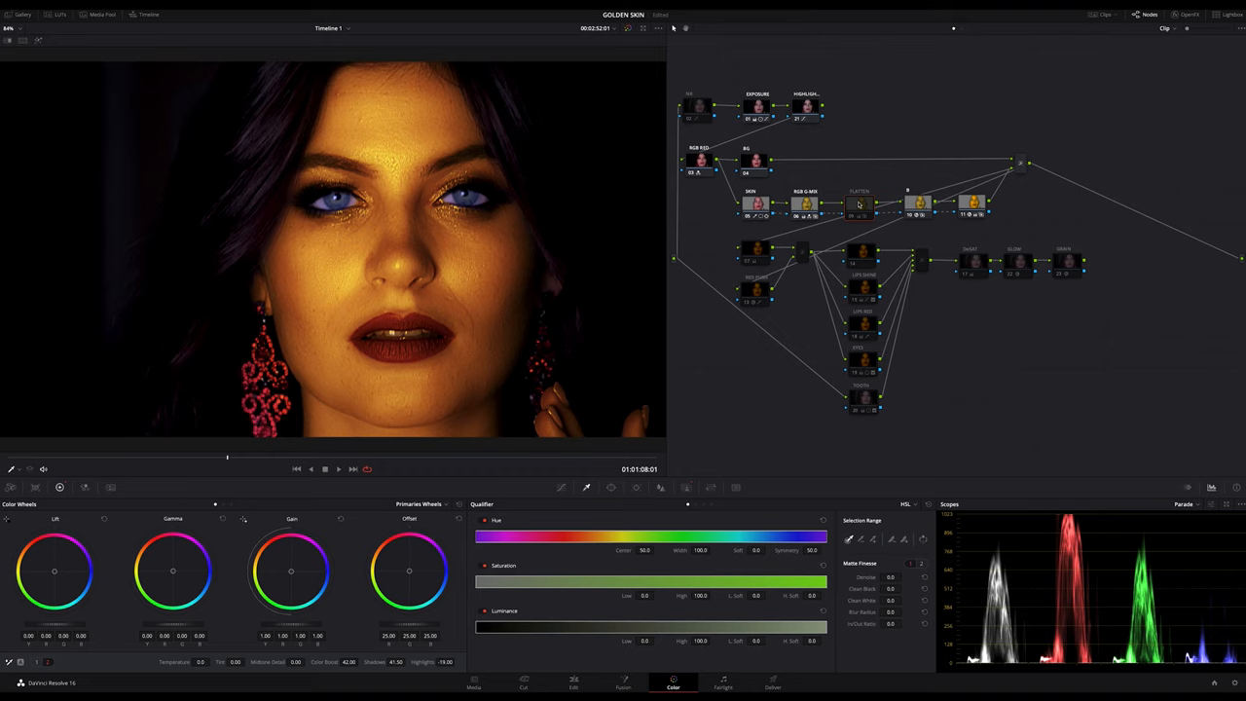
click(859, 204)
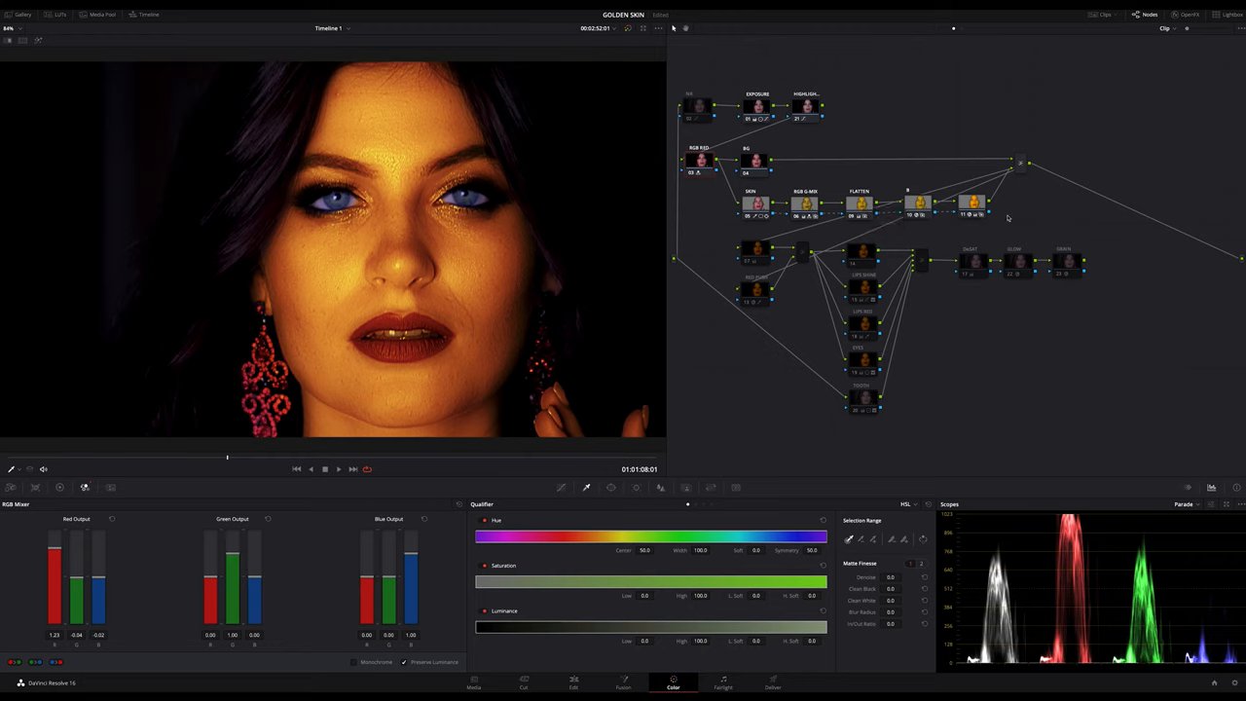
mouse_move(506, 239)
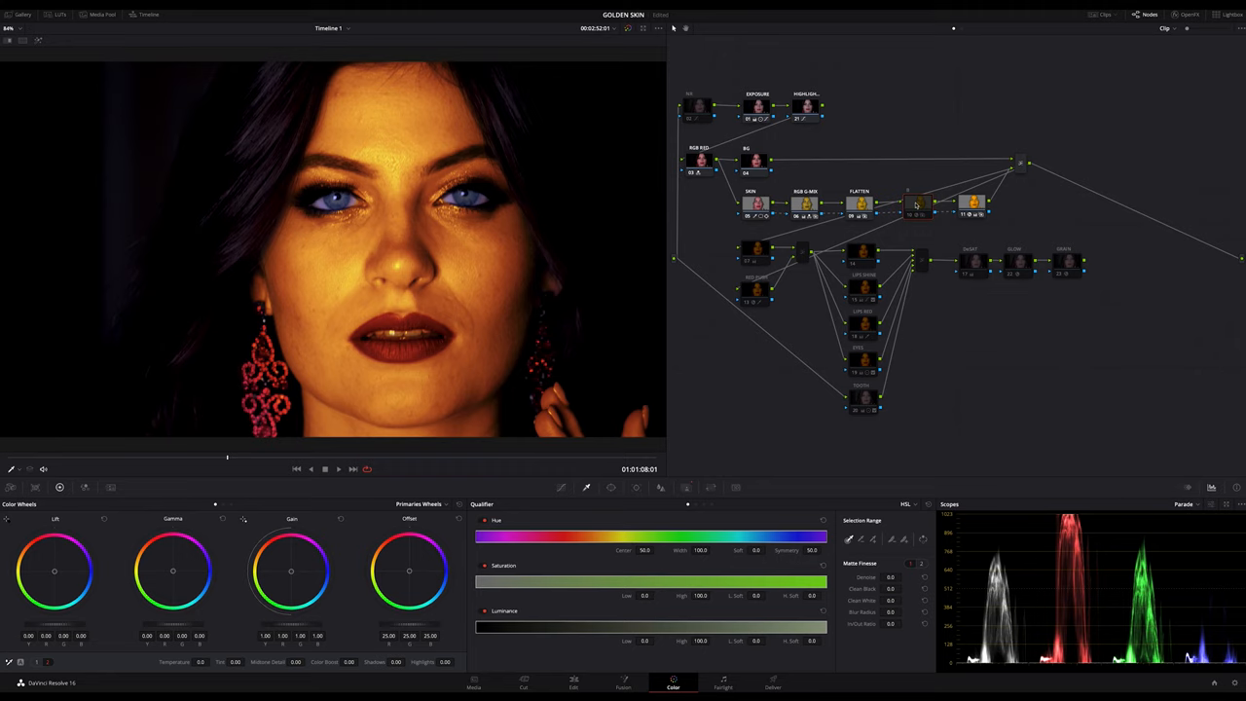
Select node B and show its Beauty settings, choosing the operating mode
click(917, 204)
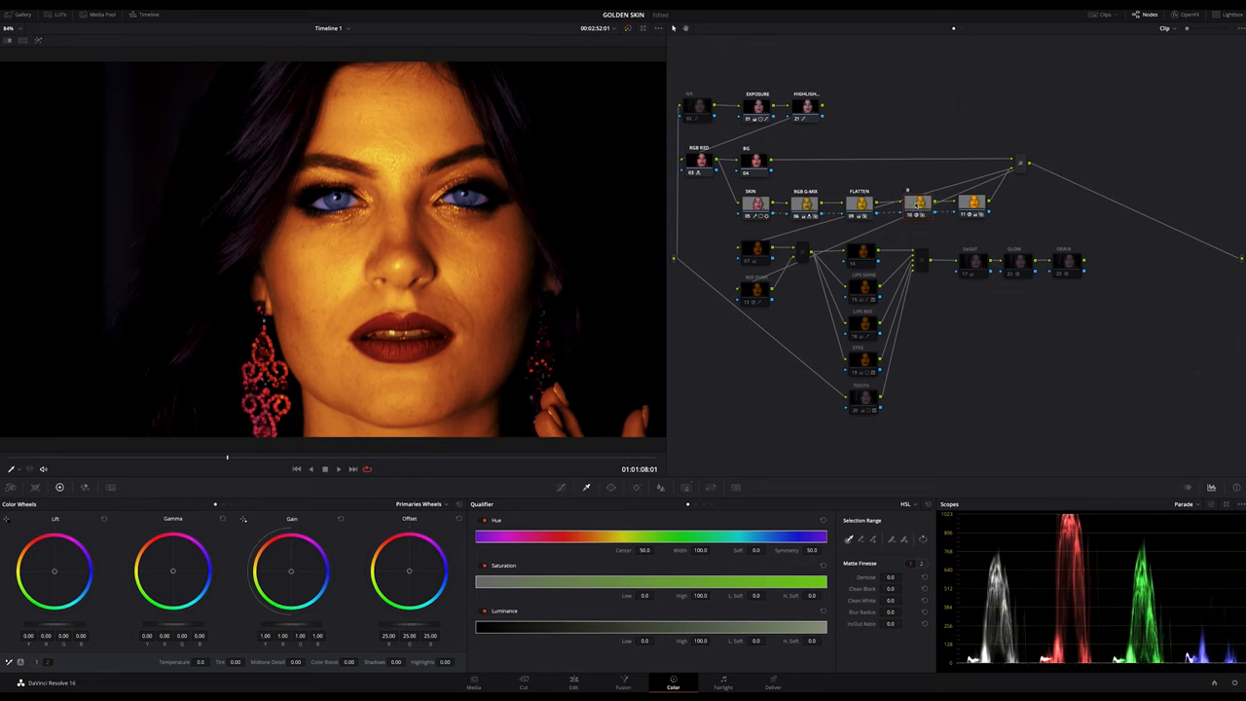
click(1188, 14)
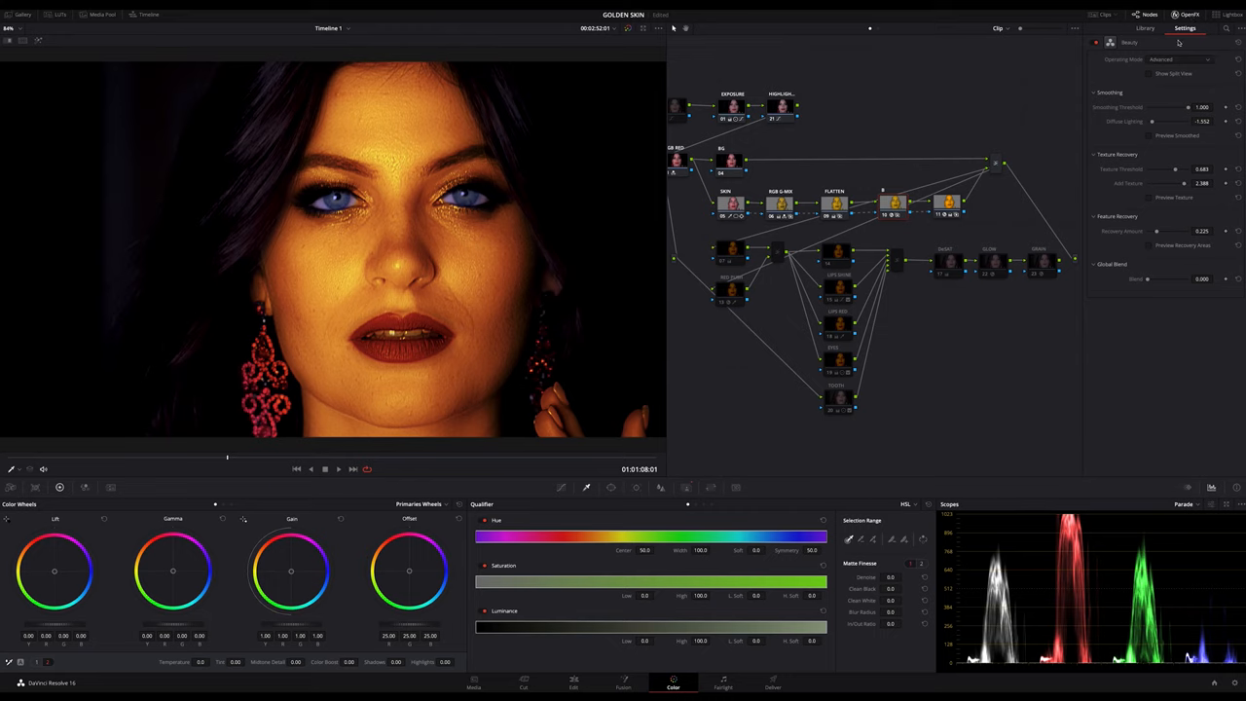
mouse_move(981, 182)
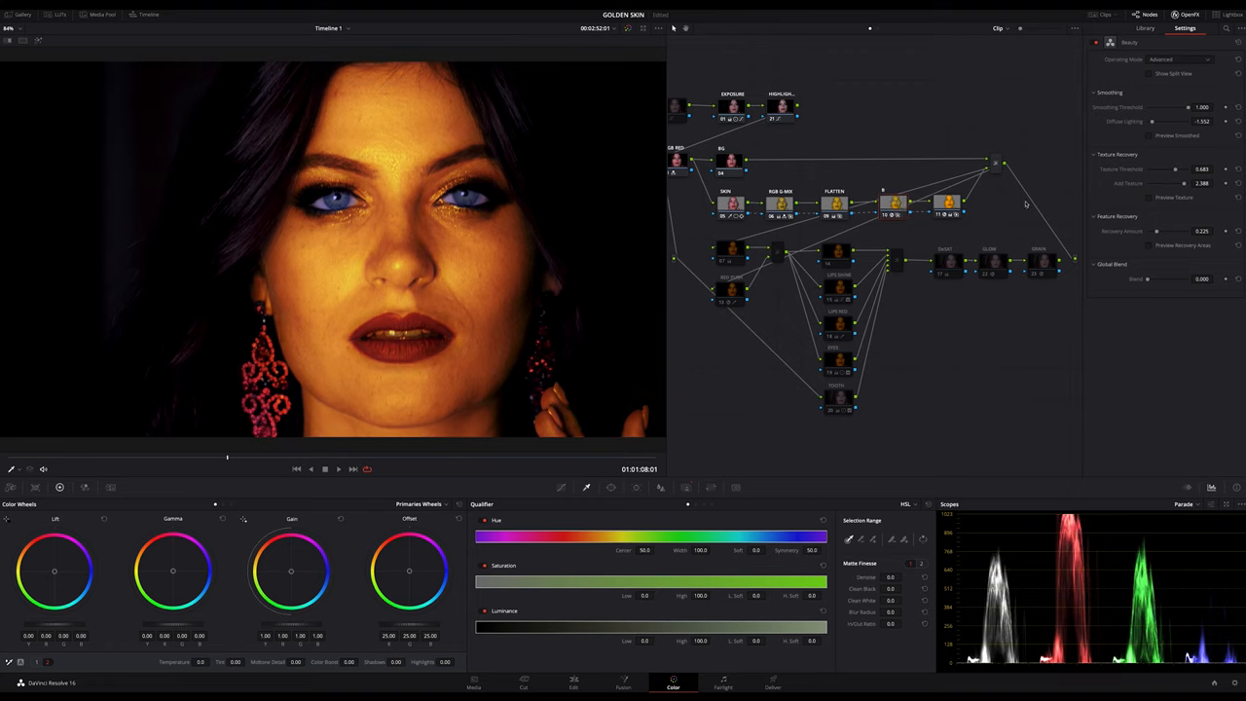
click(1180, 60)
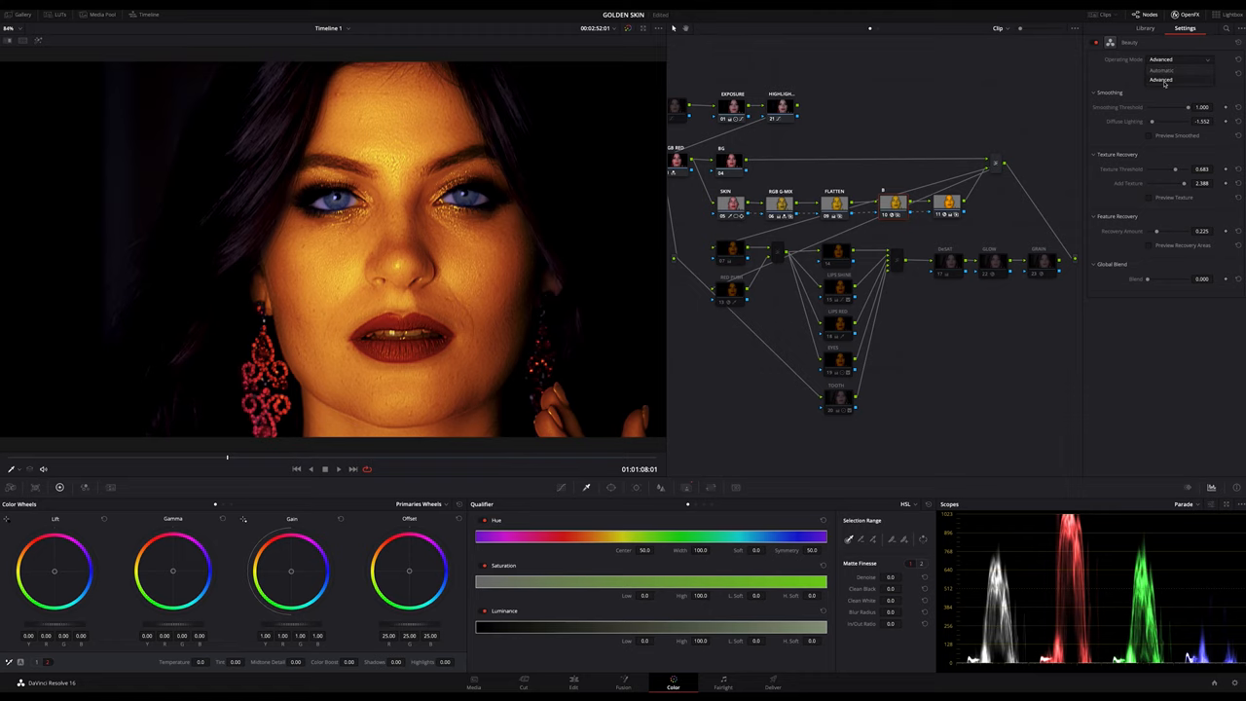
click(1160, 79)
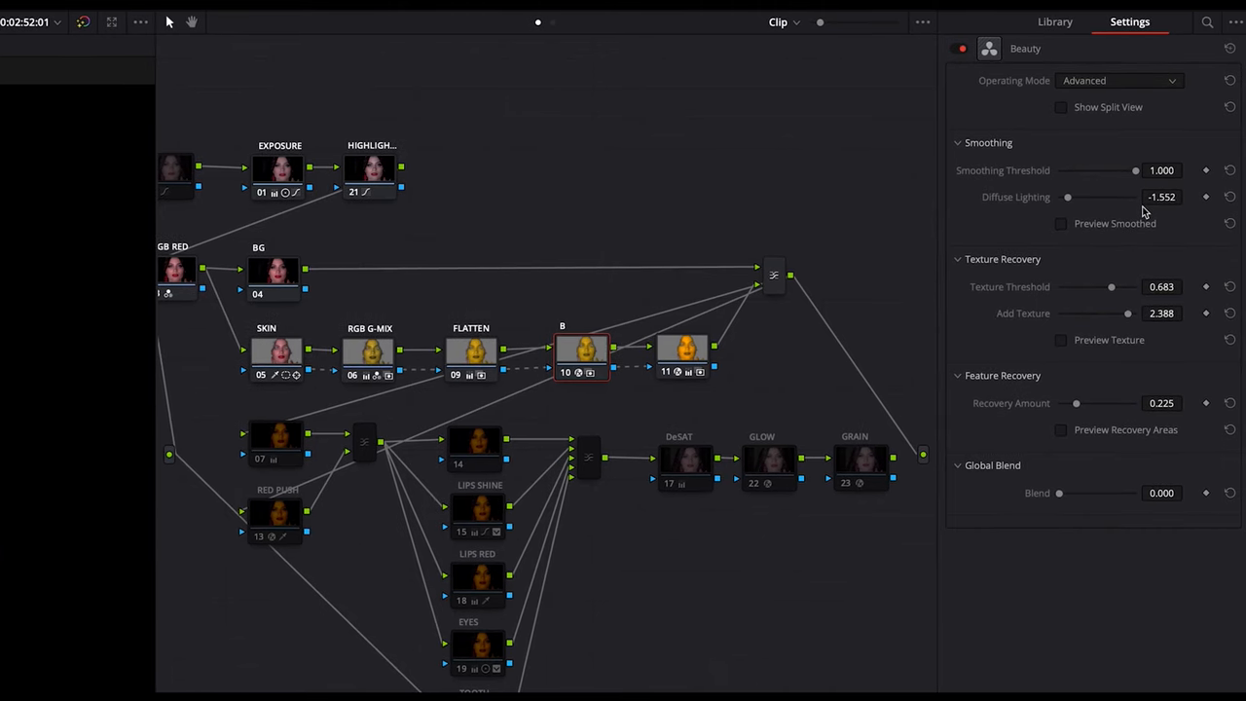
mouse_move(1129, 214)
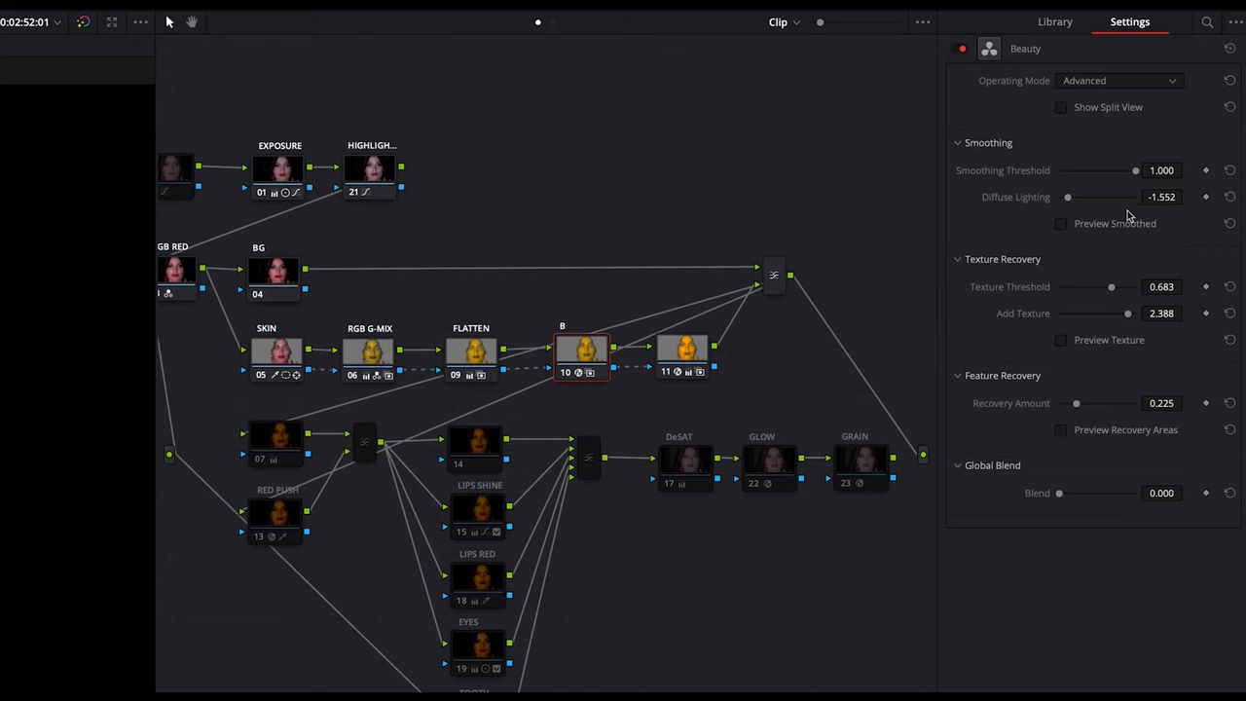
mouse_move(1071, 226)
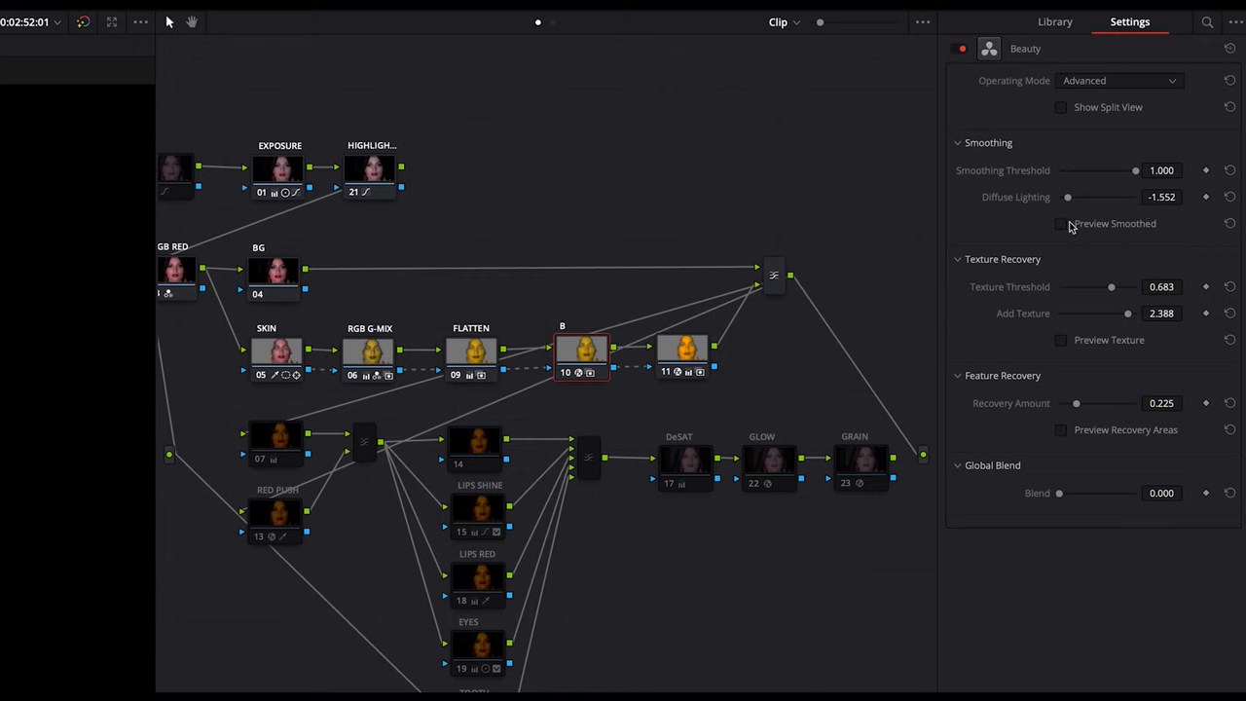
mouse_move(1100, 209)
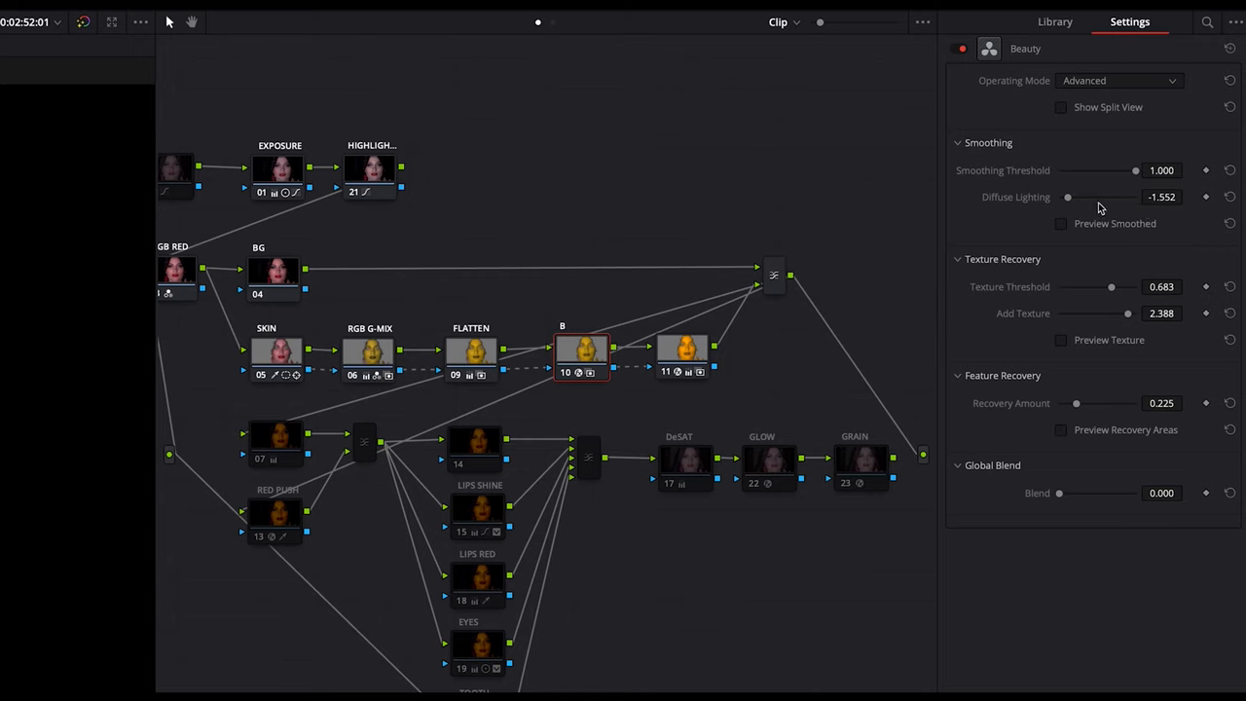
mouse_move(1115, 201)
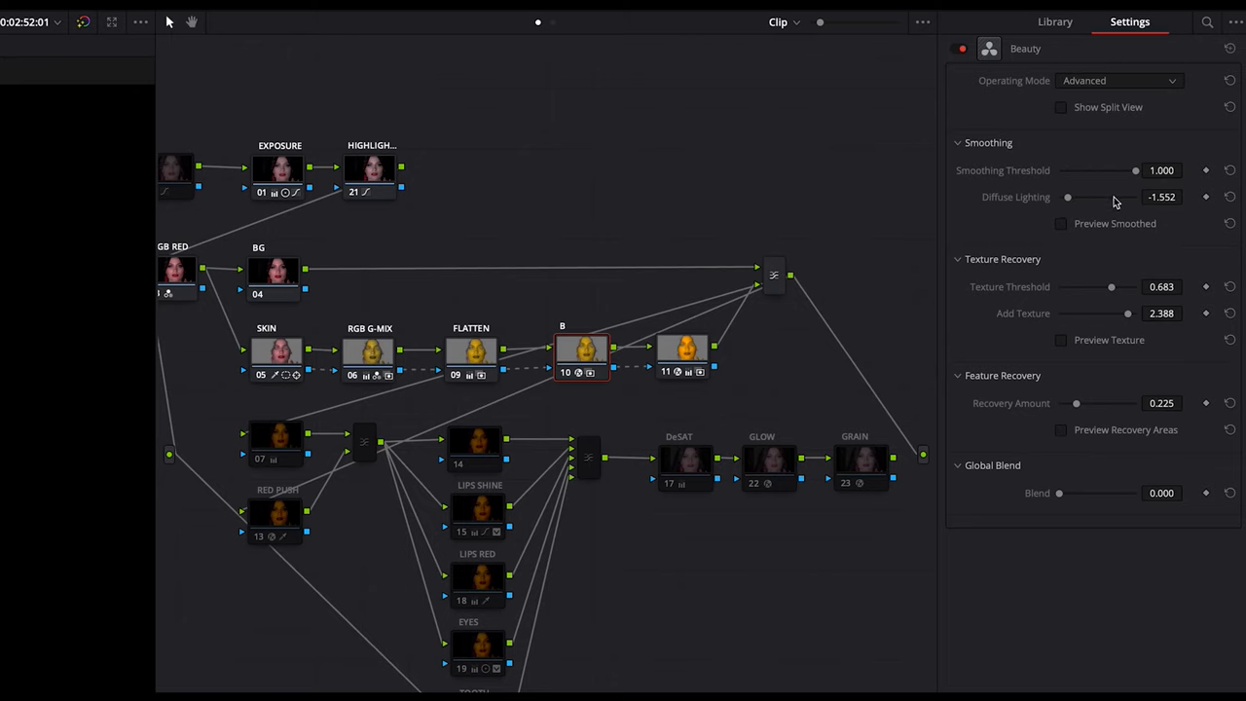
drag(1067, 197, 1136, 197)
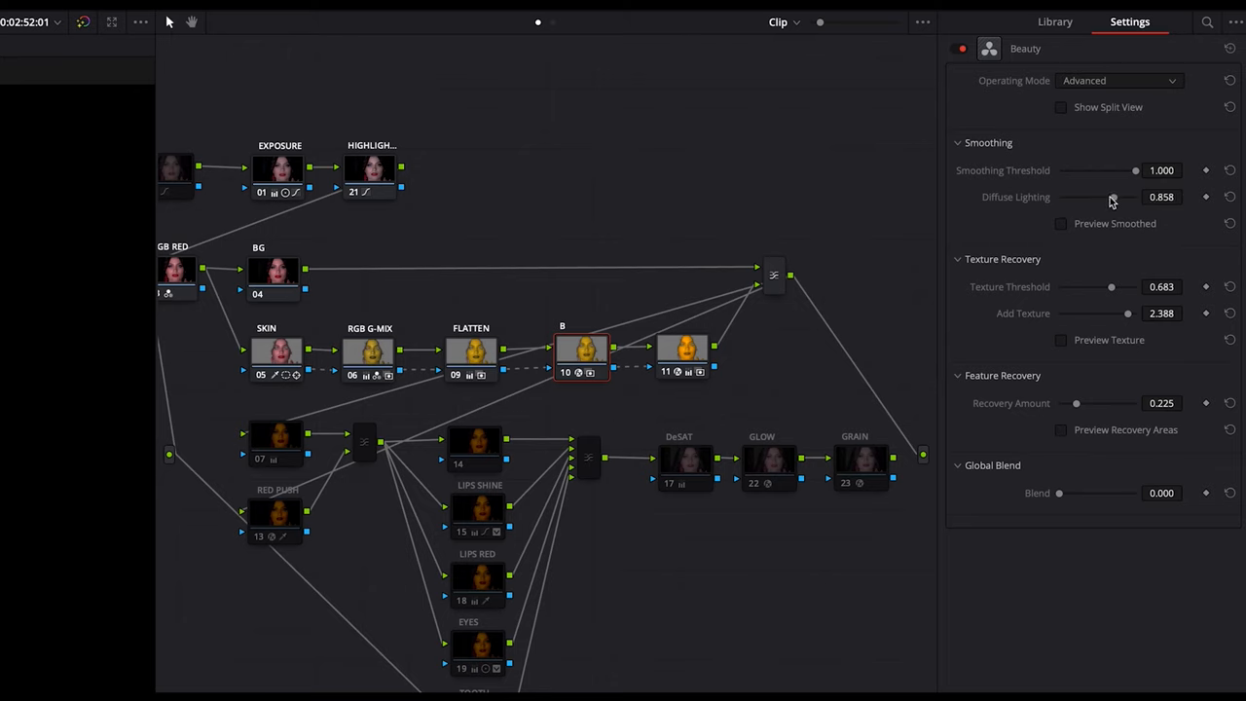
mouse_move(1085, 215)
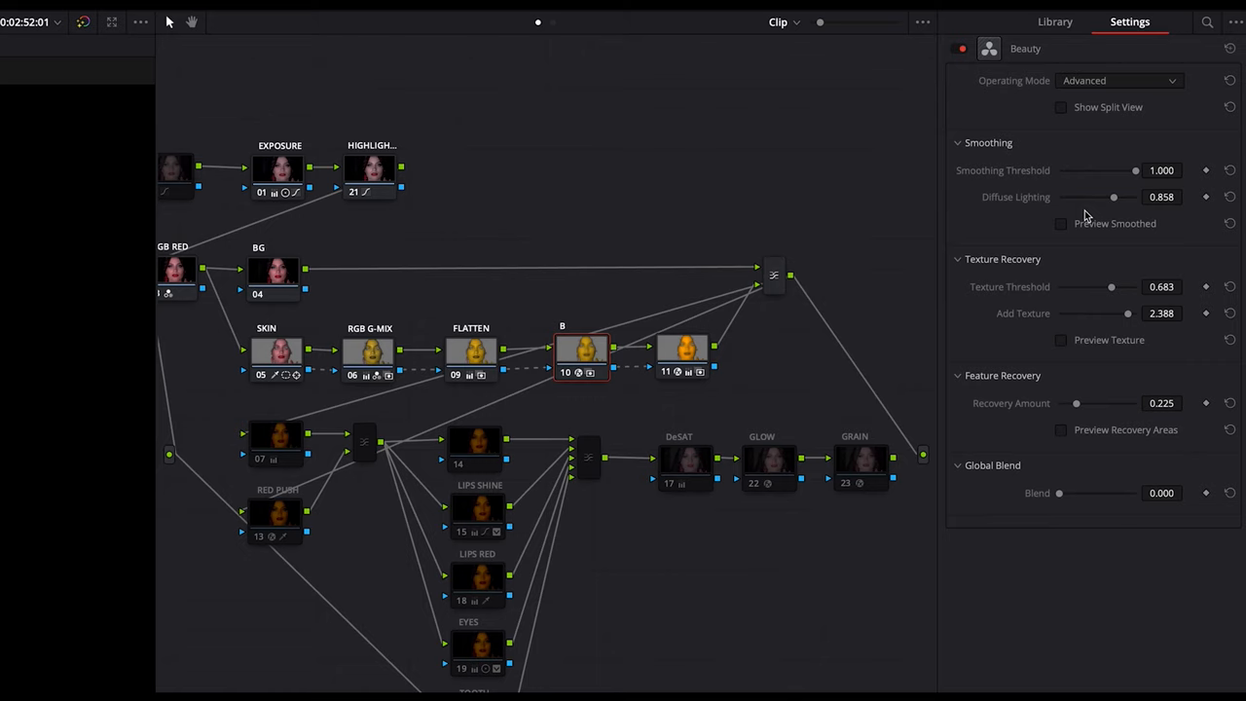
drag(1113, 197, 1067, 197)
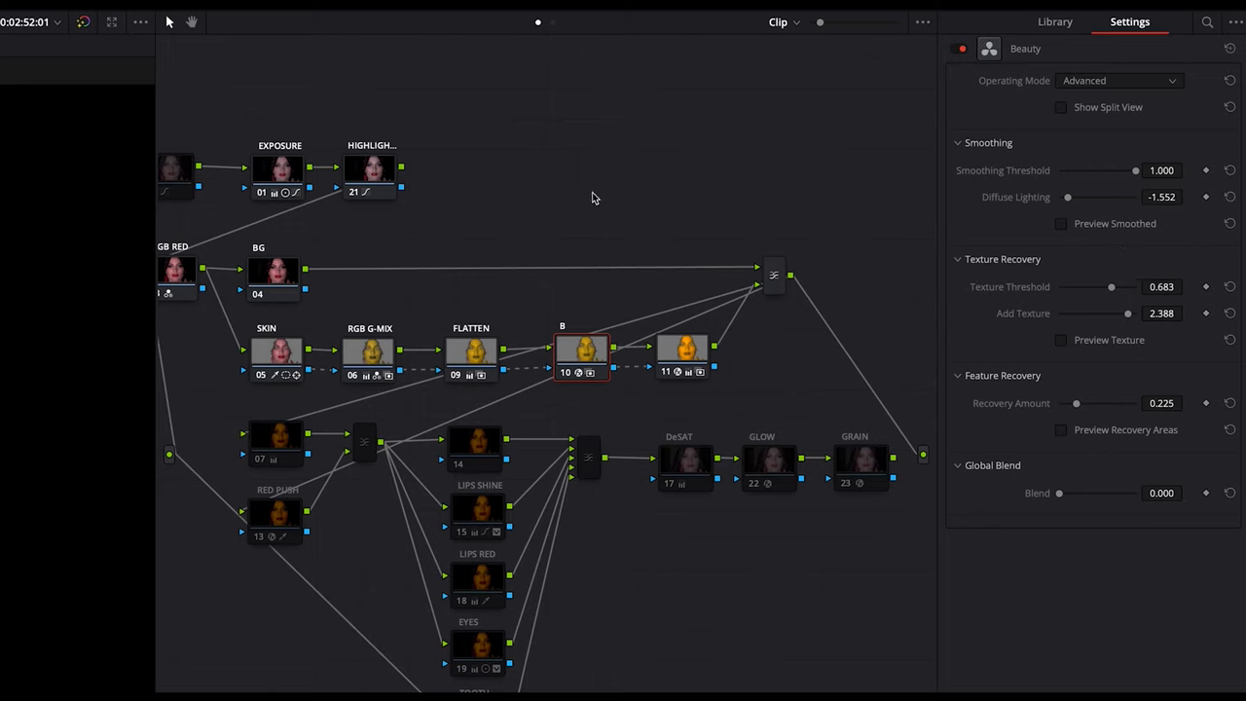
mouse_move(771, 193)
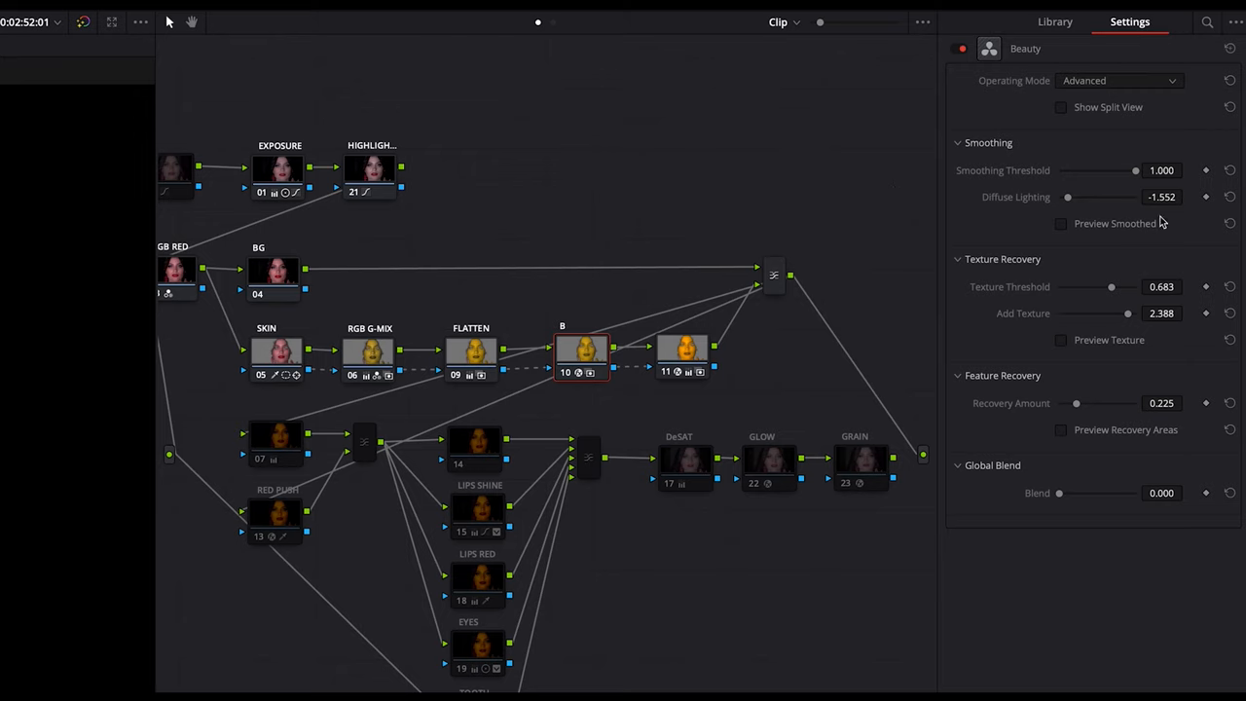
mouse_move(1141, 214)
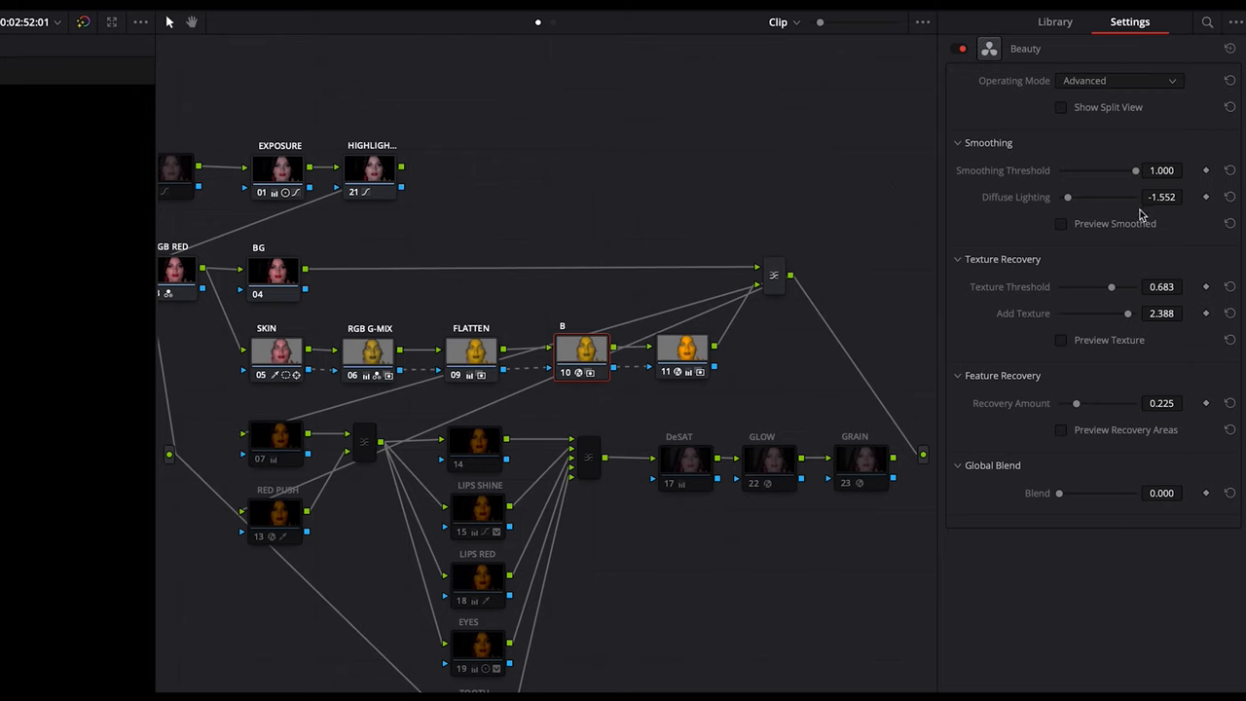
mouse_move(1176, 216)
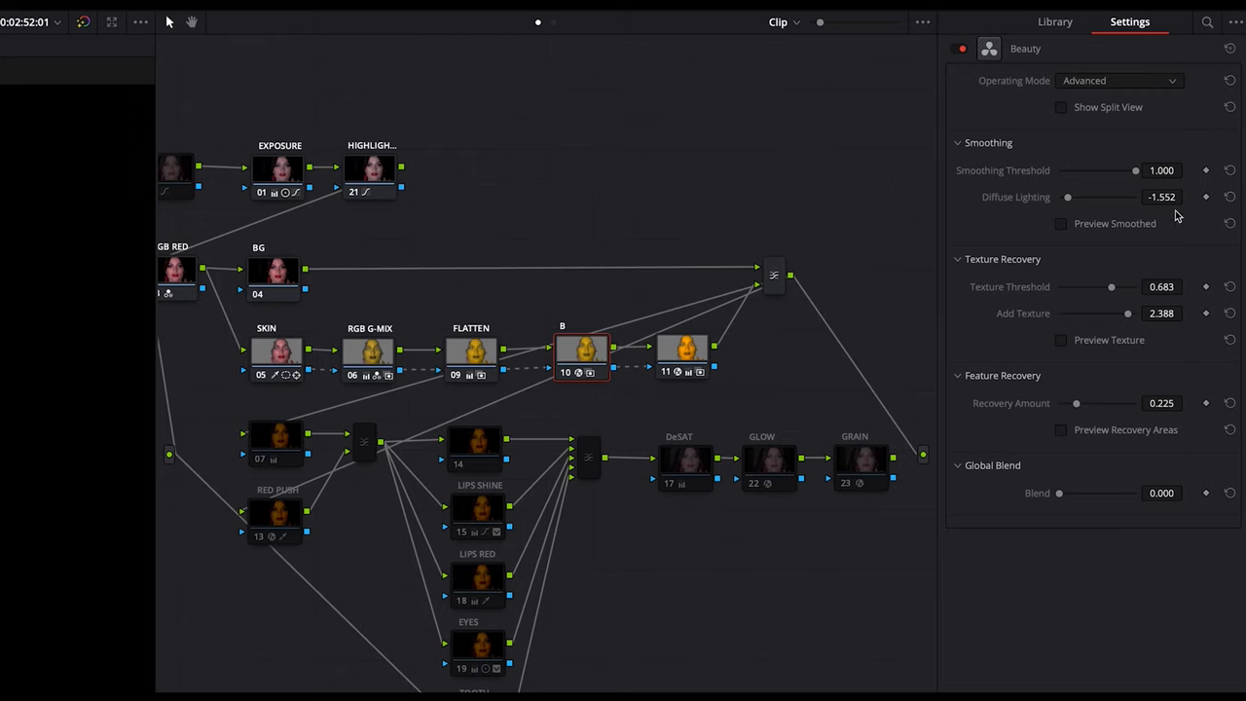
mouse_move(940, 280)
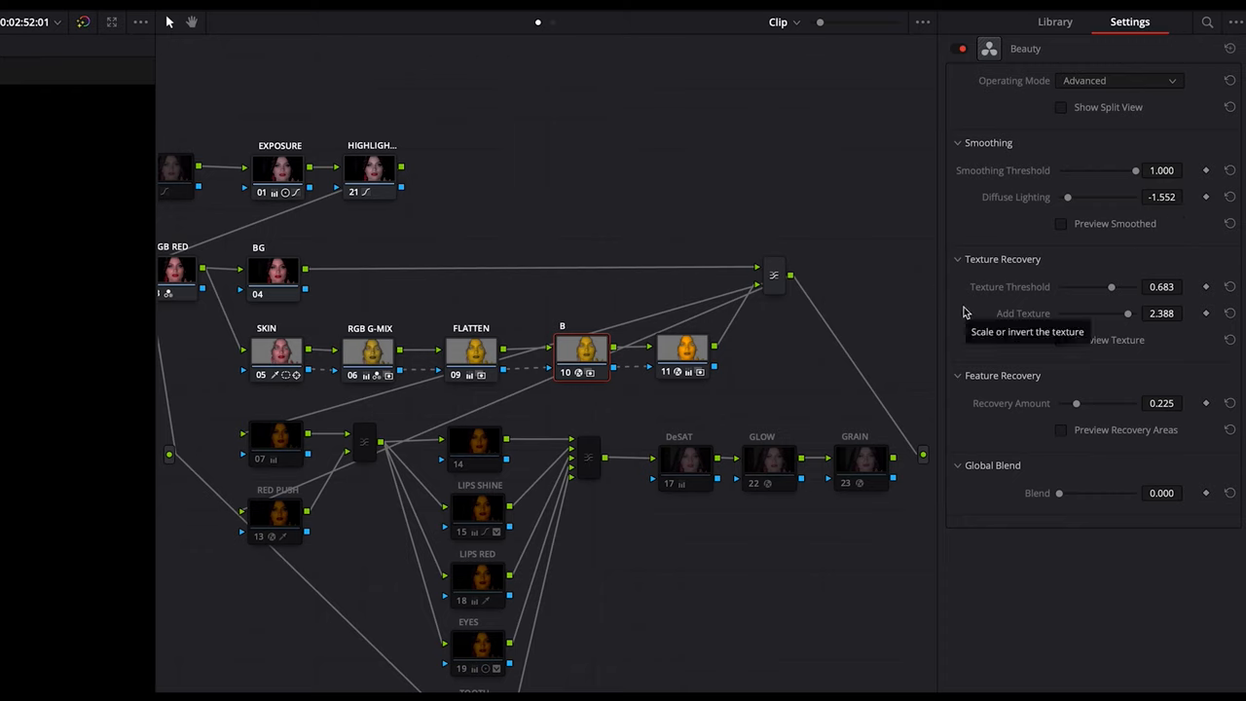
mouse_move(1015, 344)
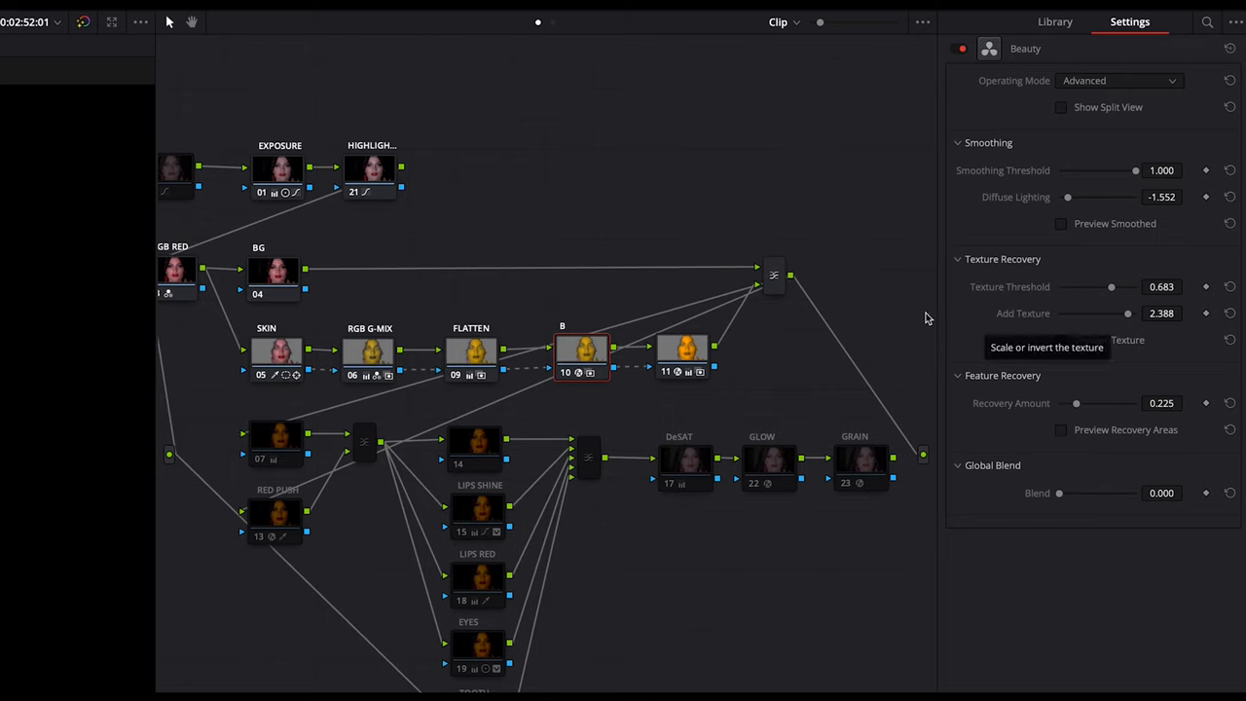
mouse_move(924, 319)
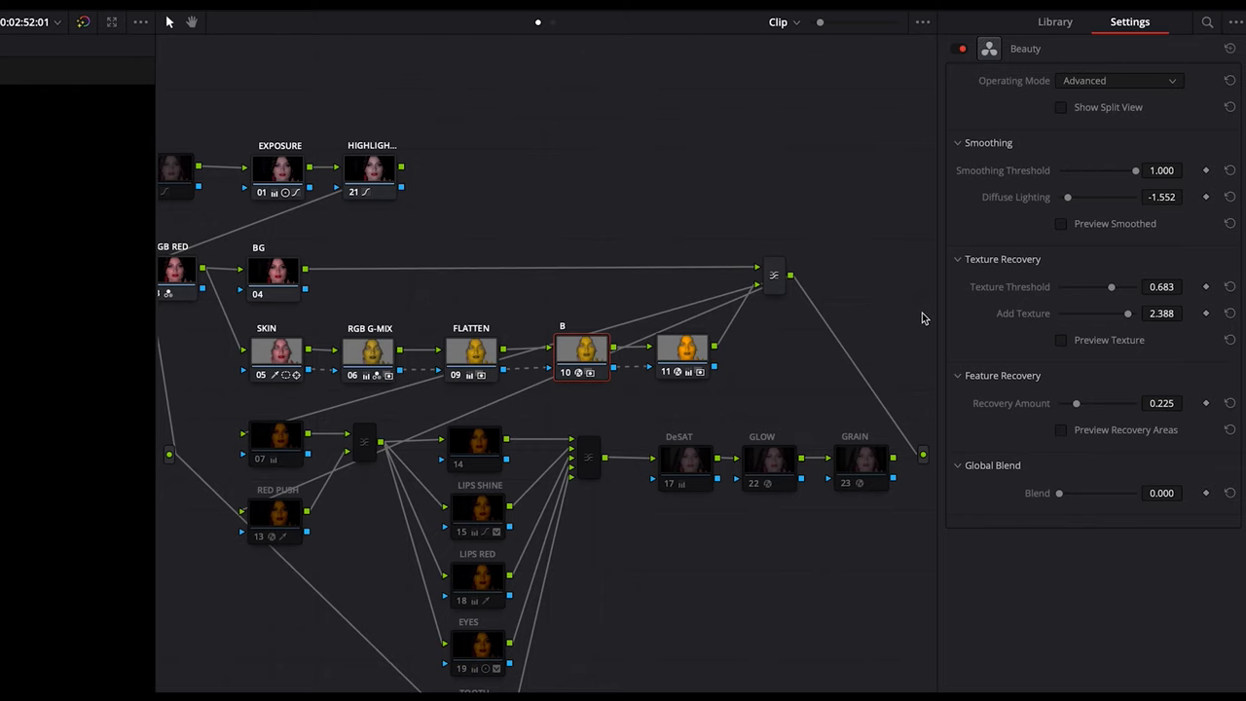
mouse_move(1127, 266)
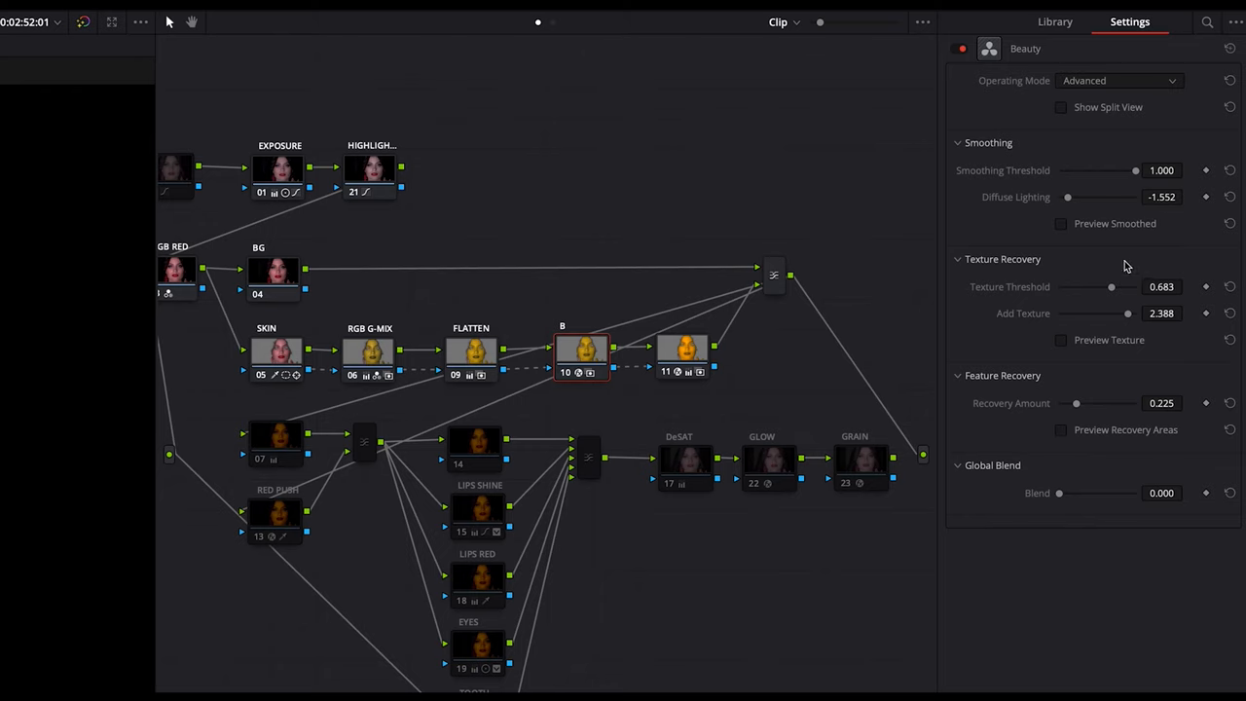
drag(1112, 287, 1091, 286)
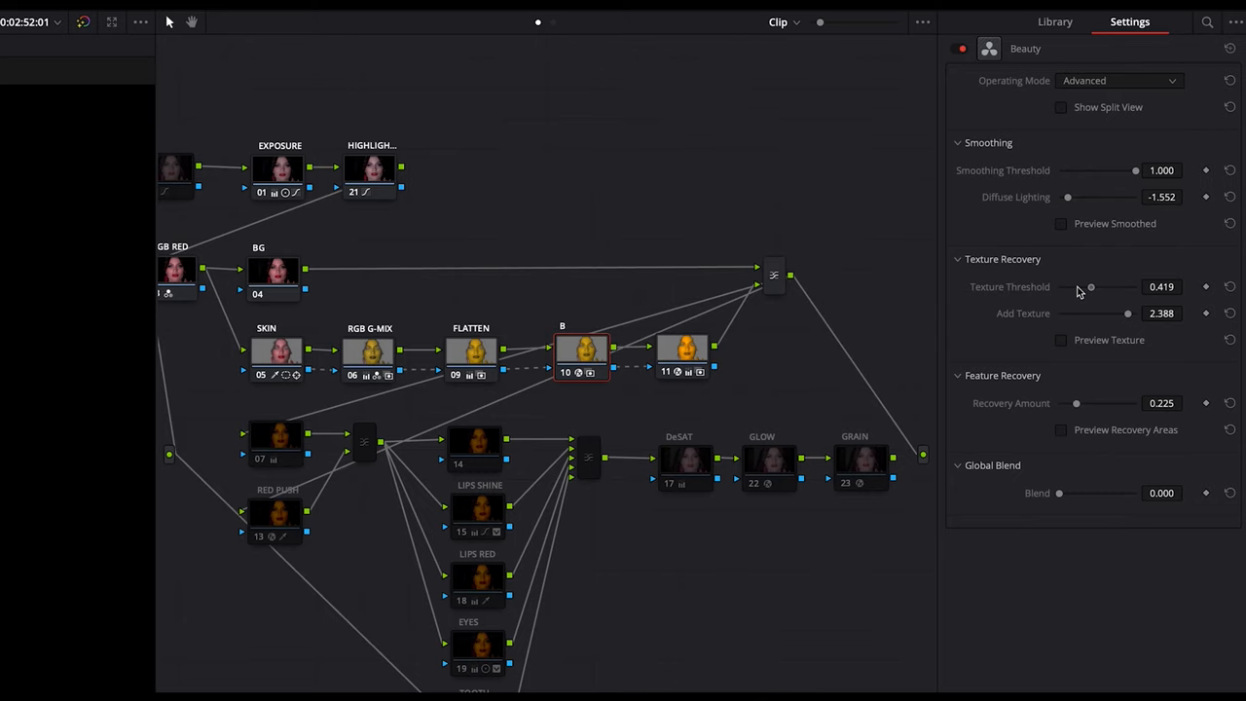
drag(1091, 286, 1076, 286)
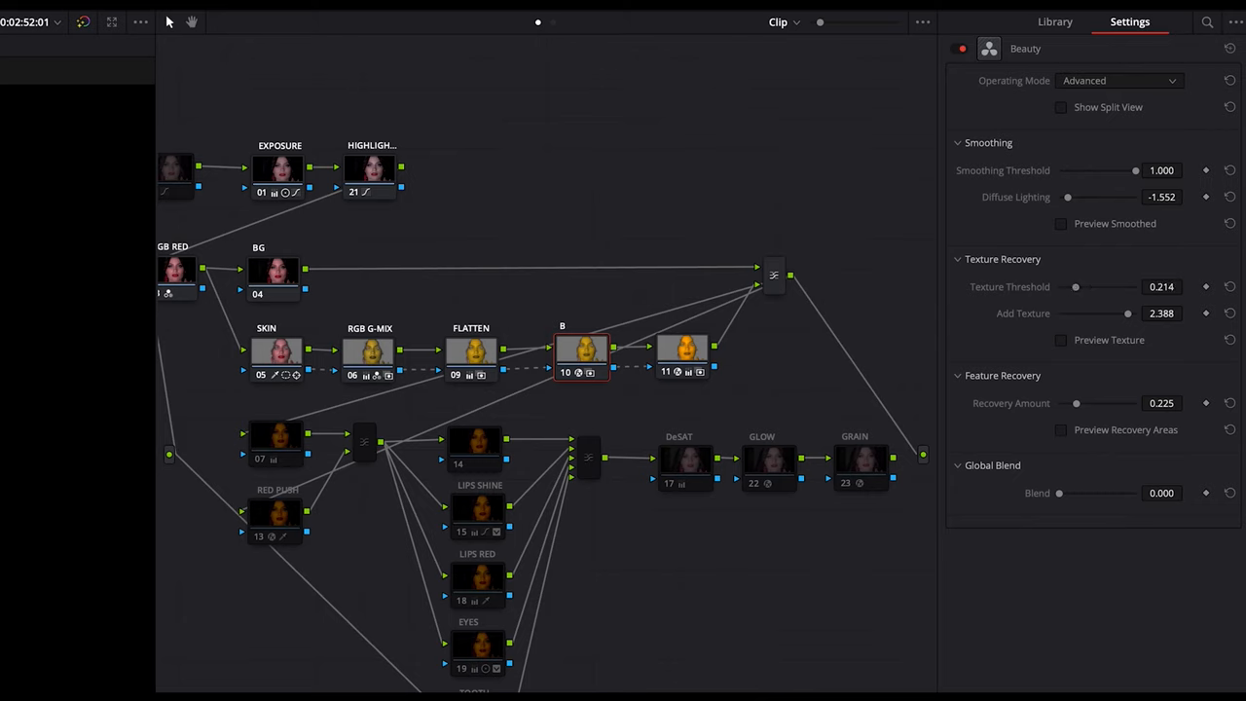
mouse_move(1078, 292)
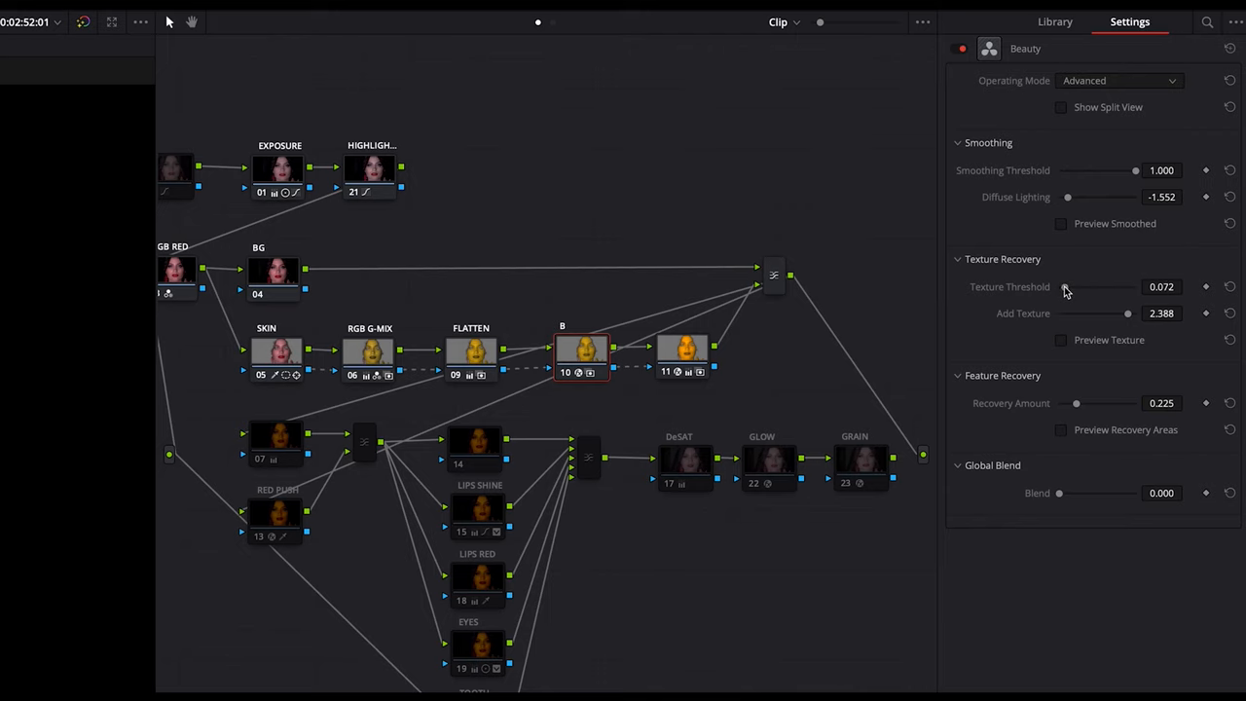
drag(1067, 286, 1111, 287)
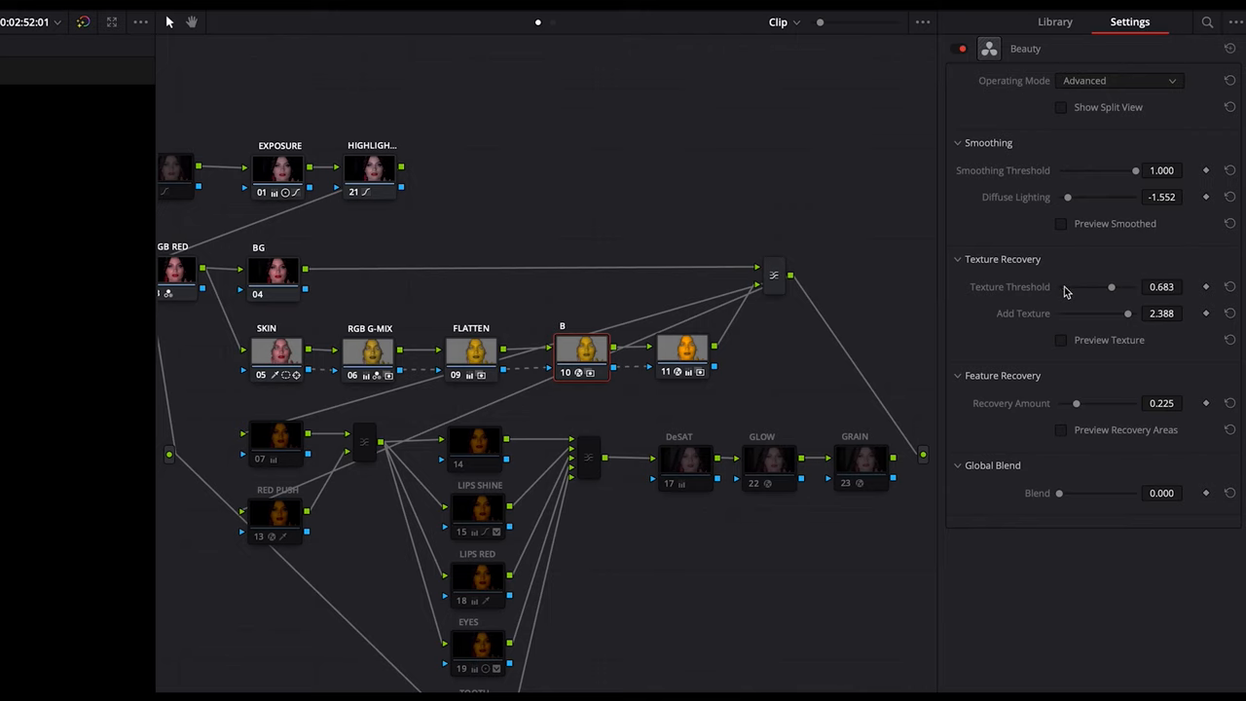
mouse_move(1108, 289)
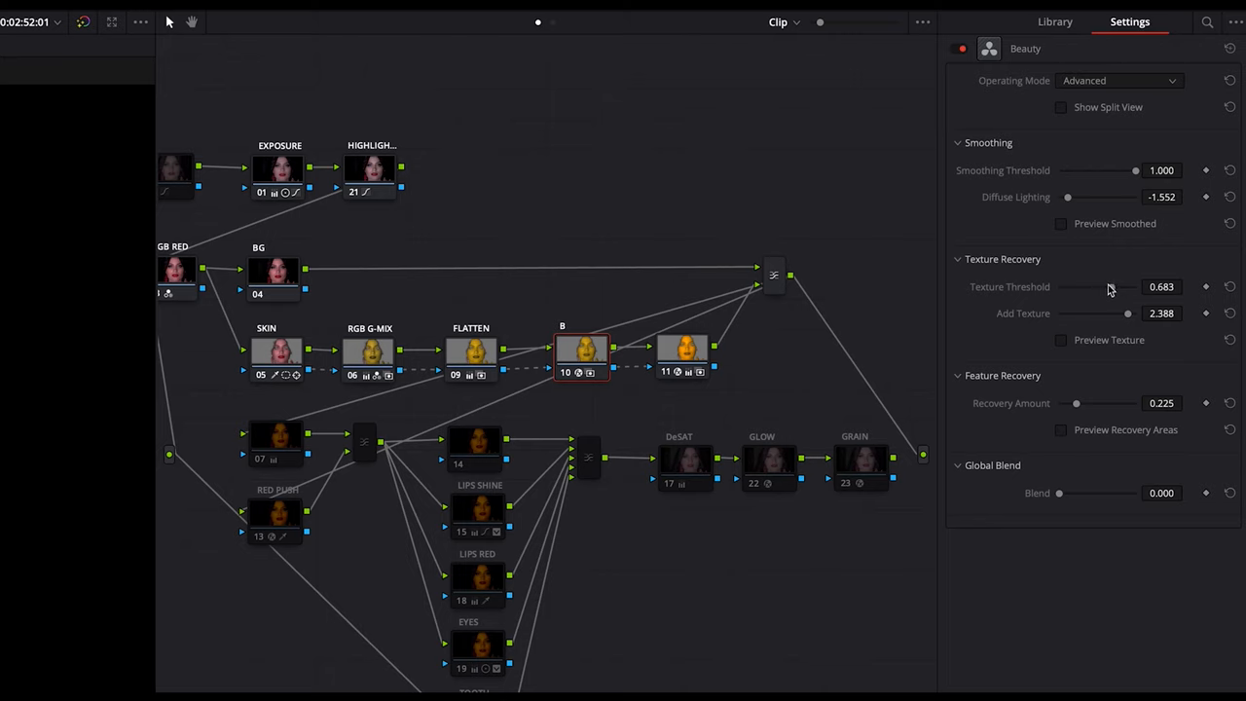
drag(1119, 287, 1125, 286)
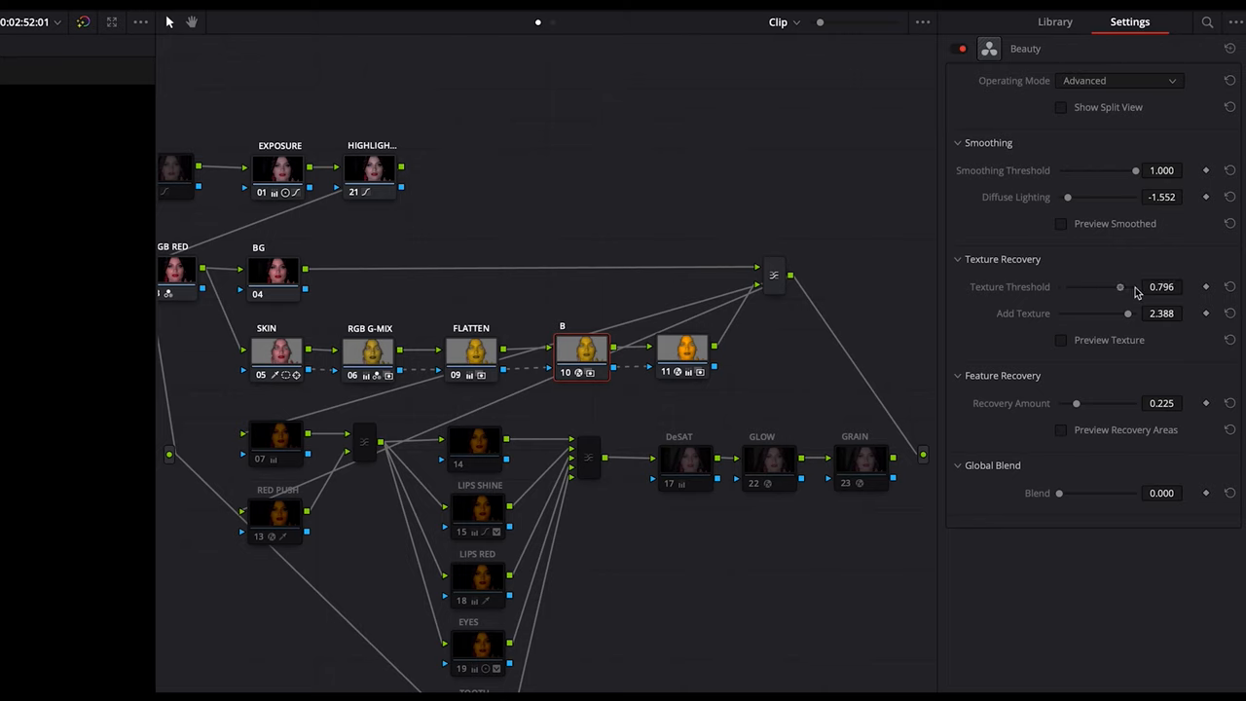
drag(1120, 286, 1136, 286)
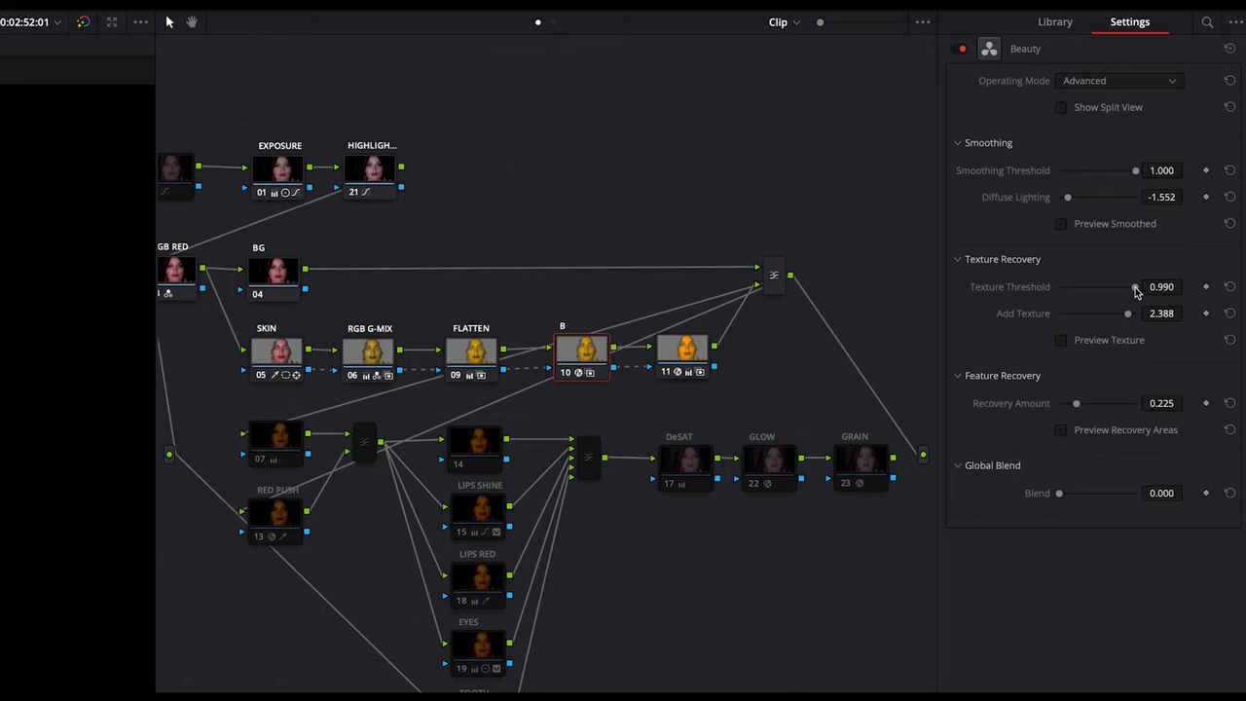
drag(1136, 286, 1112, 287)
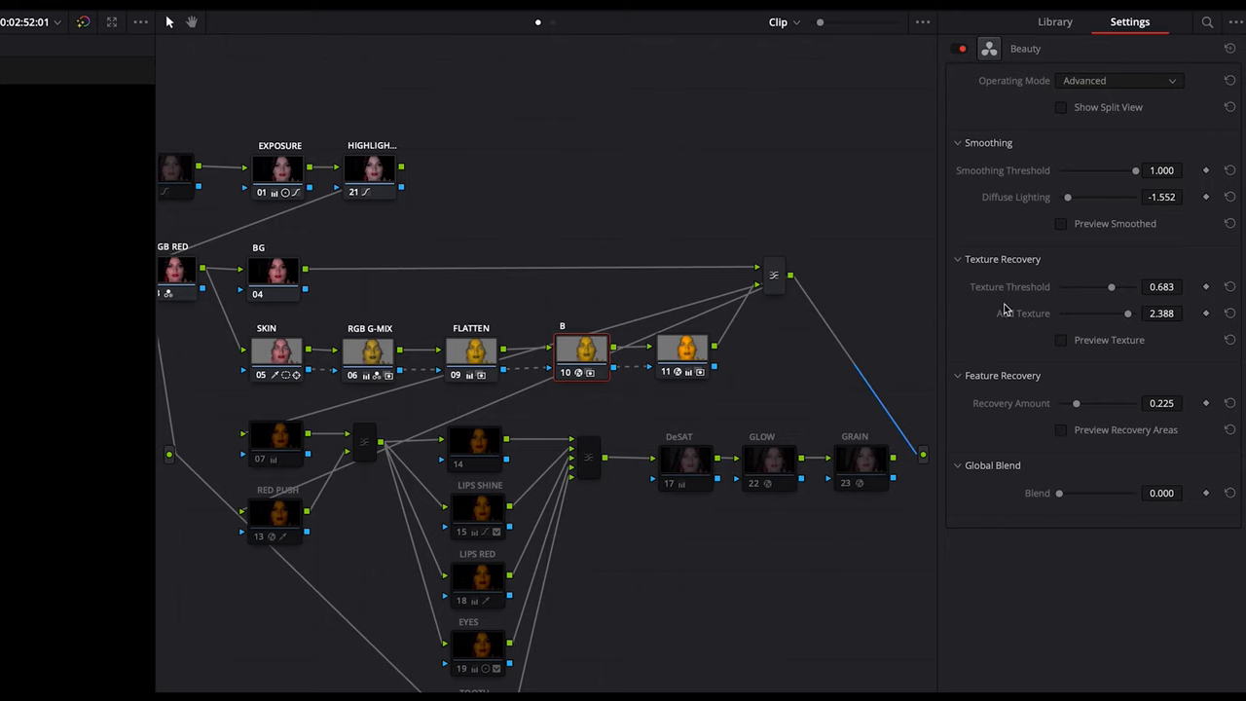
mouse_move(1144, 208)
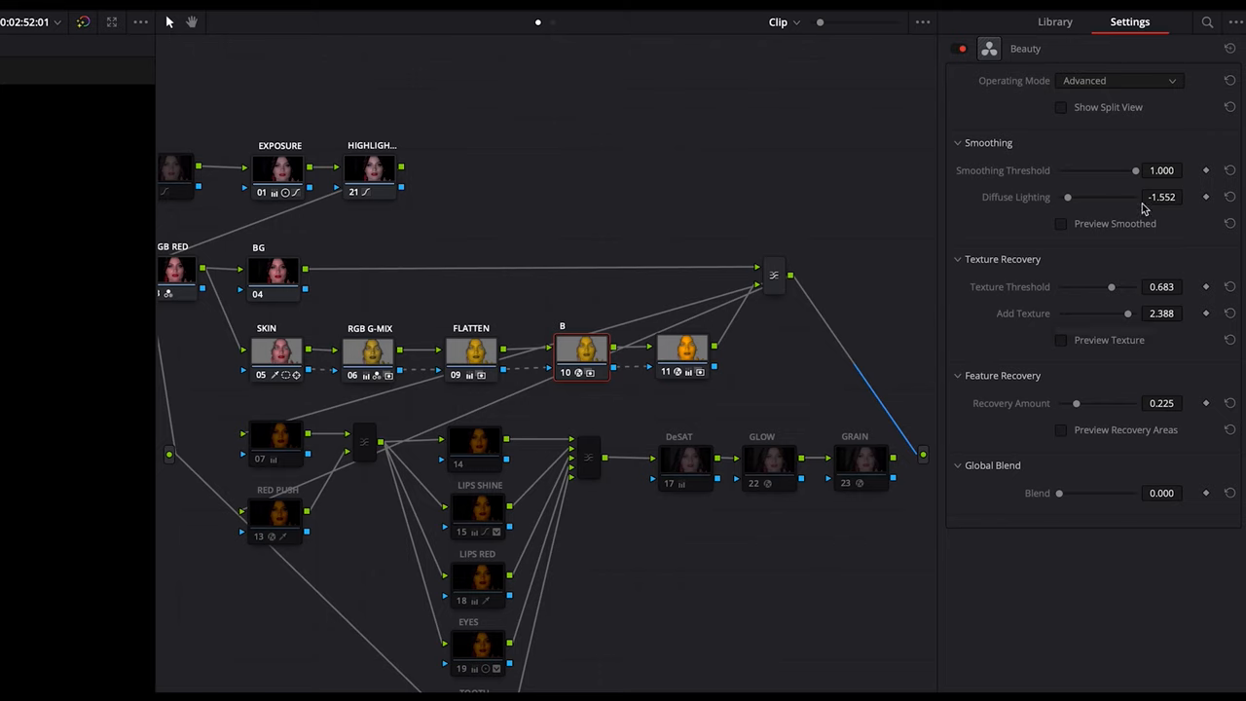
mouse_move(987, 187)
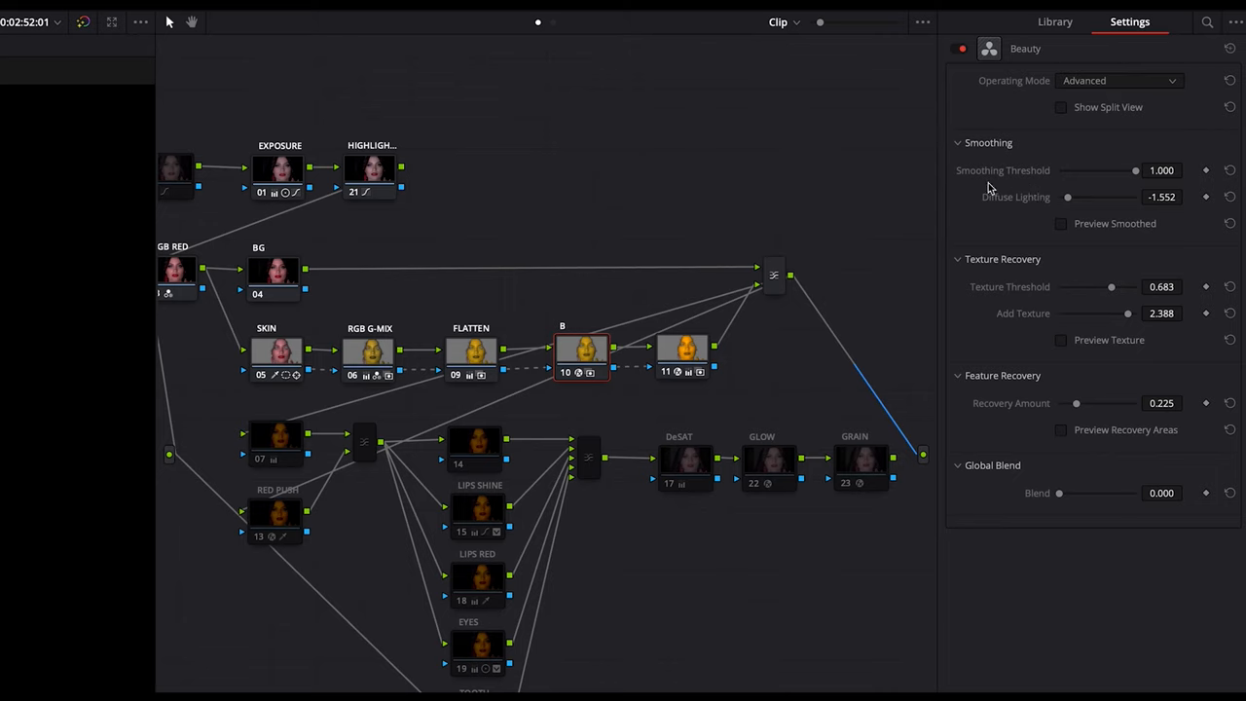
mouse_move(1050, 192)
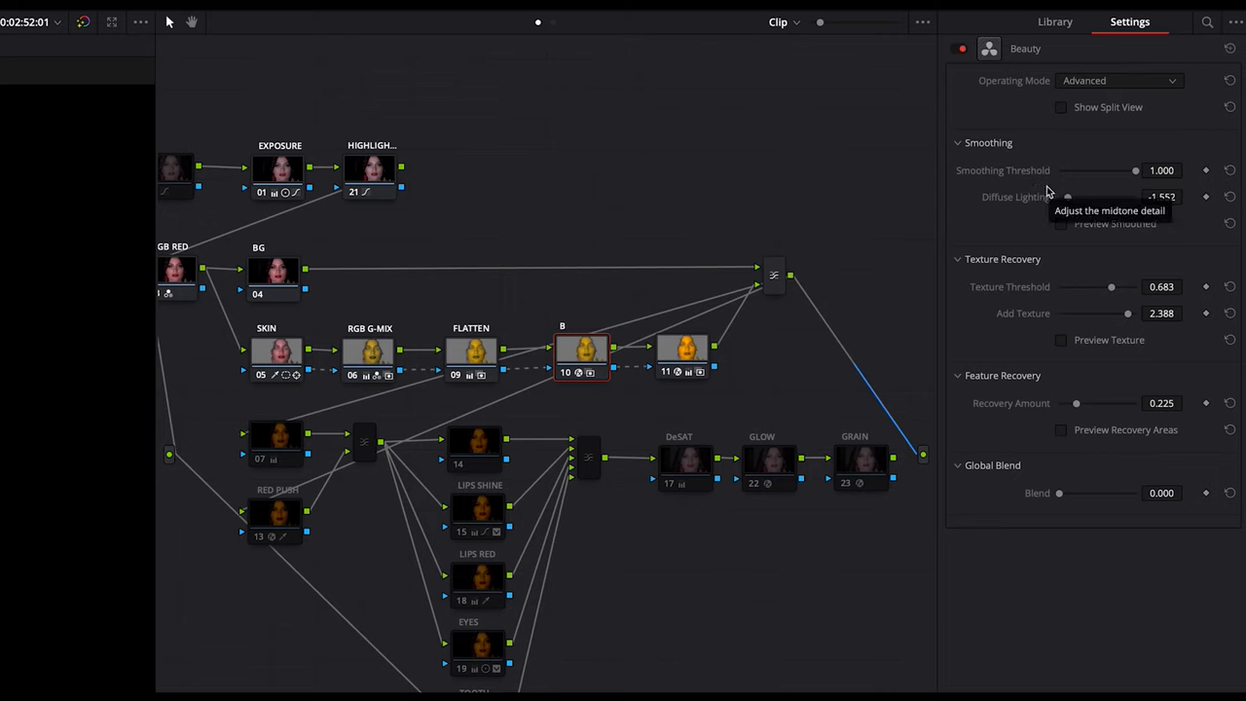
mouse_move(1028, 180)
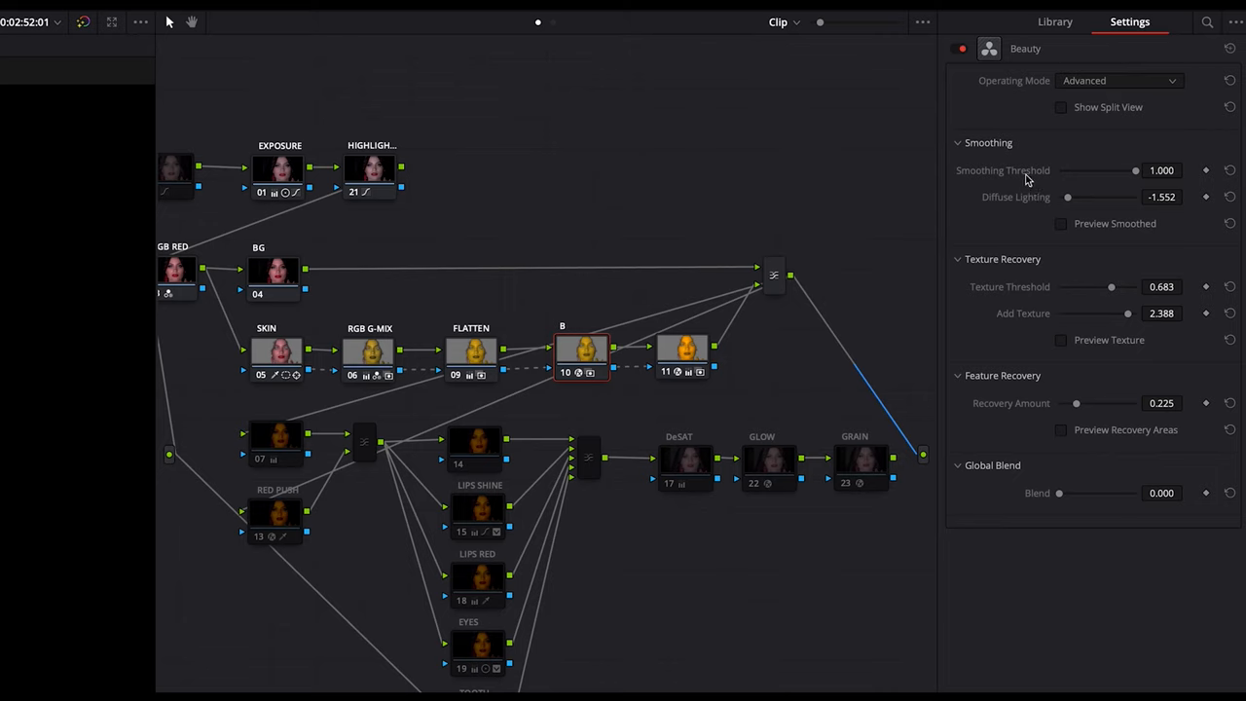
mouse_move(1009, 296)
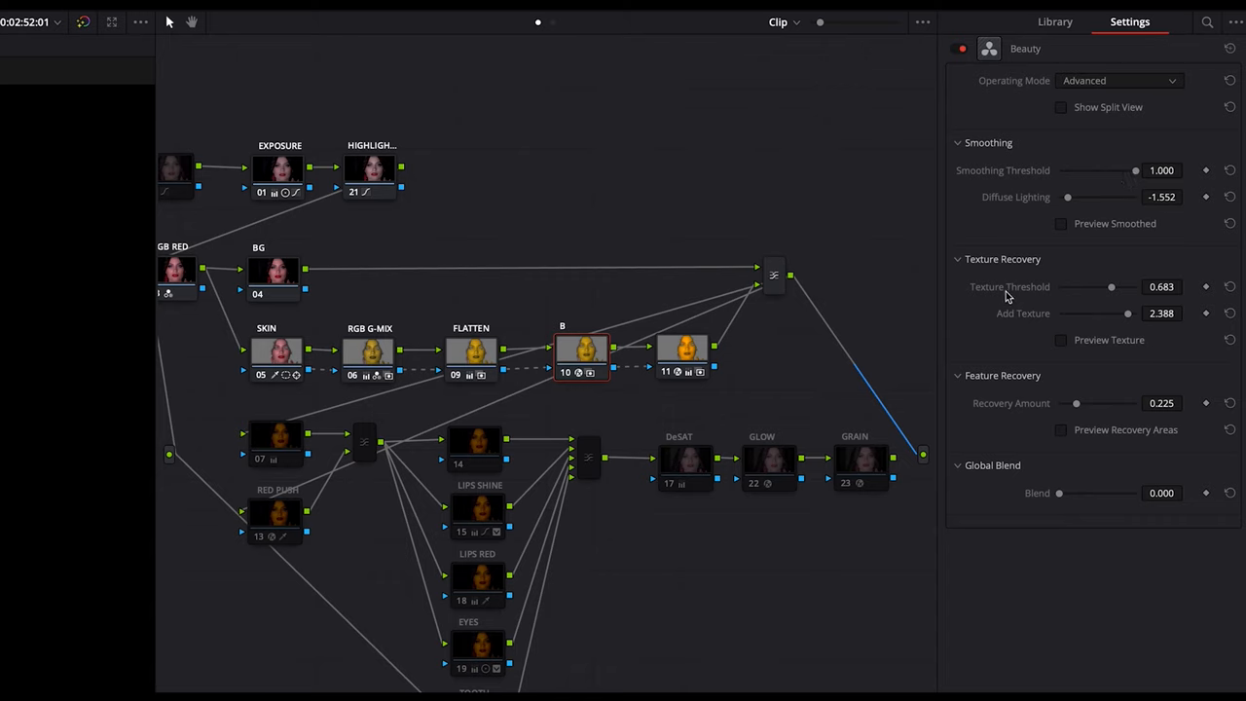
mouse_move(978, 330)
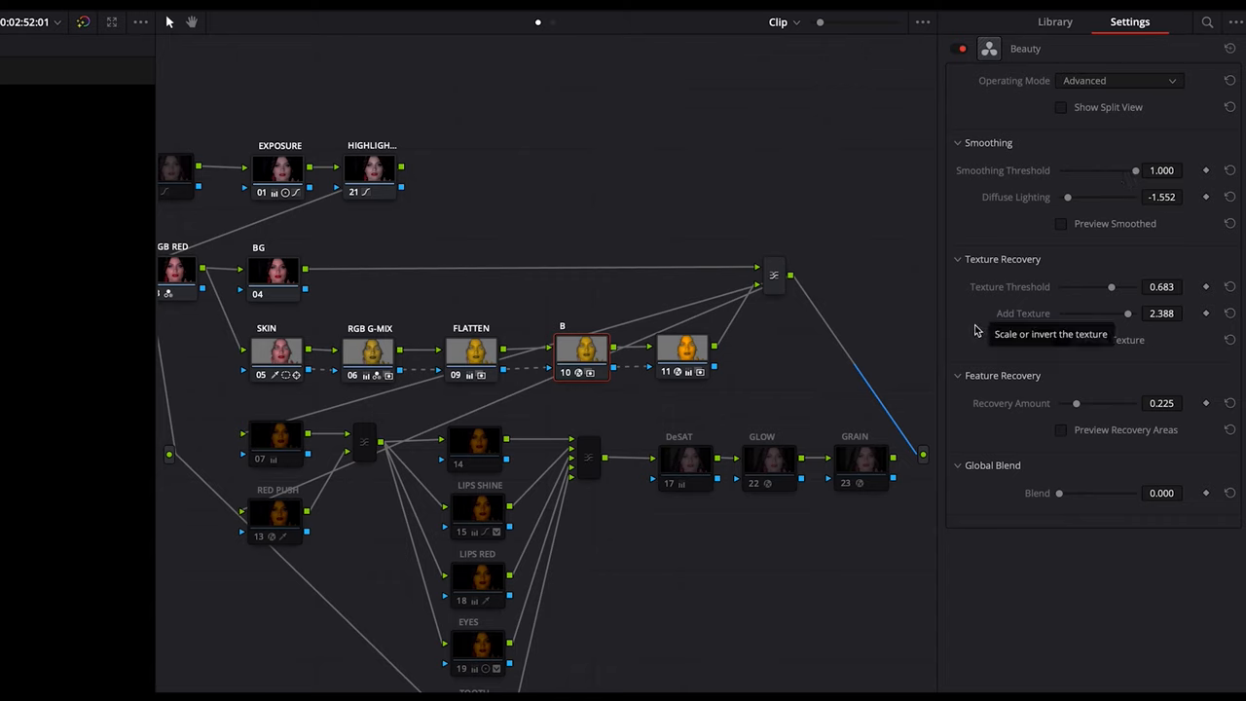
mouse_move(1081, 353)
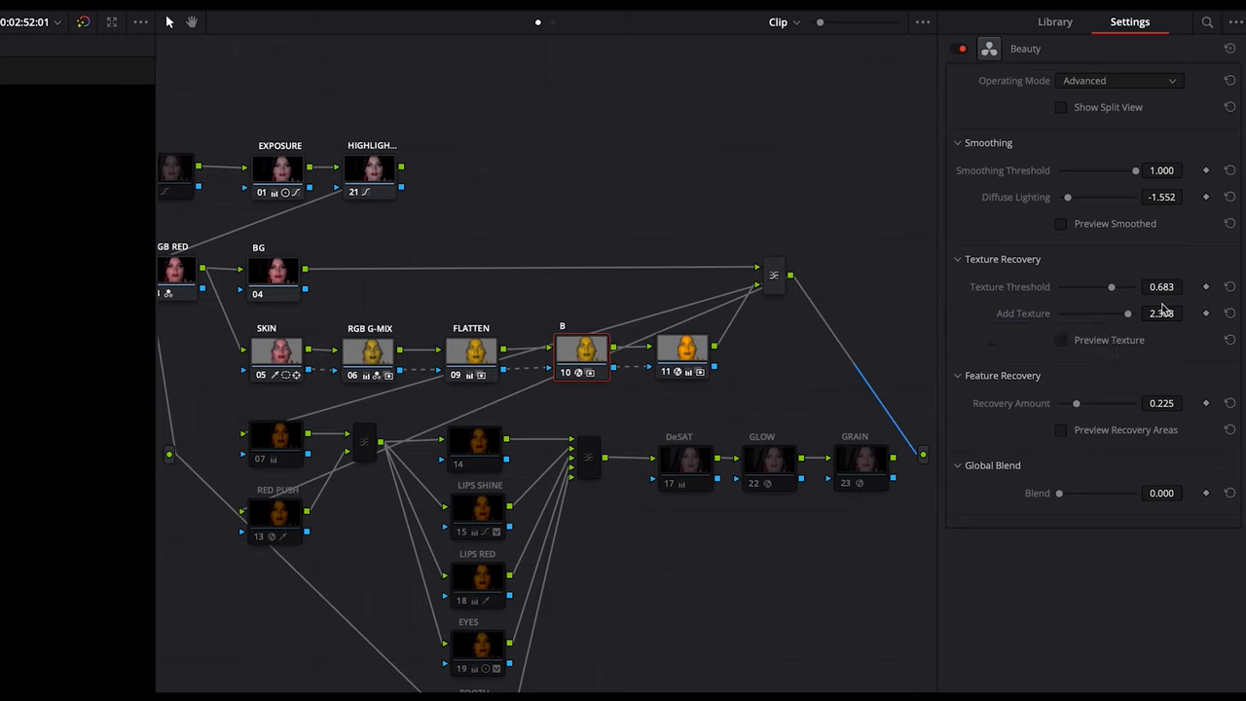
Adjust a Beauty slider toward add texture 2.388 and recovery 0.225
drag(1163, 312, 1173, 312)
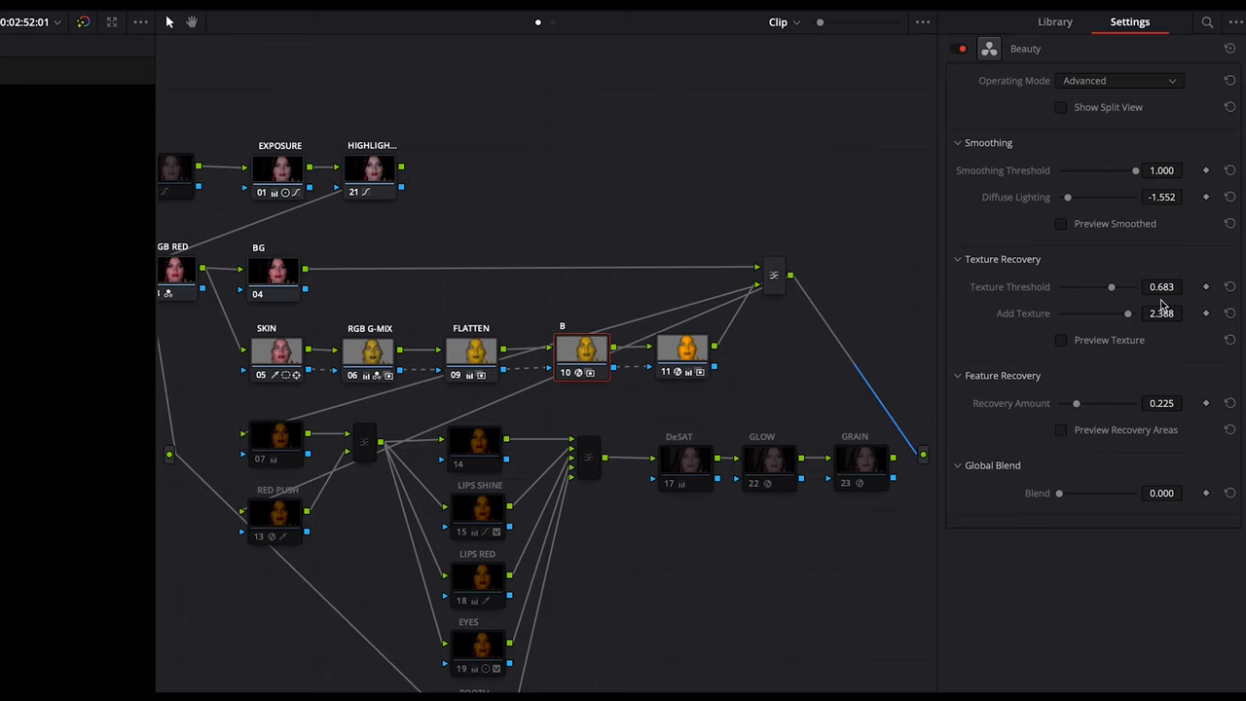
mouse_move(1129, 187)
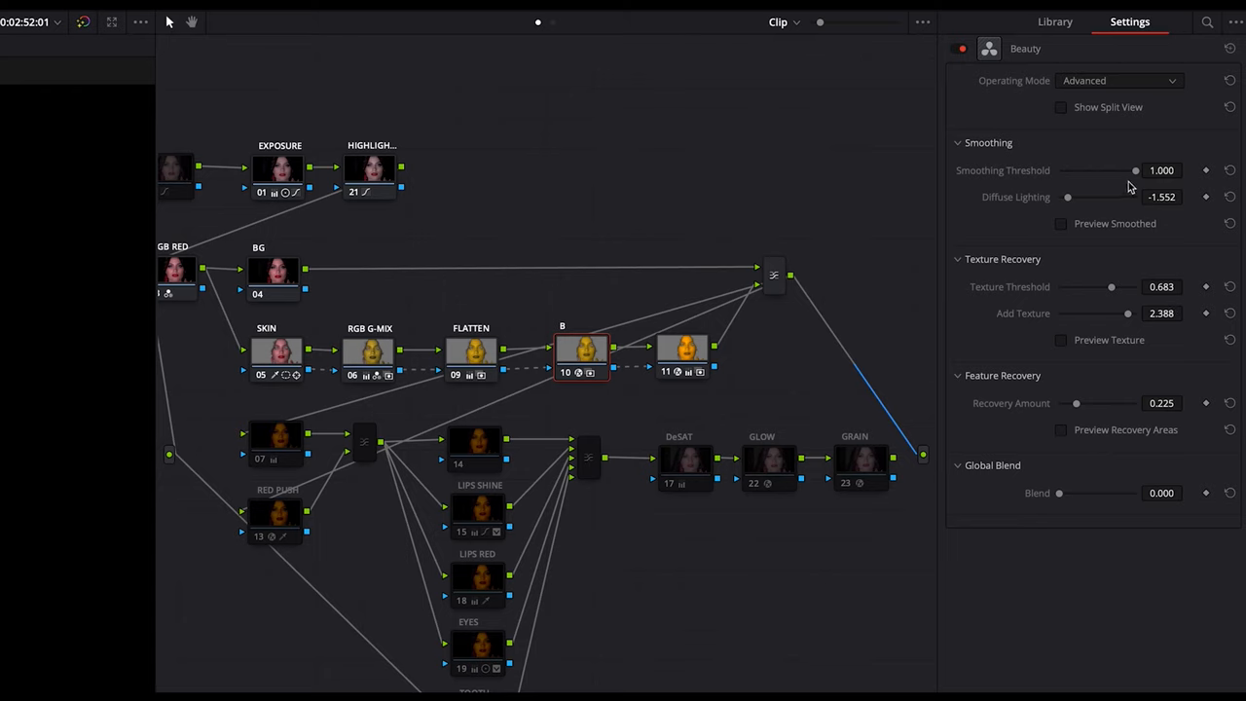
mouse_move(1132, 273)
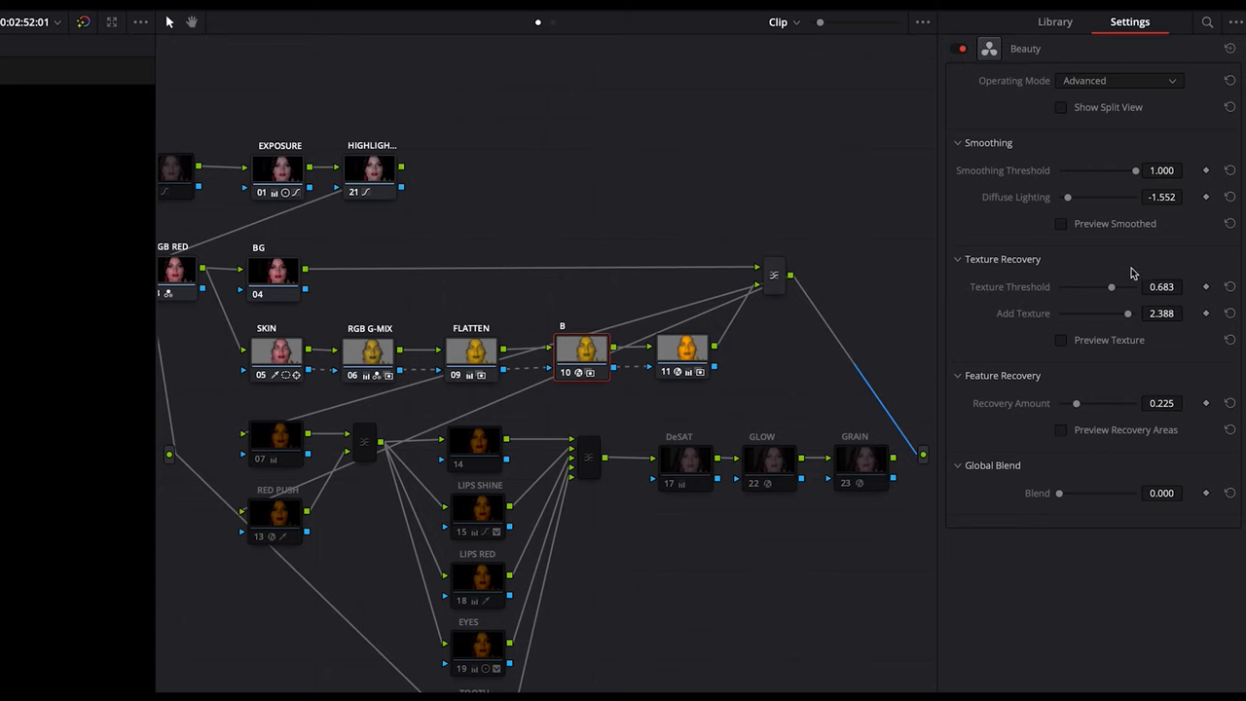
mouse_move(1148, 270)
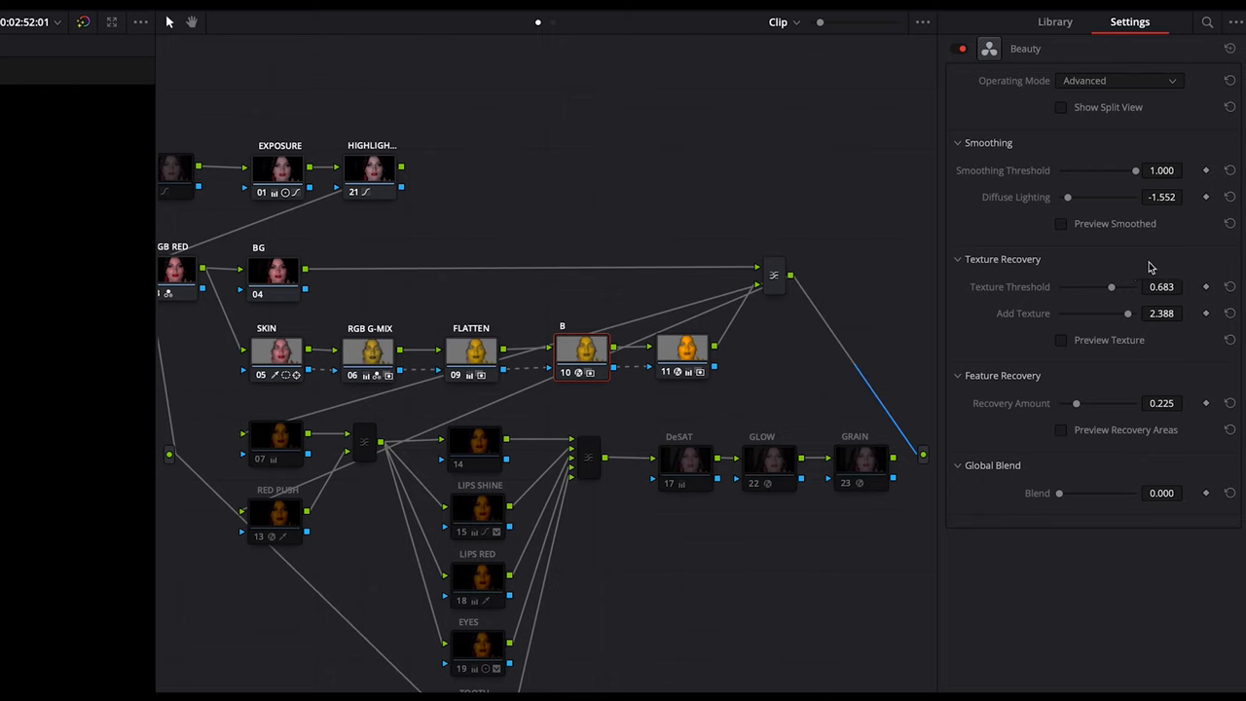
mouse_move(1152, 267)
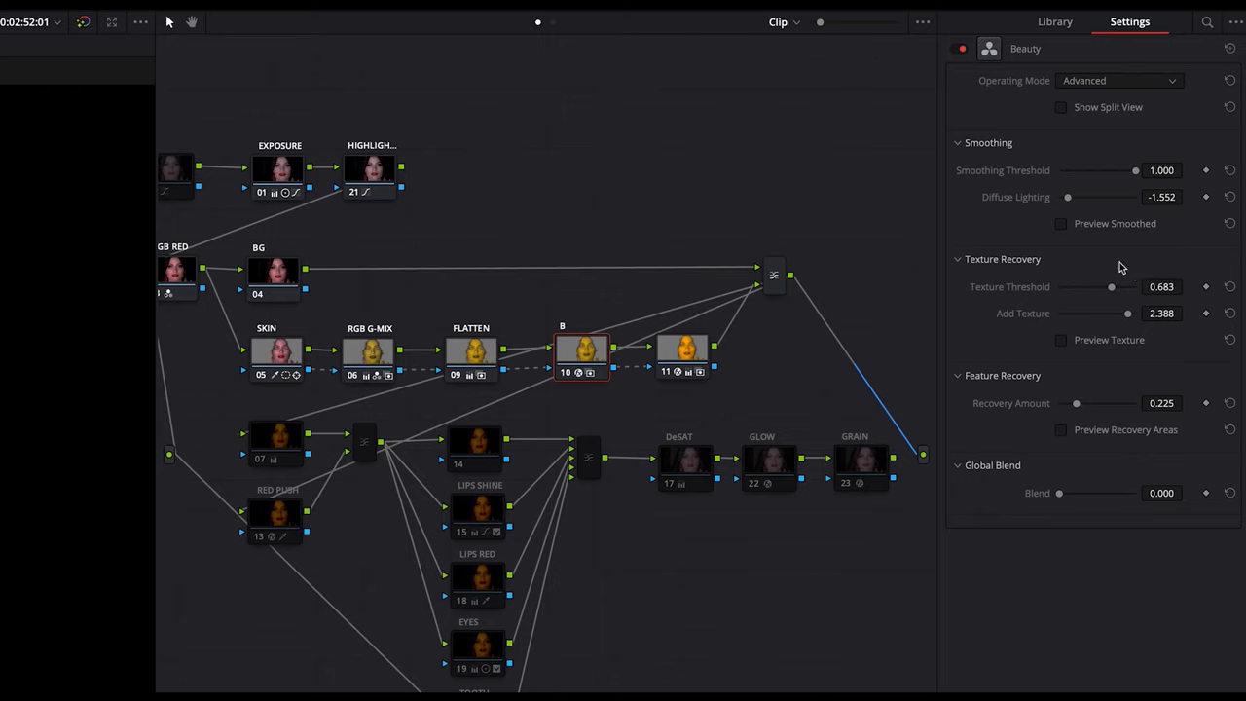
mouse_move(1034, 338)
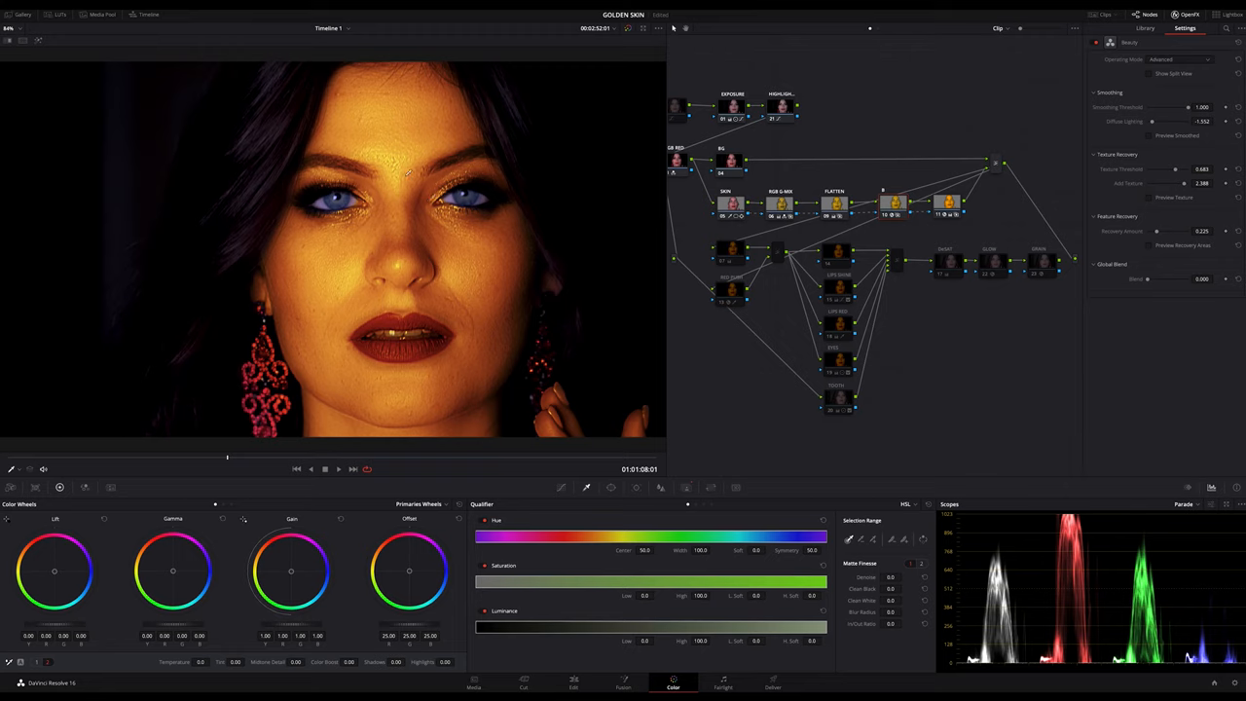
mouse_move(1188, 190)
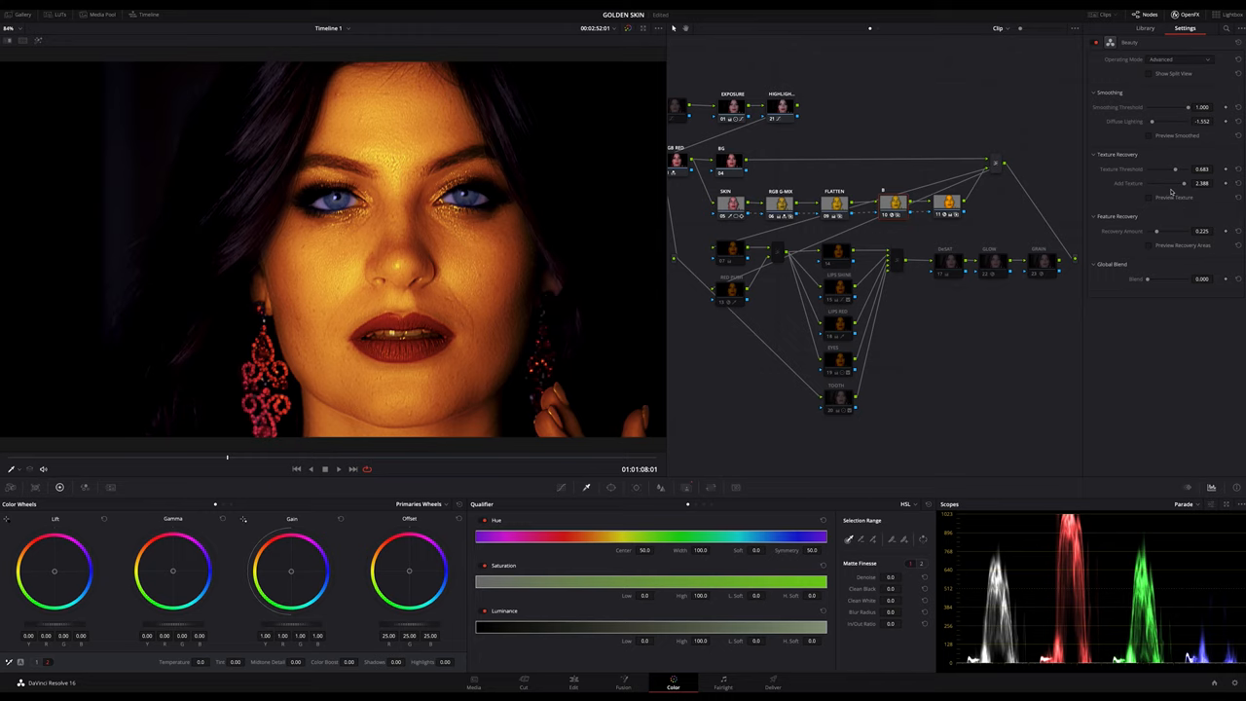
mouse_move(567, 286)
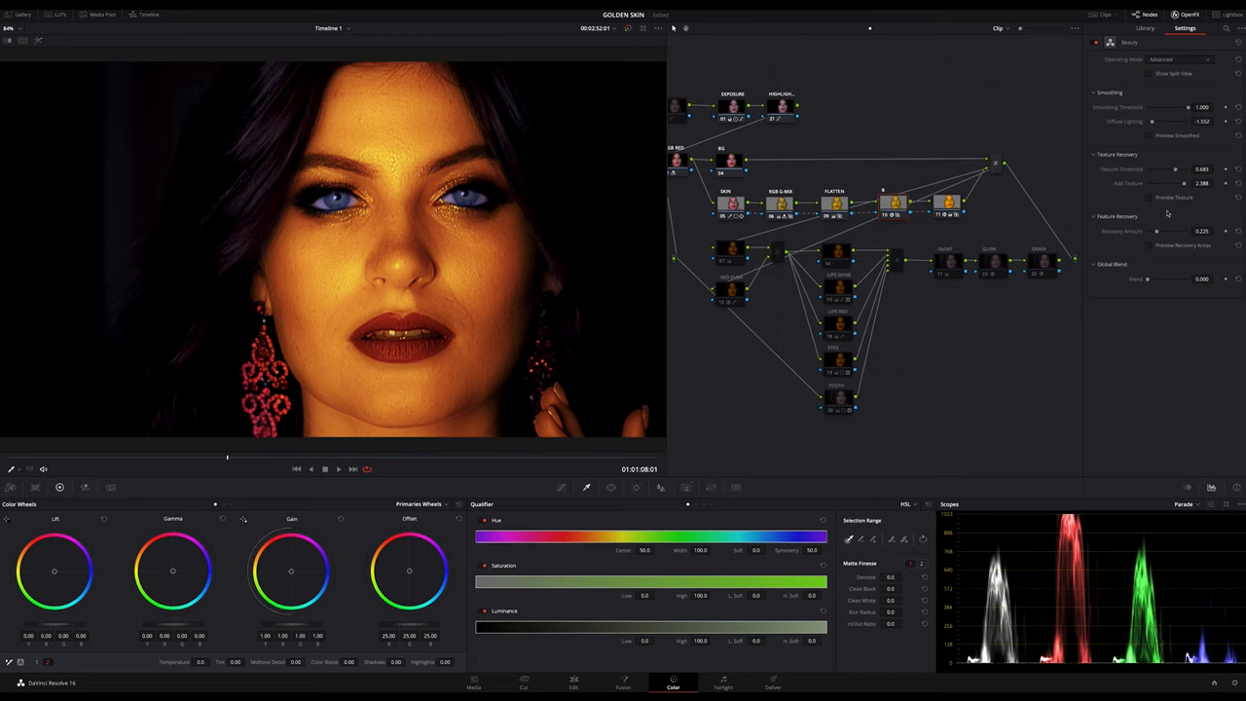
drag(1178, 183, 1158, 183)
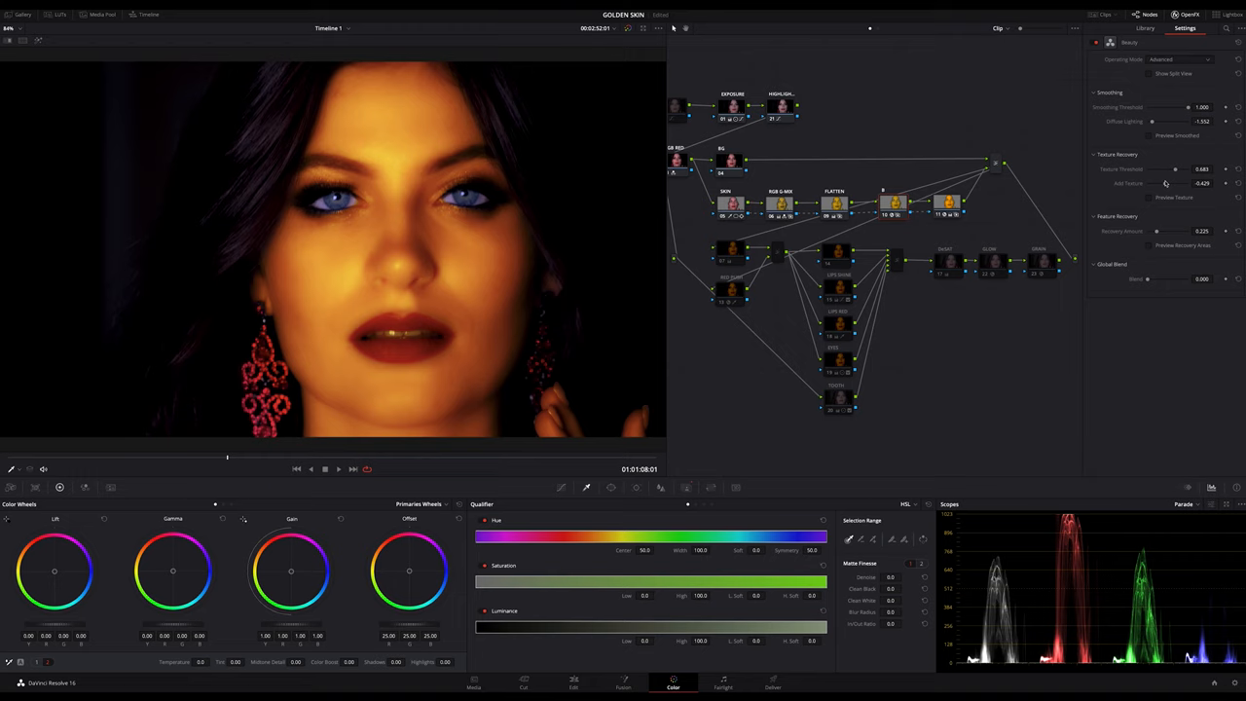
drag(1173, 183, 1207, 183)
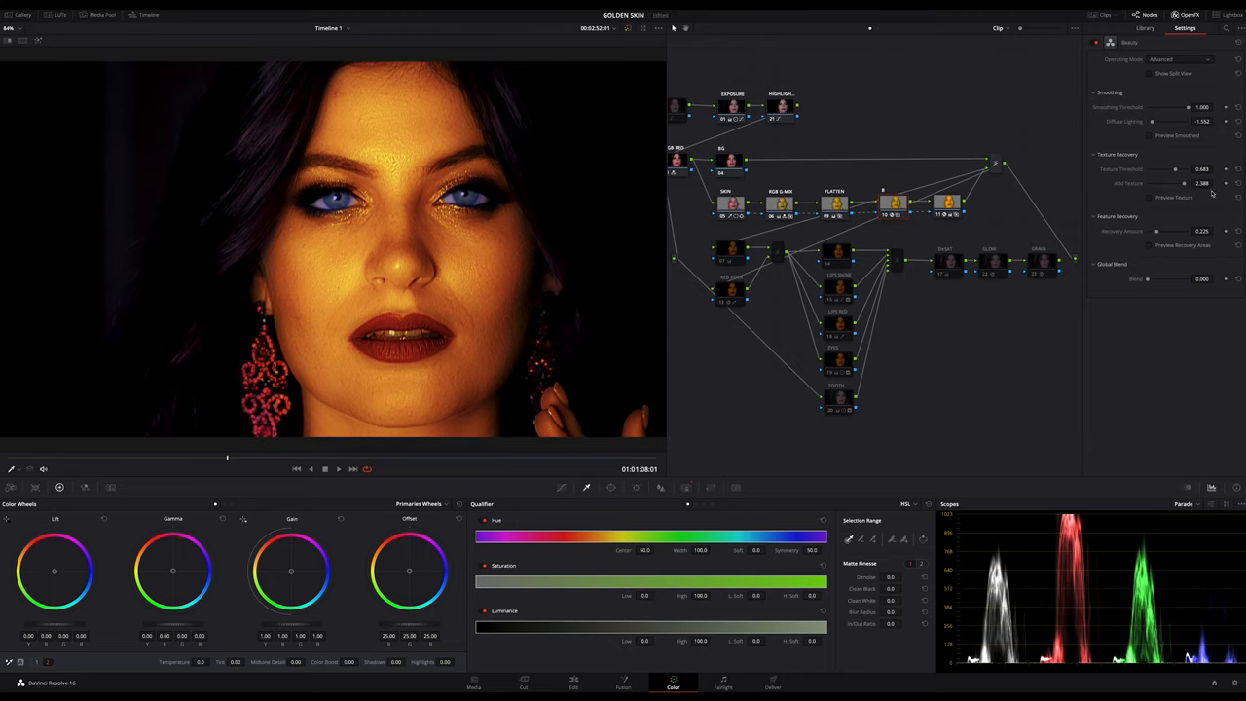
mouse_move(1158, 215)
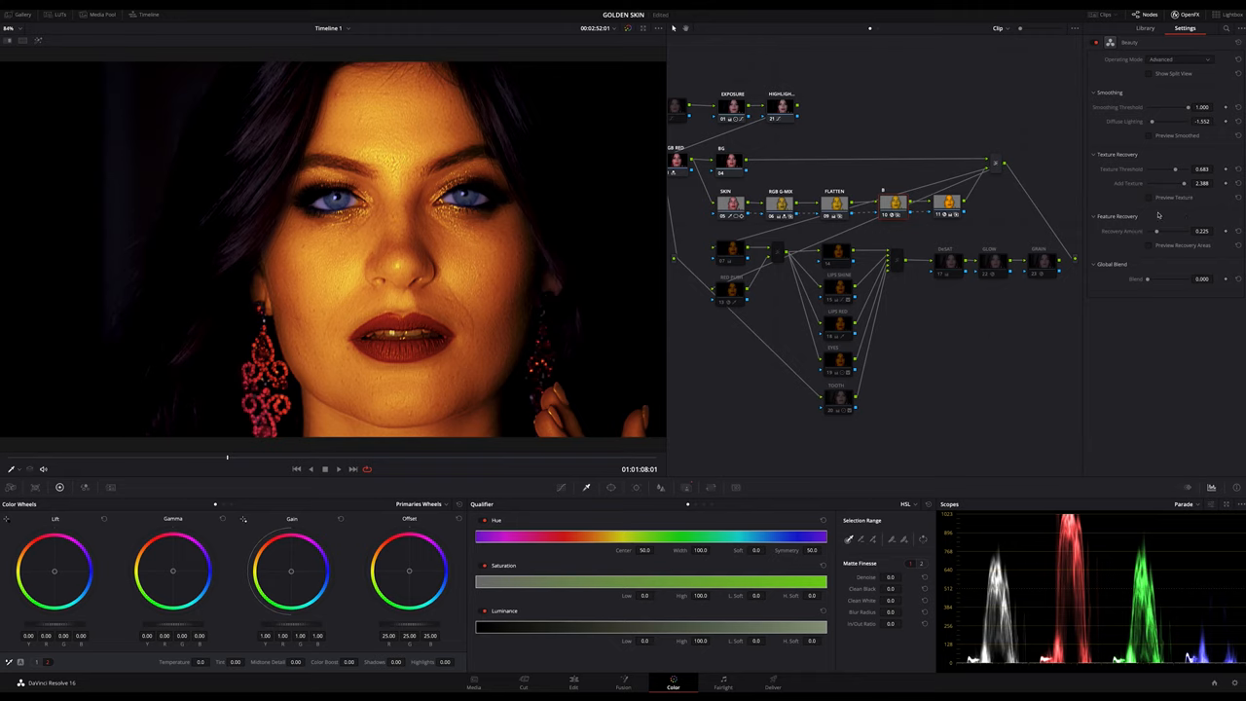
click(1149, 198)
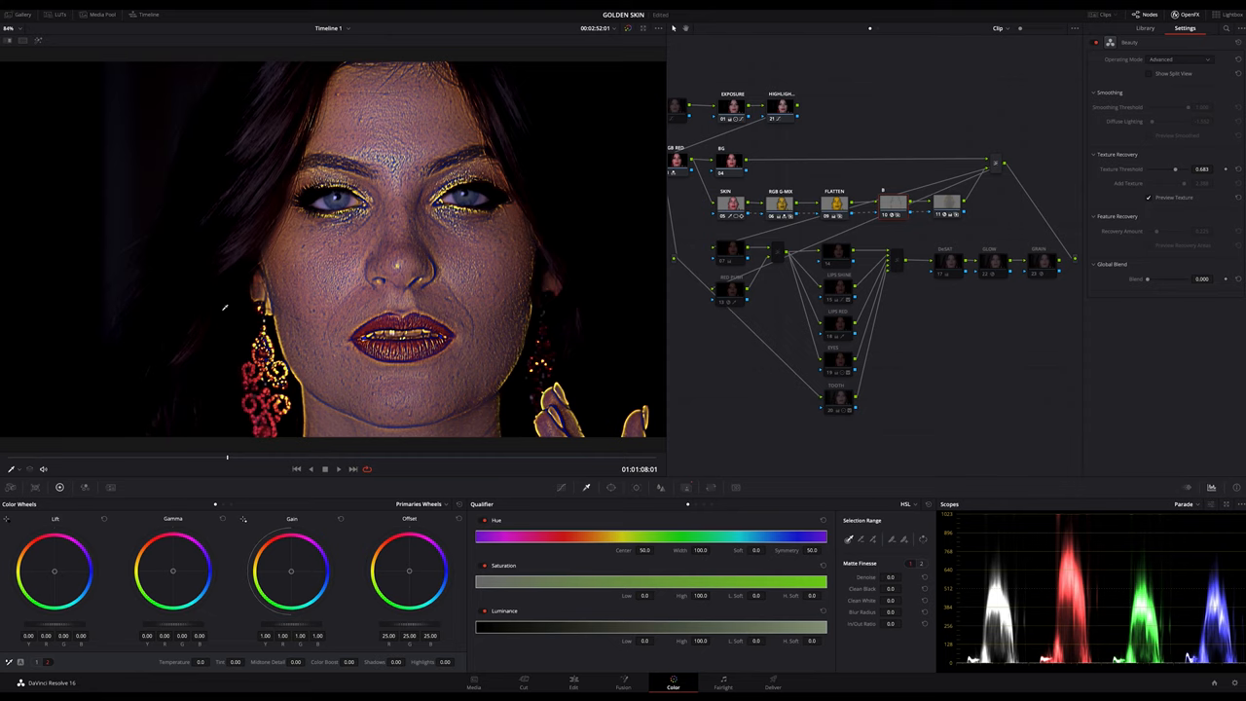
mouse_move(495, 231)
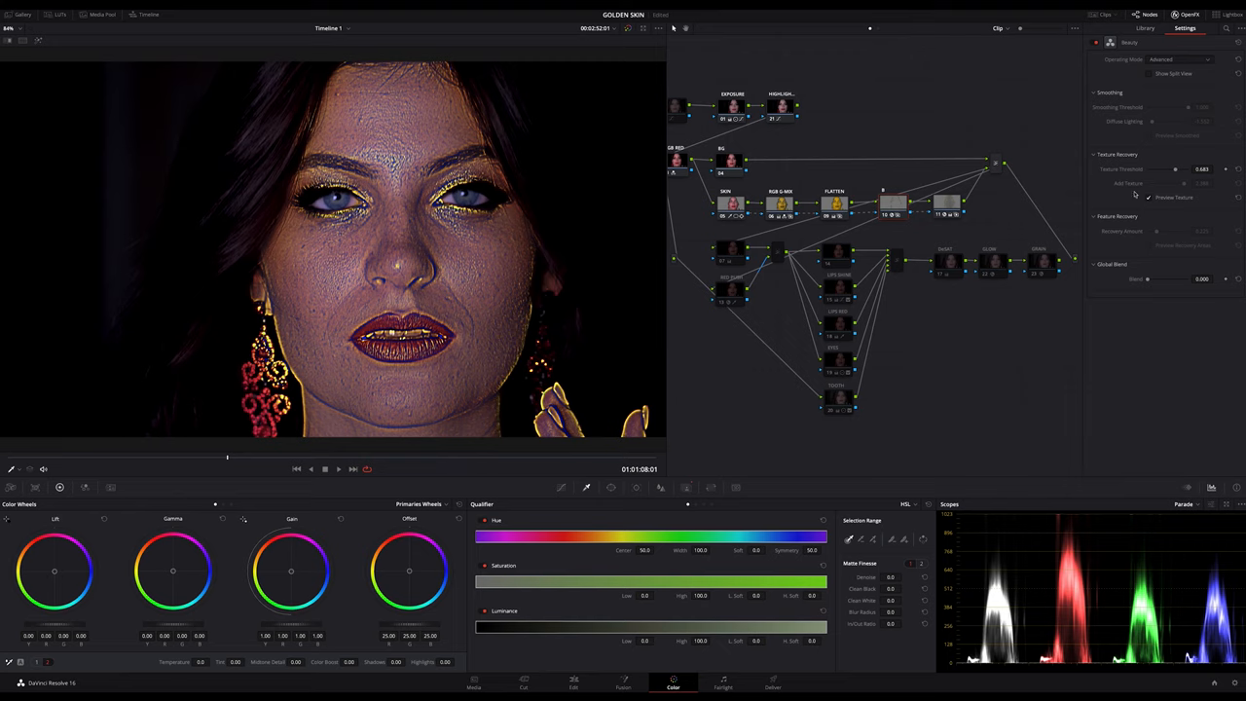
mouse_move(1149, 200)
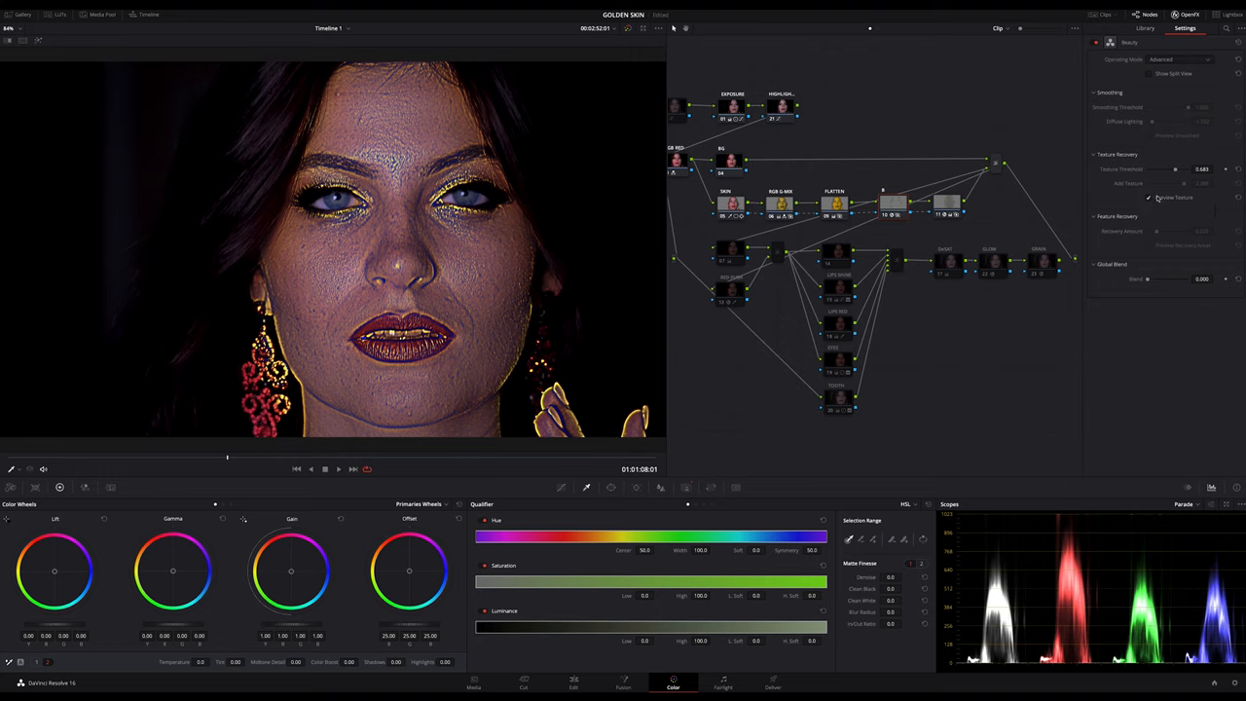
click(1149, 197)
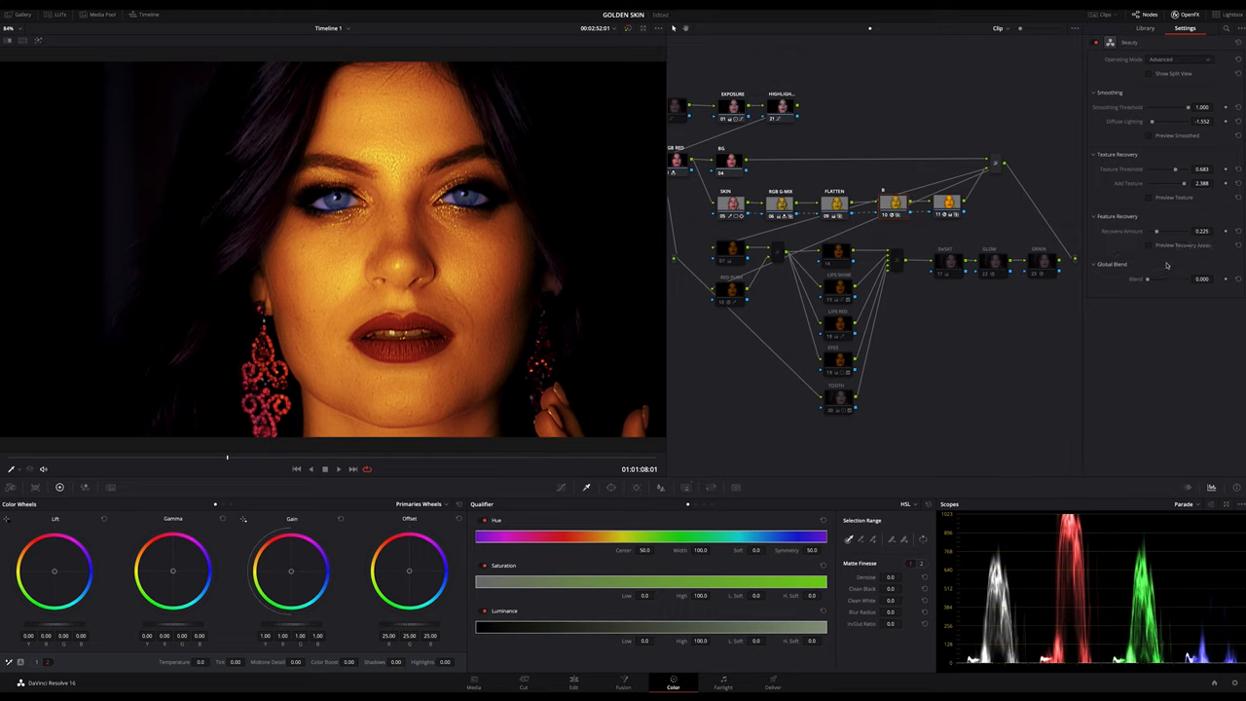
mouse_move(1167, 266)
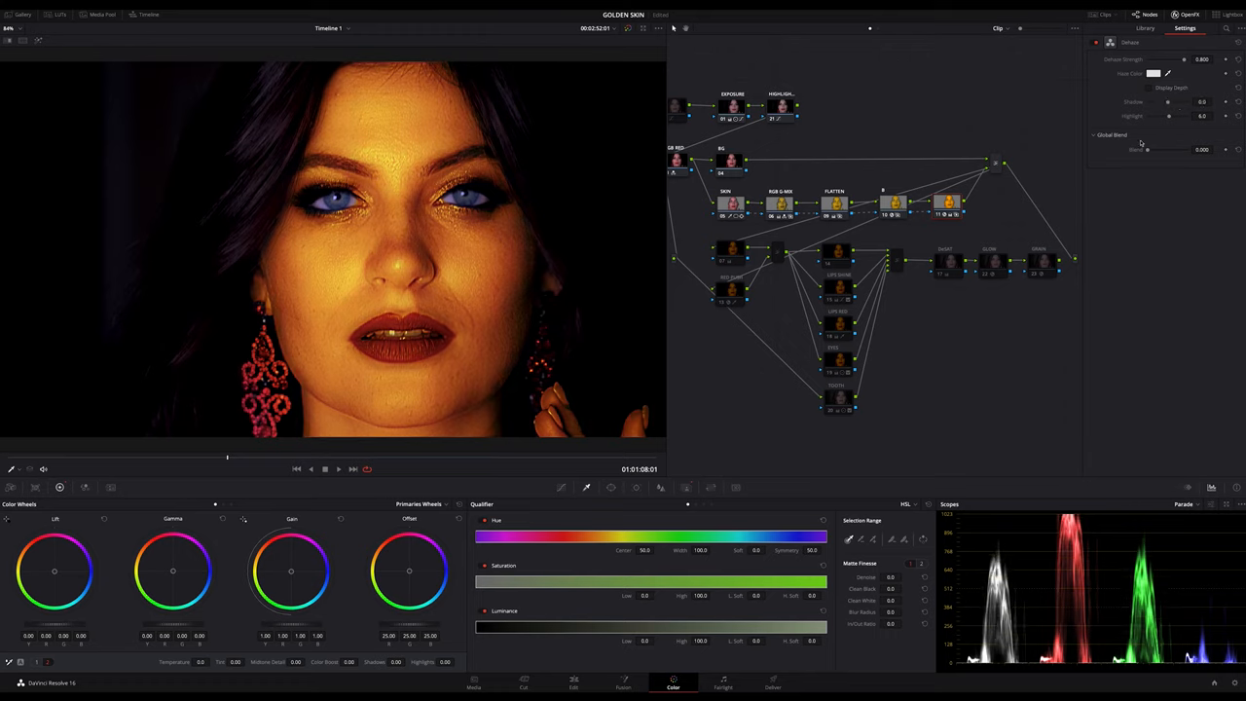
Drag in the Dehaze settings, keeping strength 0.800 and white haze colour
drag(1173, 102, 1159, 102)
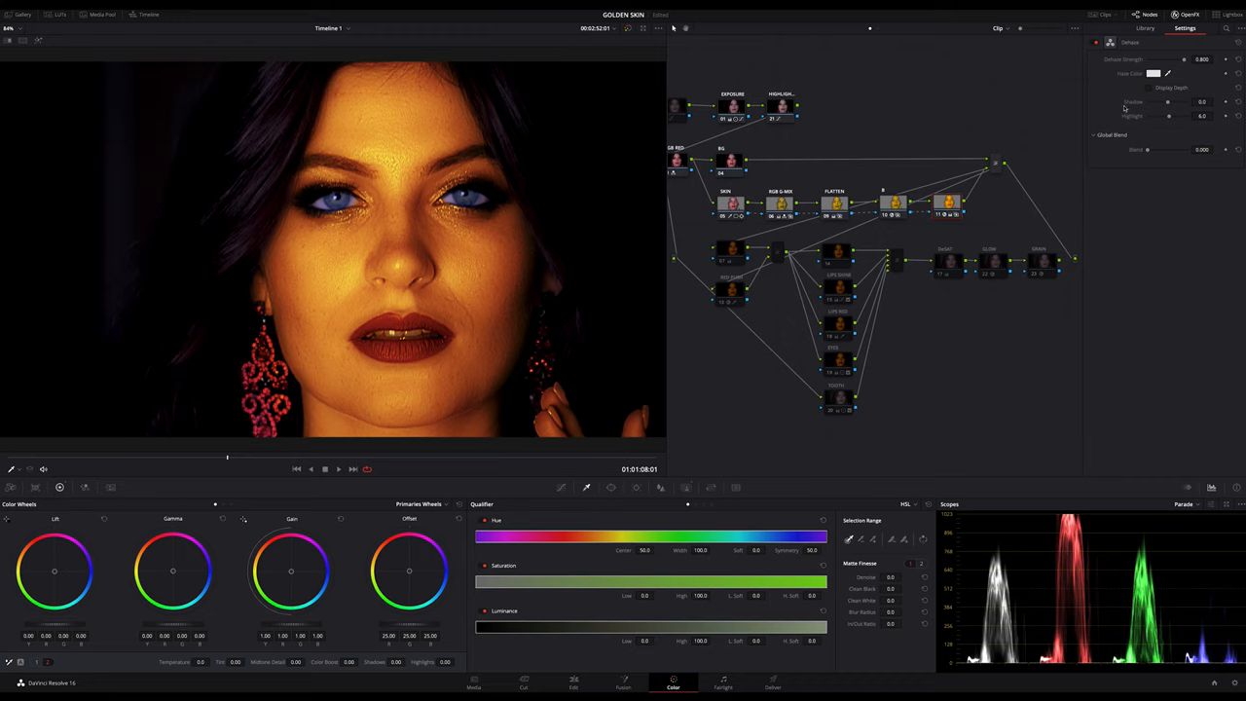
mouse_move(1196, 133)
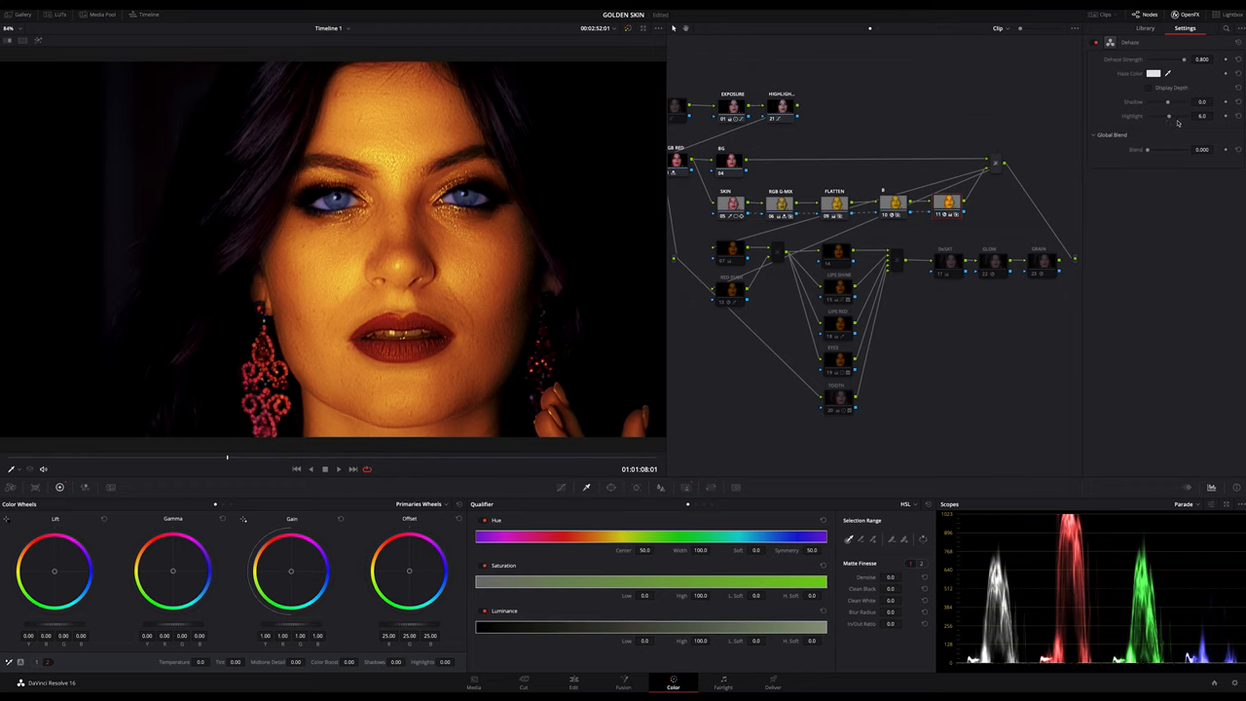
mouse_move(1141, 100)
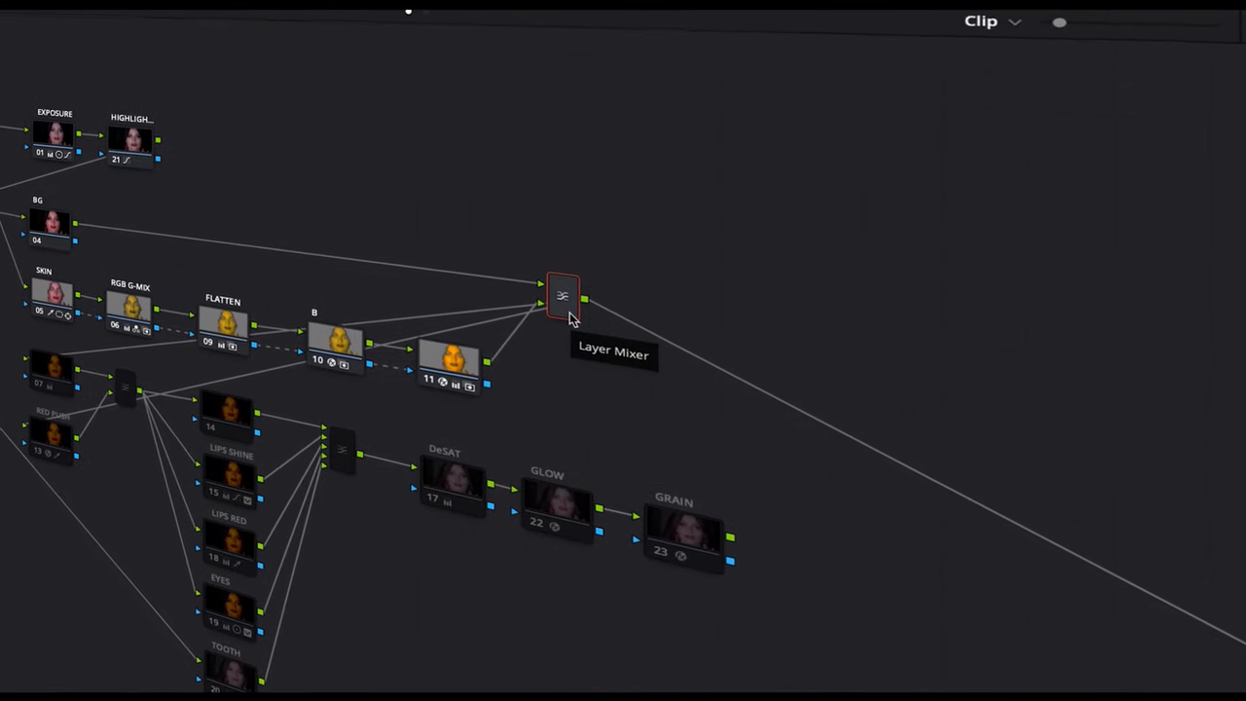
Set the Layer Mixer's composite mode to Softlight via its right-click menu
right_click(563, 295)
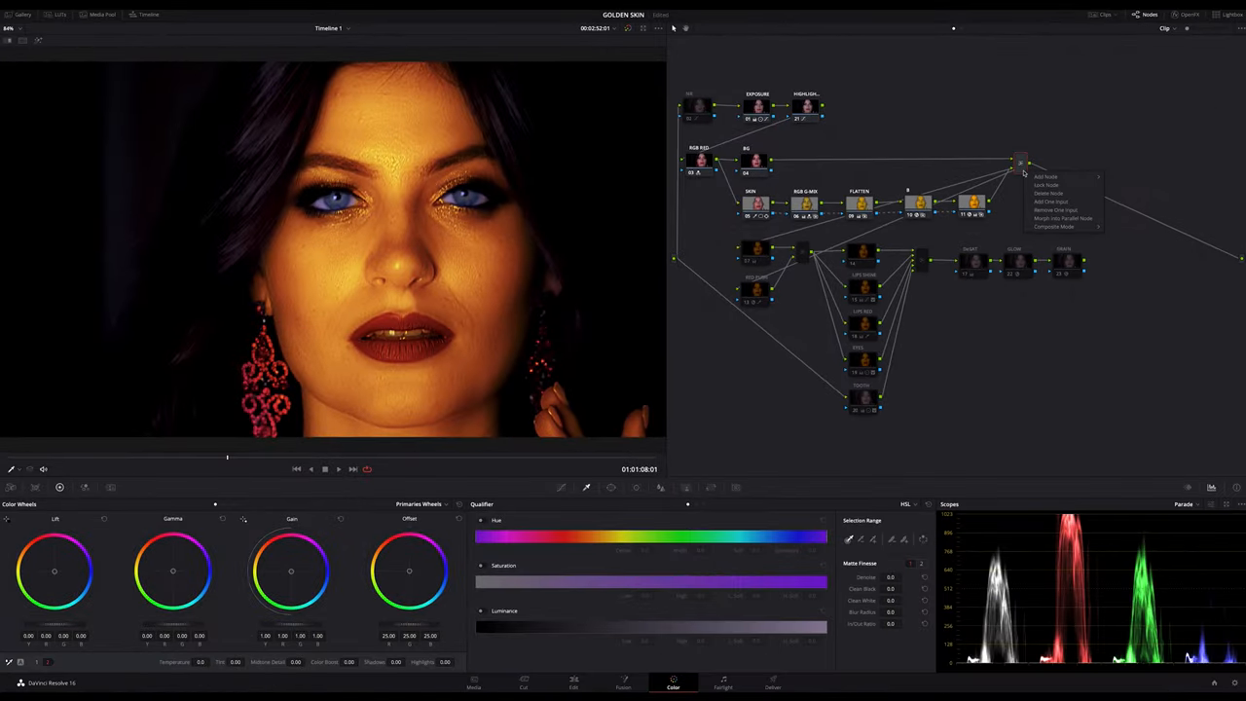
mouse_move(1056, 211)
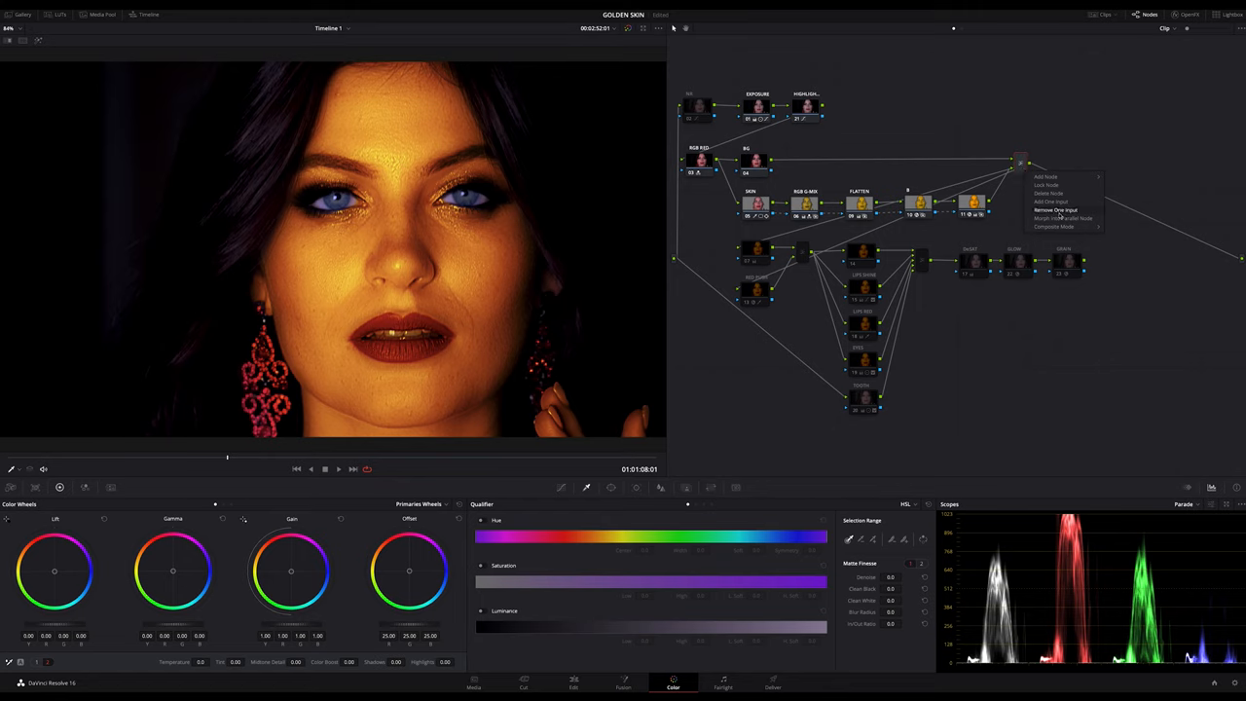
click(1055, 227)
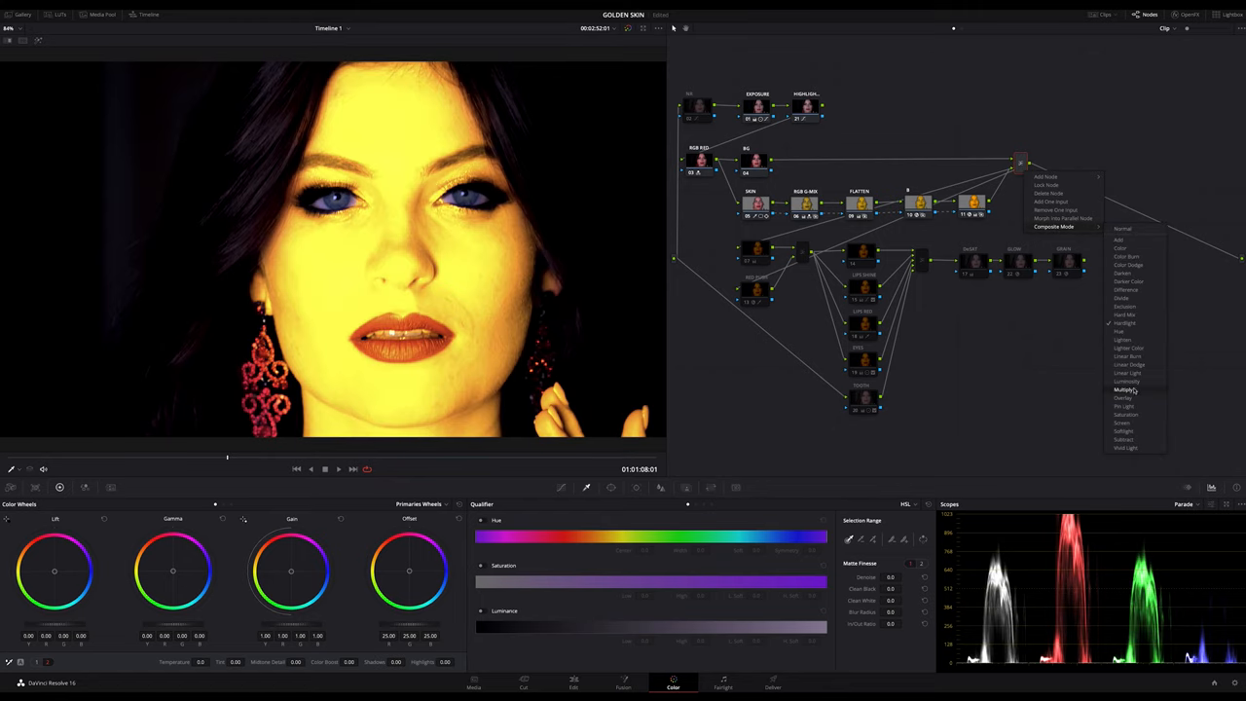
click(1124, 397)
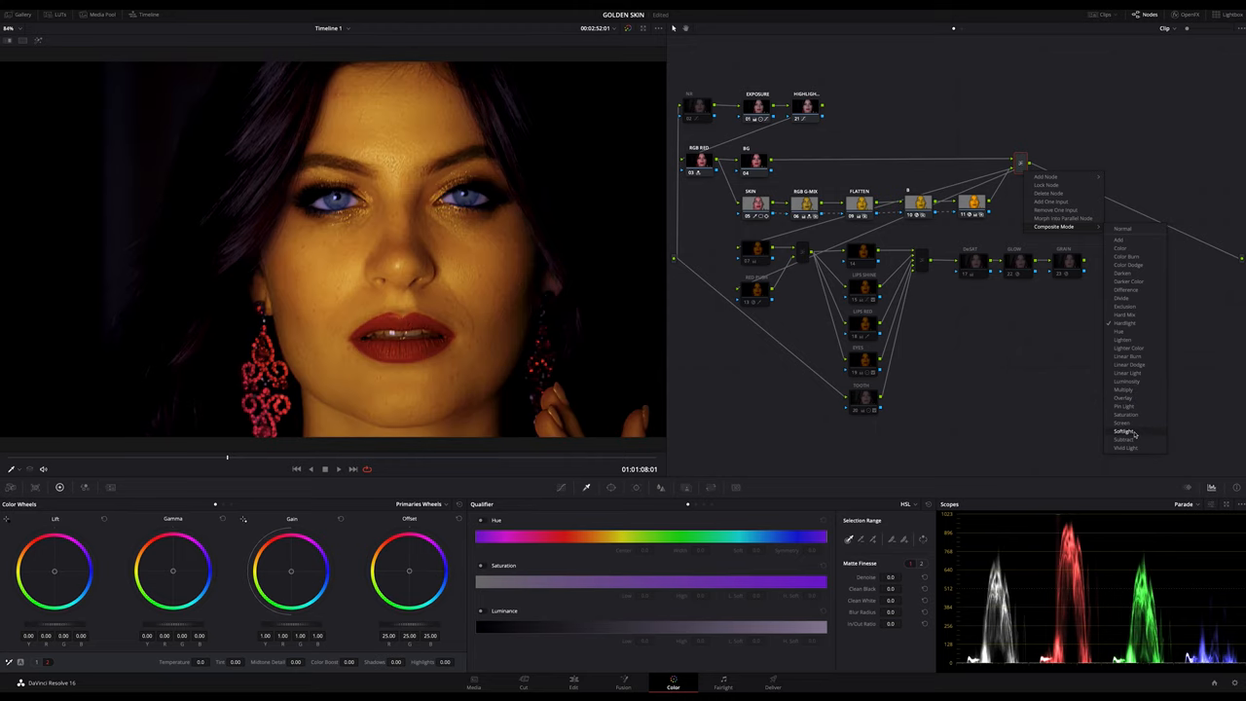
click(1125, 322)
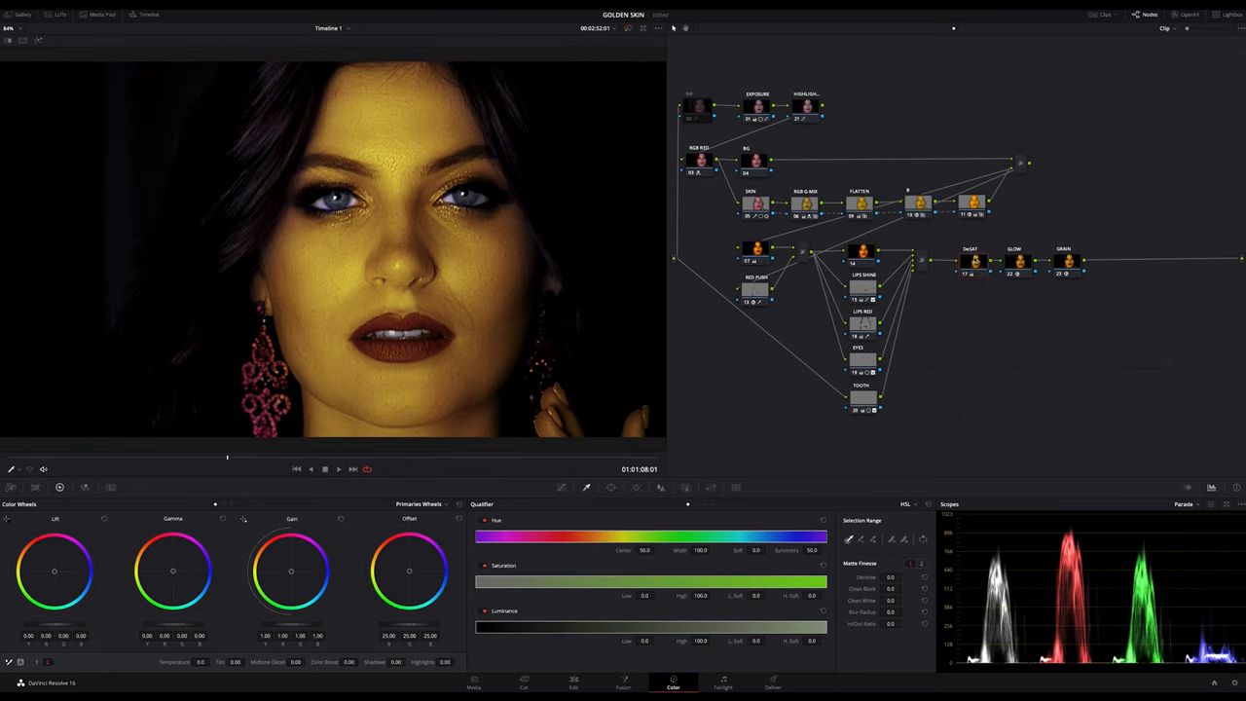
mouse_move(973, 261)
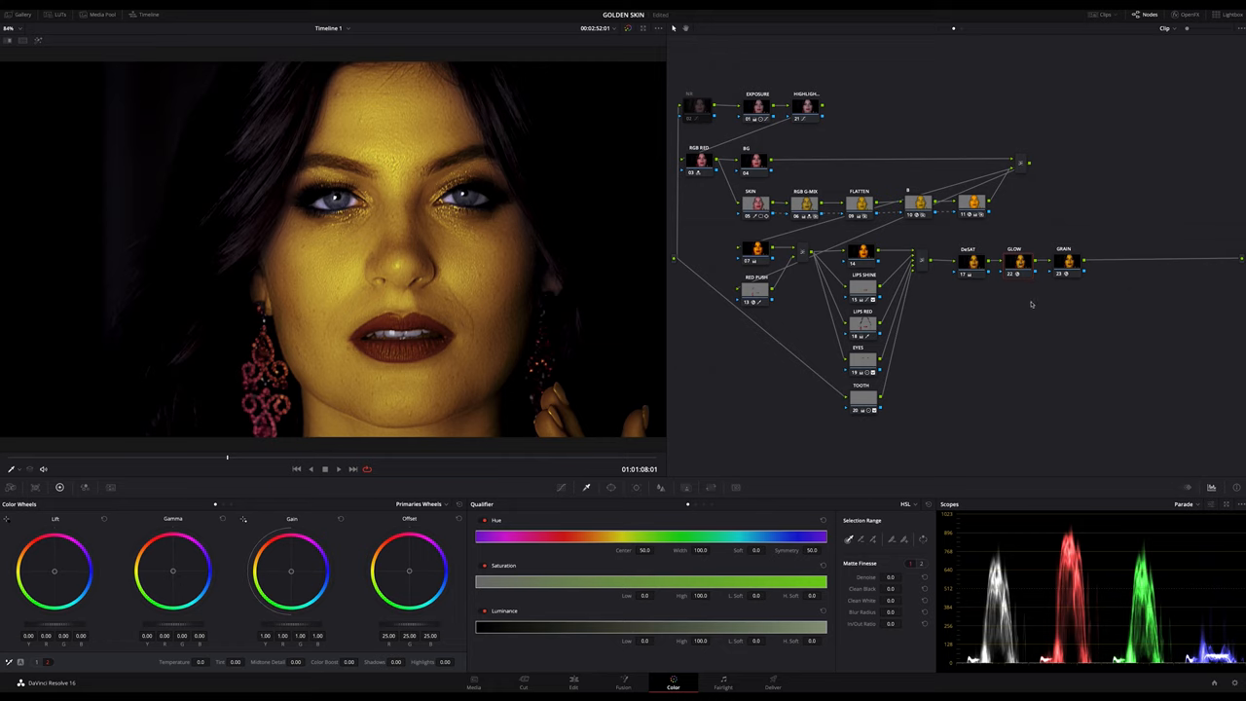
mouse_move(1026, 293)
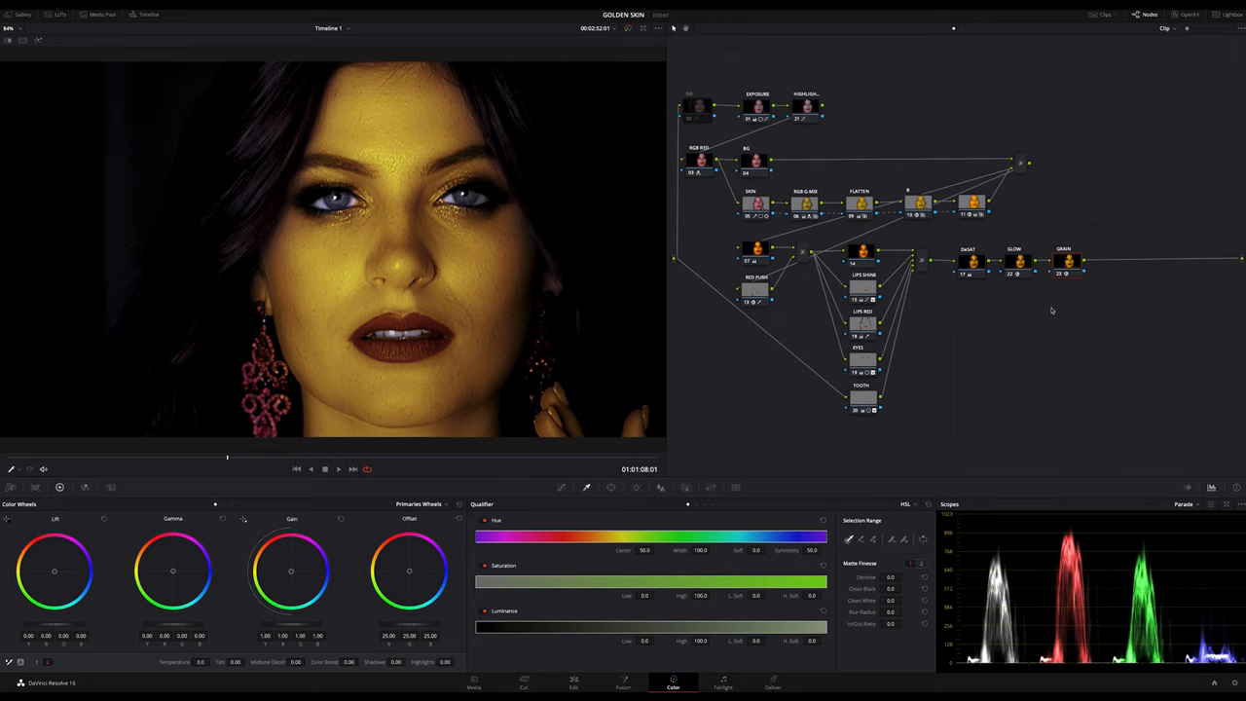
mouse_move(1022, 349)
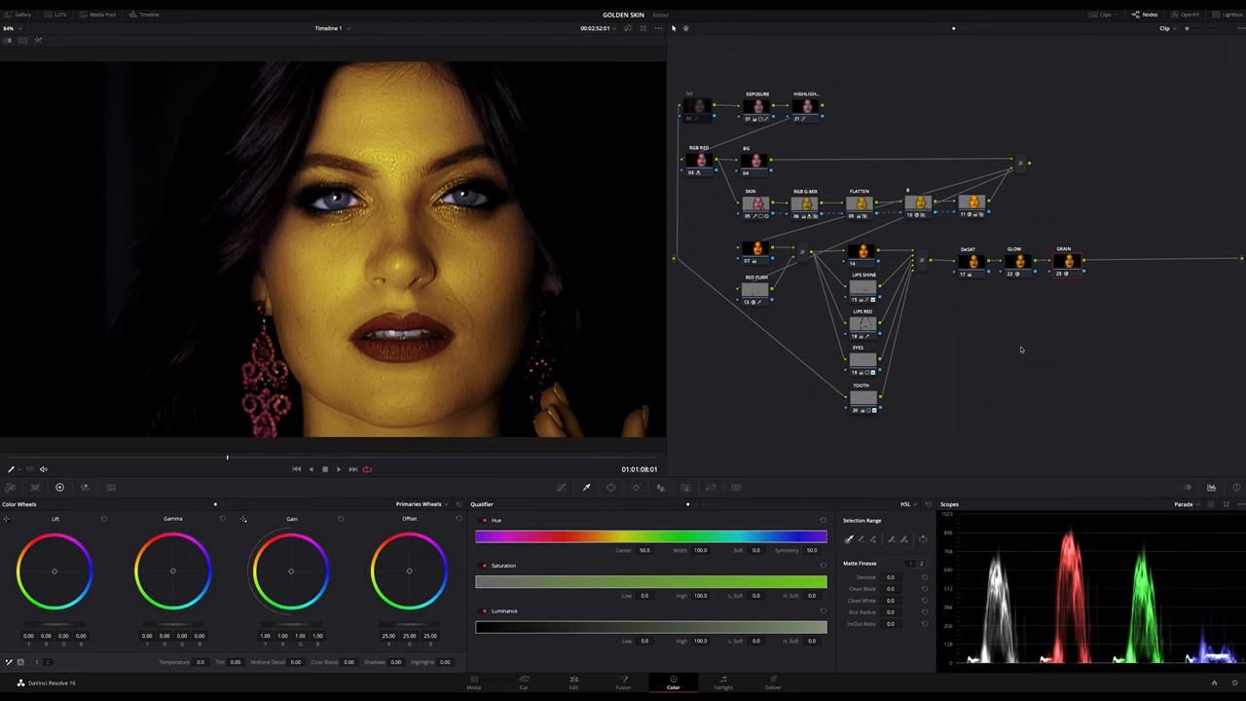
mouse_move(615, 562)
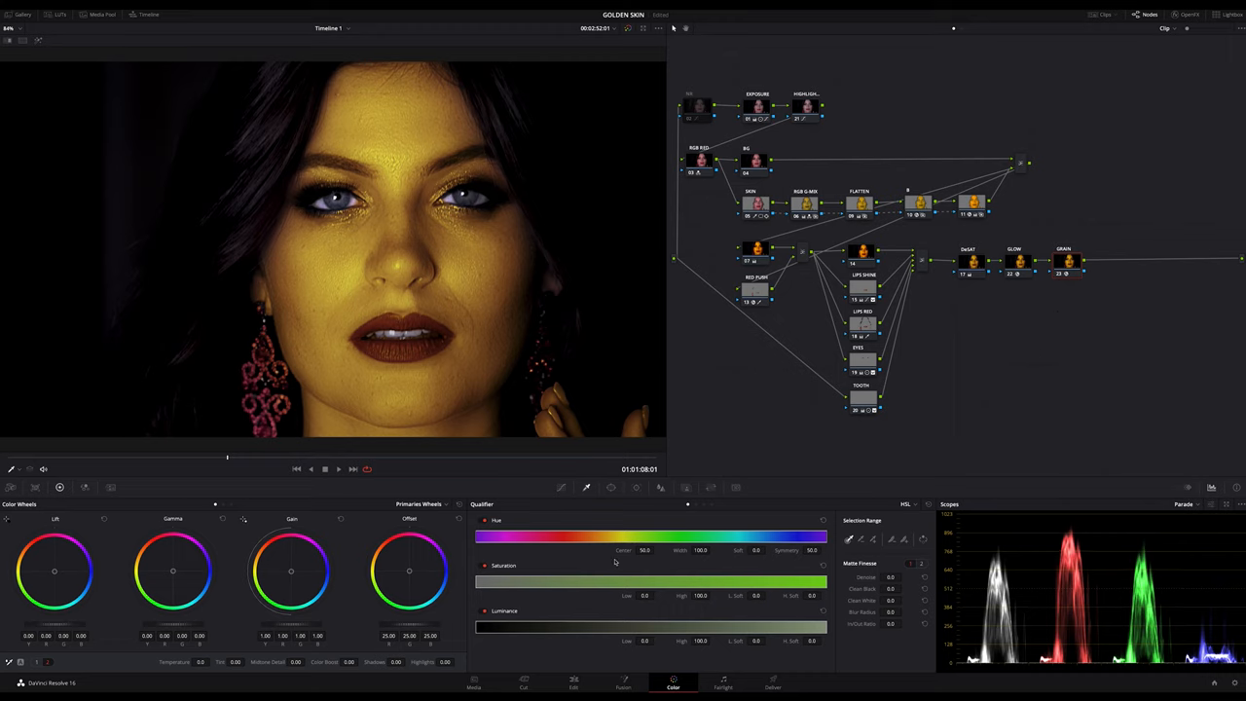